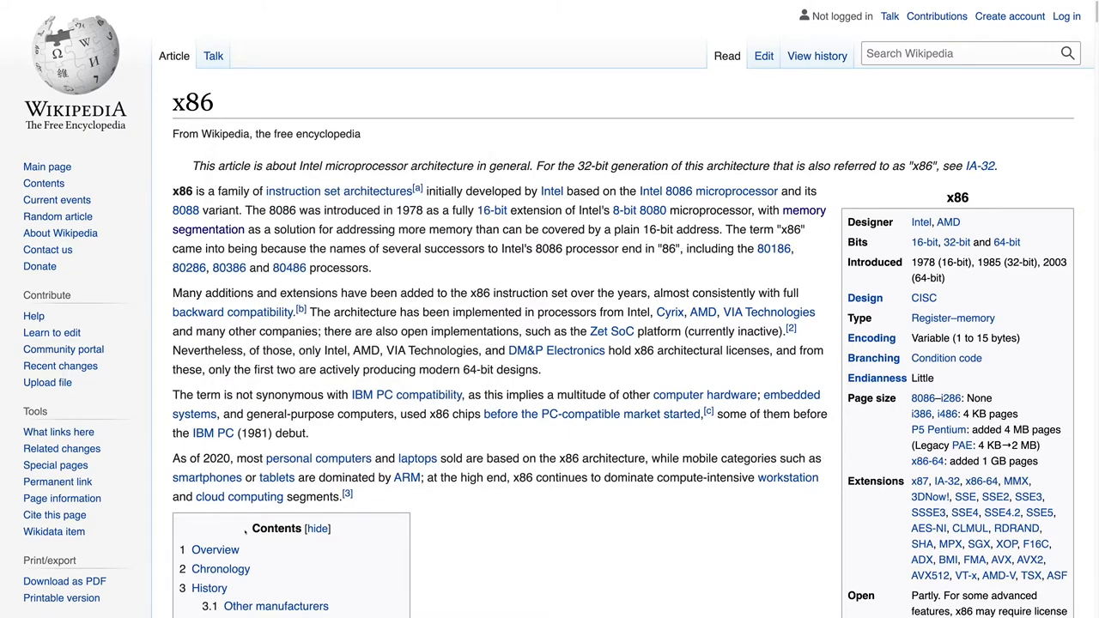
Step: Scroll the x86 article's generations table down to the x86-64 era rows
{"action": "scroll", "scroll_direction": "down", "scroll_amount": 3}
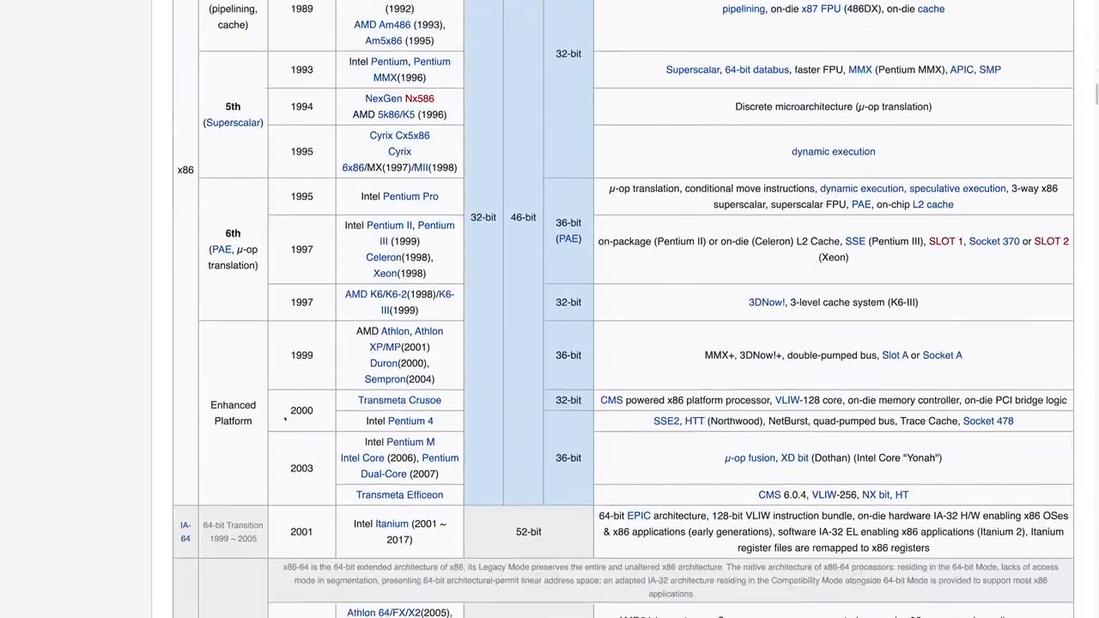
{"action": "scroll", "scroll_direction": "down", "scroll_amount": 3}
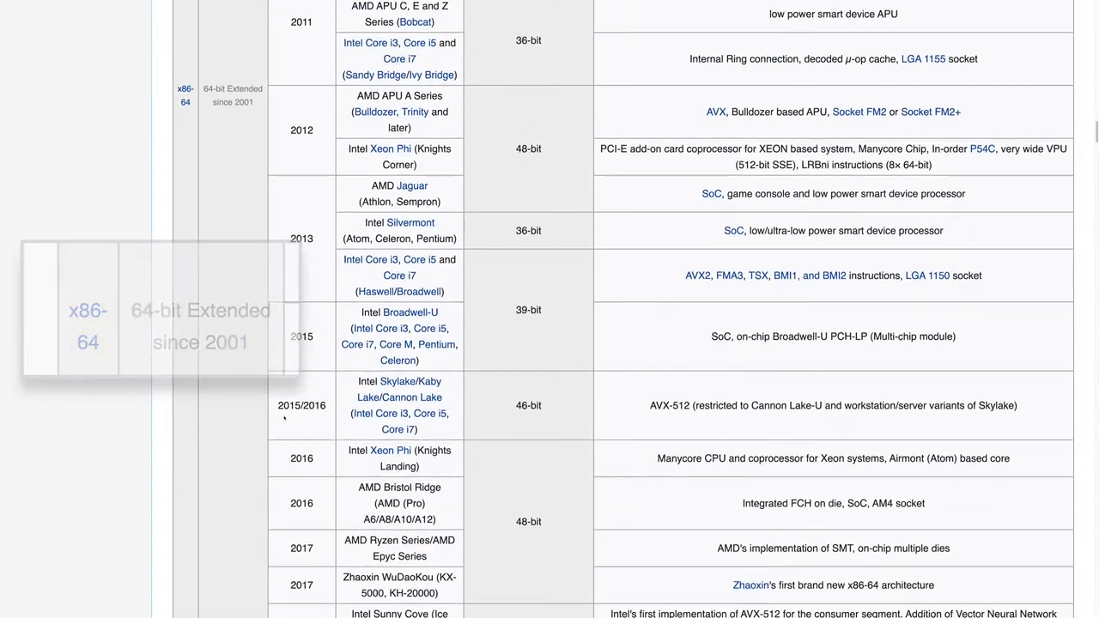
{"action": "scroll", "scroll_direction": "down", "scroll_amount": 3}
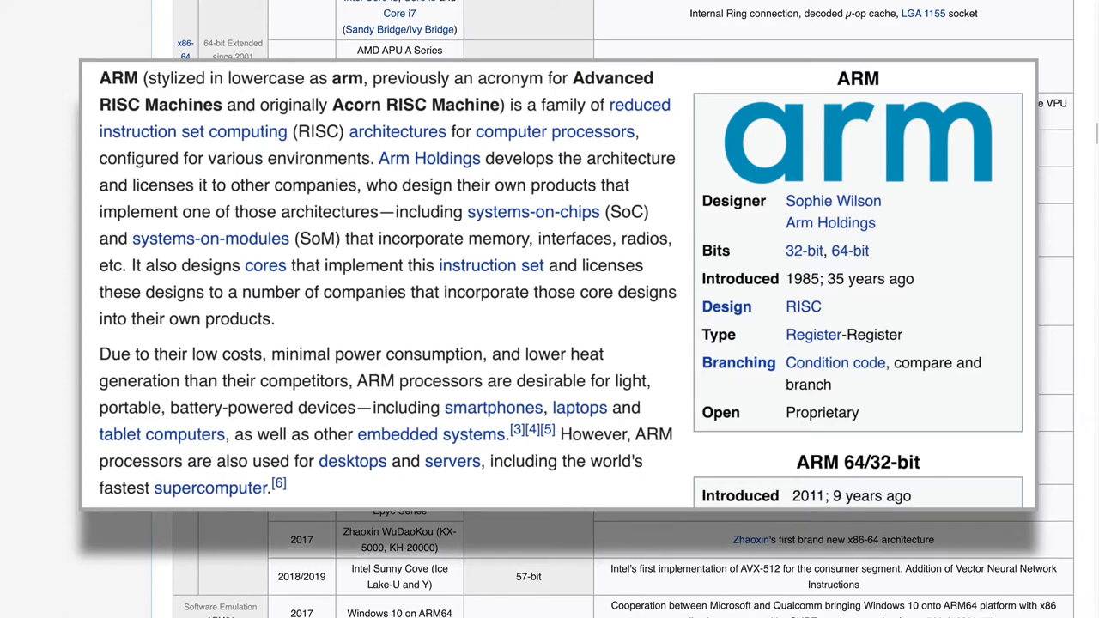
{"action": "scroll", "scroll_direction": "down", "scroll_amount": 3}
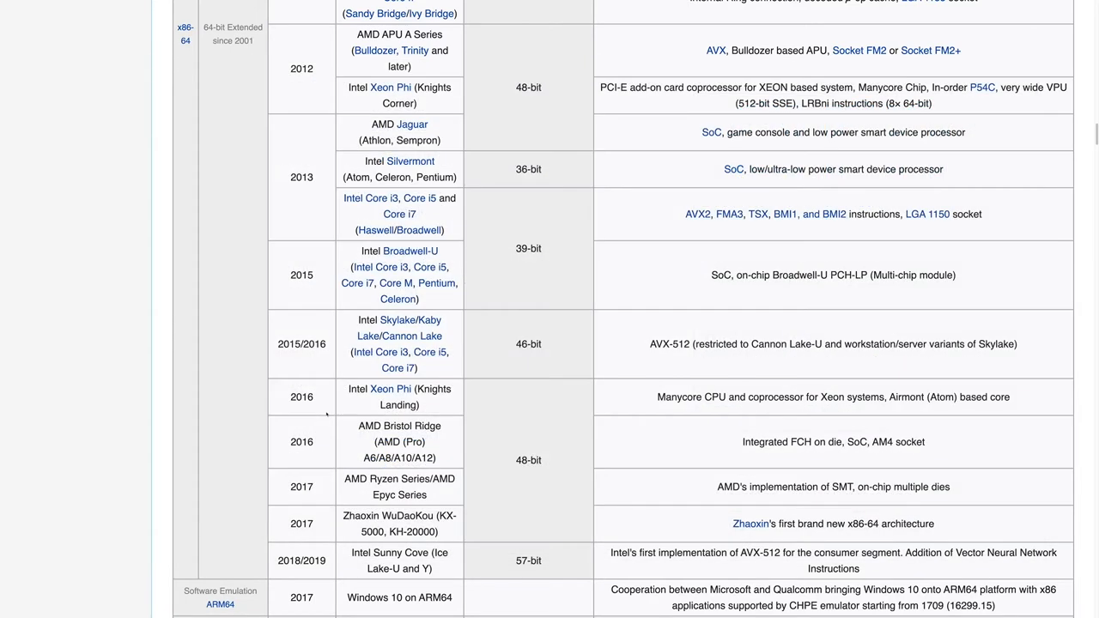
{"action": "mouse_move", "coordinate": [861, 358]}
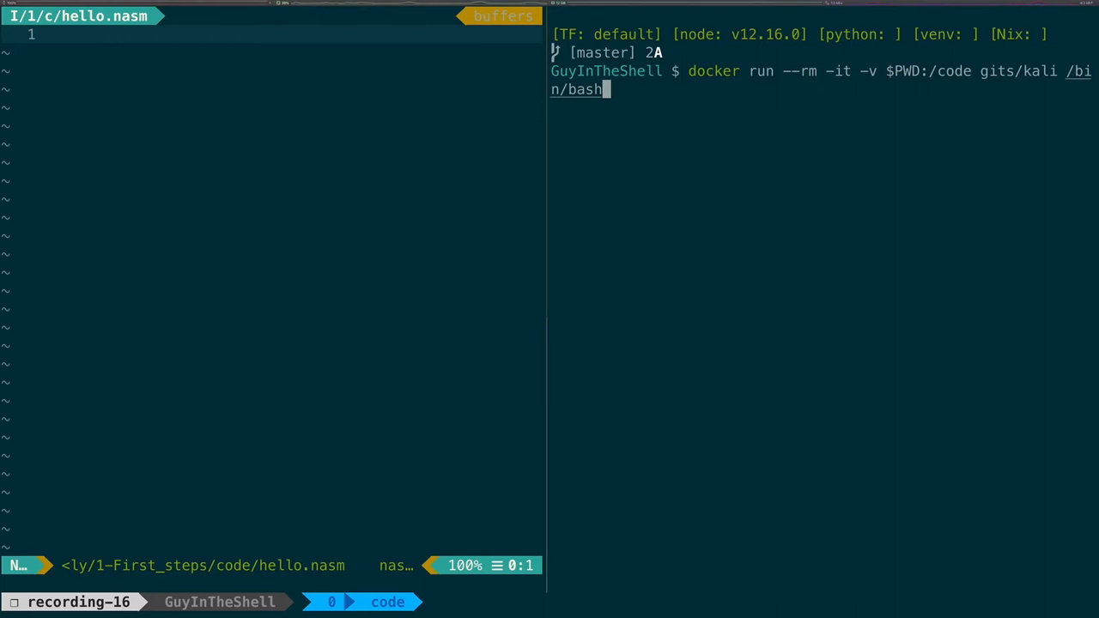
Step: Start the Kali container with the folder mounted at /code and list it, showing hello.nasm
{"action": "key", "text": "Return"}
{"action": "type", "text": "ll"}
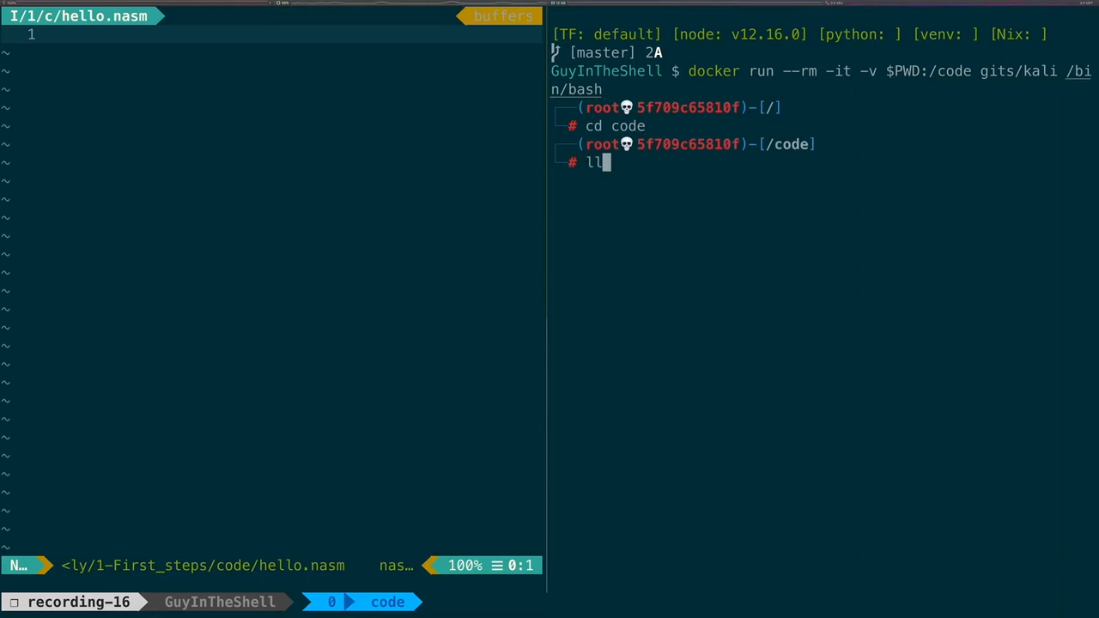
{"action": "key", "text": "Return"}
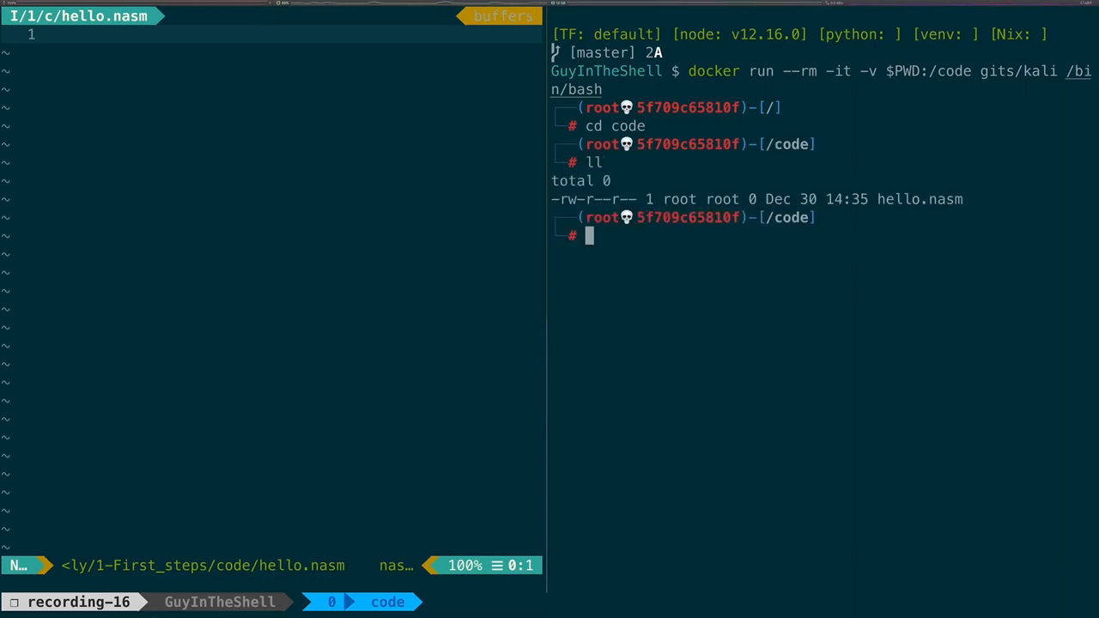
Step: Enter an 'apt install' command in the container shell
{"action": "type", "text": "ap"}
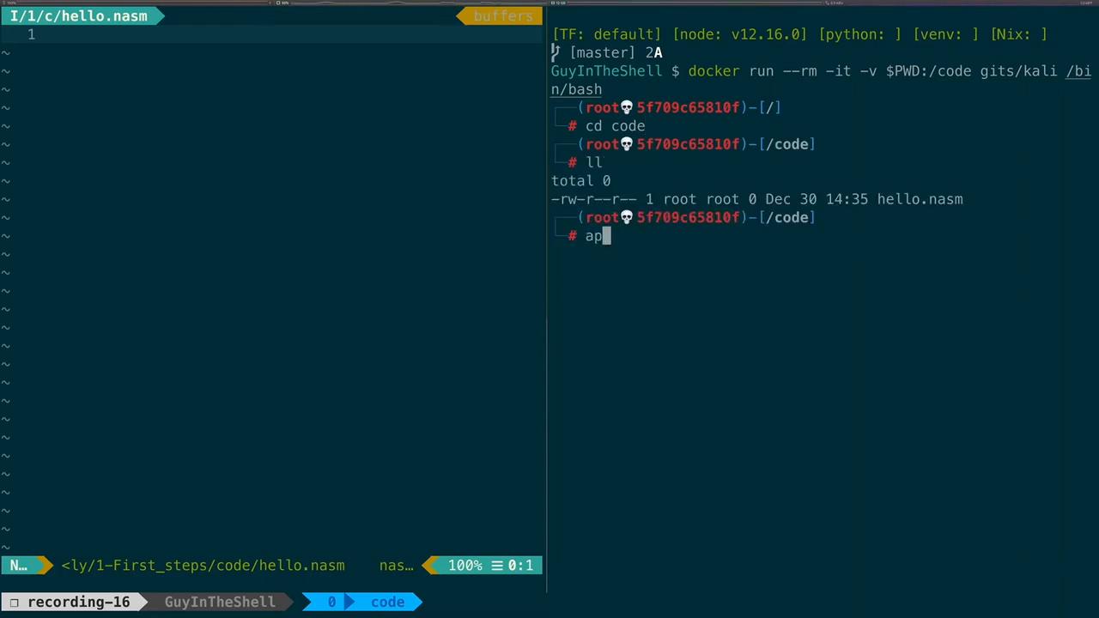
{"action": "type", "text": "t"}
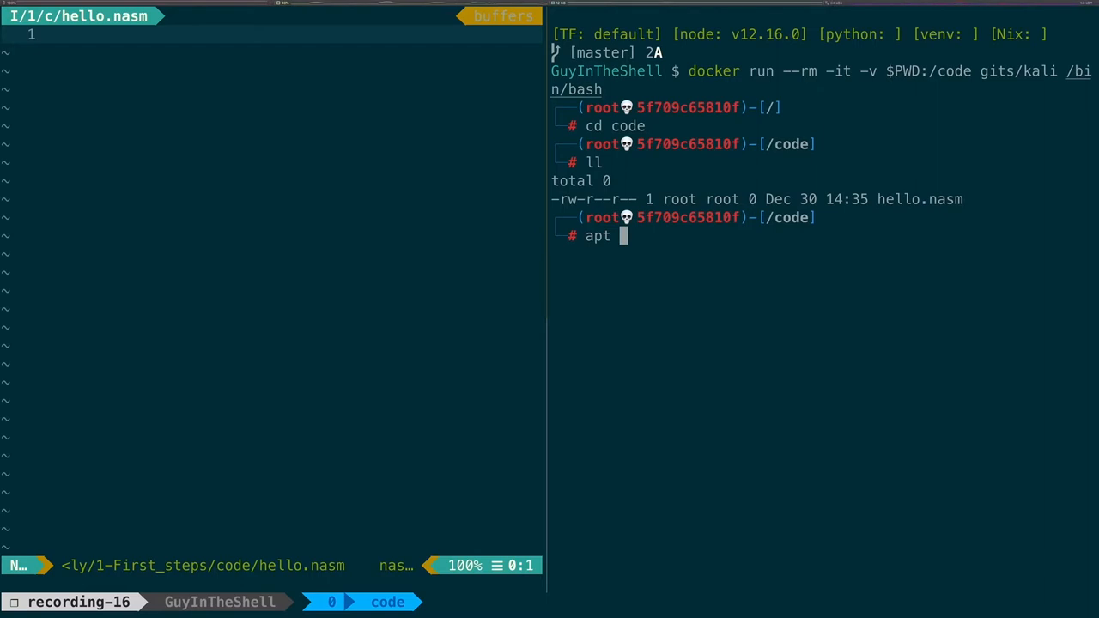
{"action": "type", "text": "inst"}
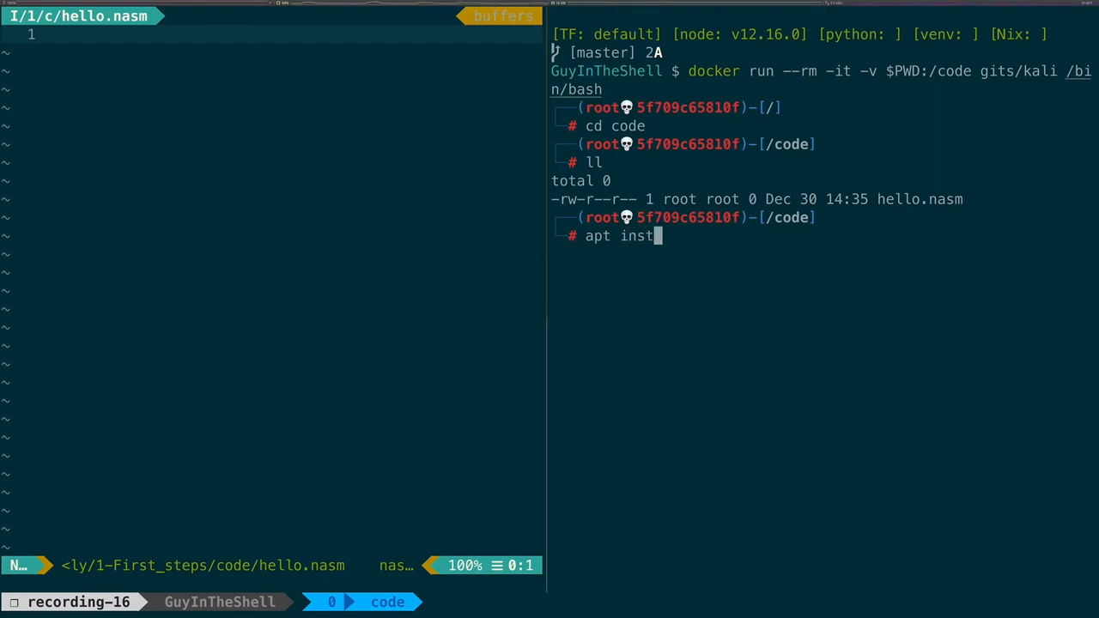
{"action": "key", "text": "Return"}
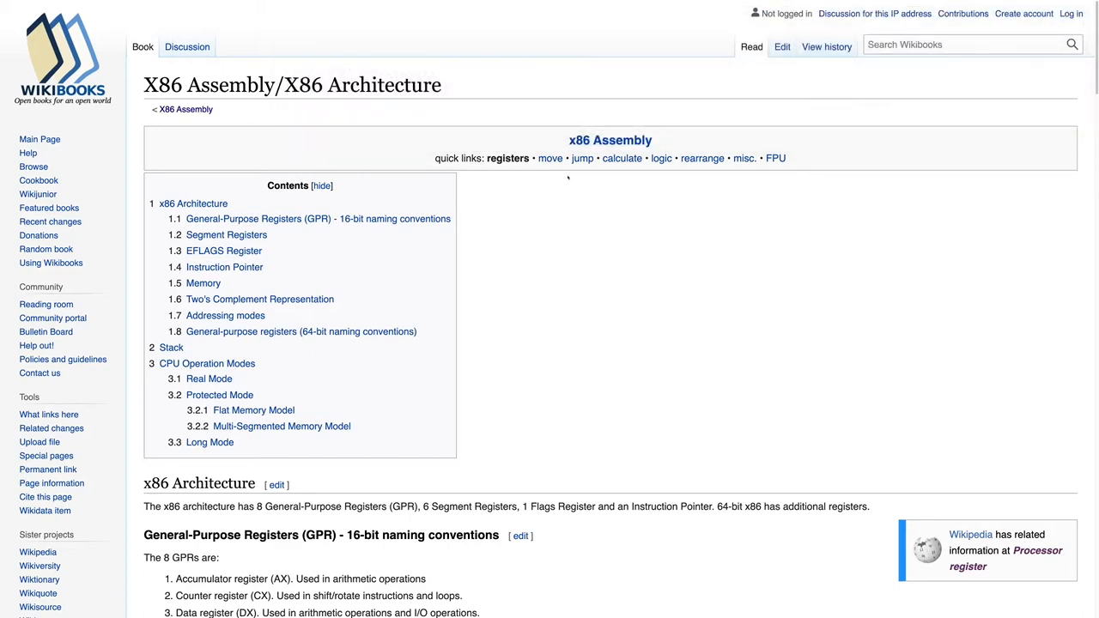
Step: Scroll the X86 Architecture page through registers, EFLAGS and memory to addressing modes
{"action": "scroll", "scroll_direction": "down", "scroll_amount": 3}
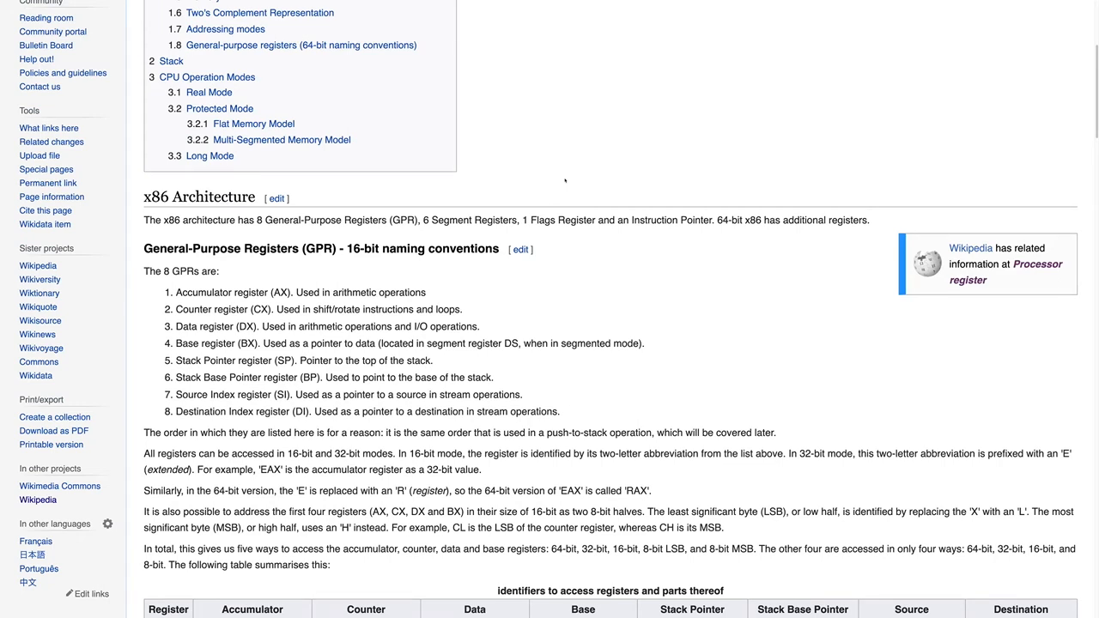
{"action": "scroll", "scroll_direction": "down", "scroll_amount": 3}
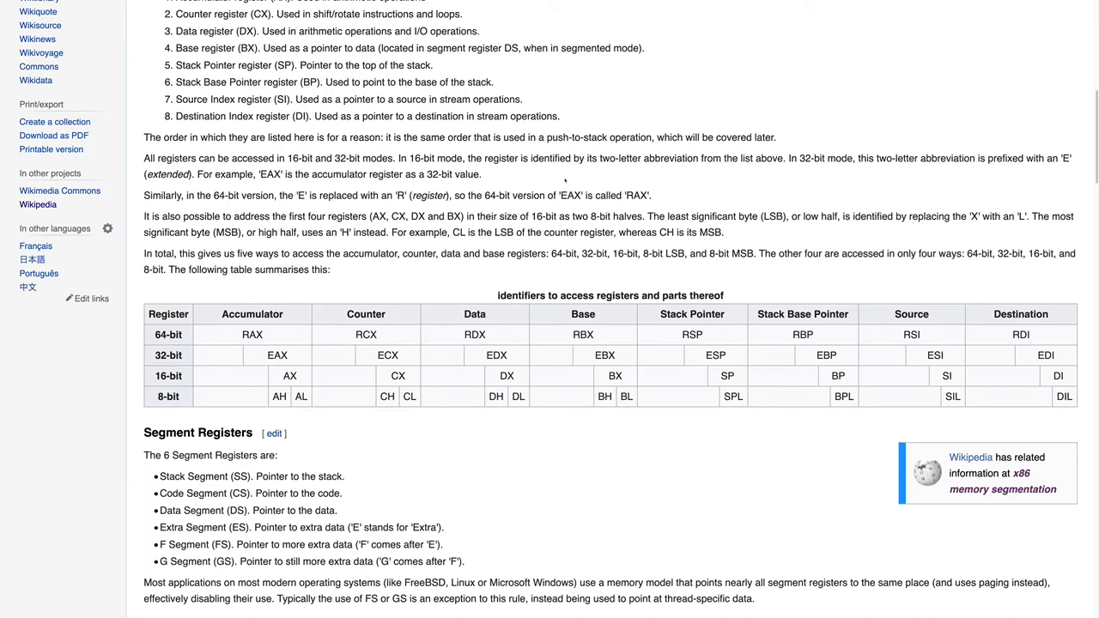
{"action": "scroll", "scroll_direction": "down", "scroll_amount": 3}
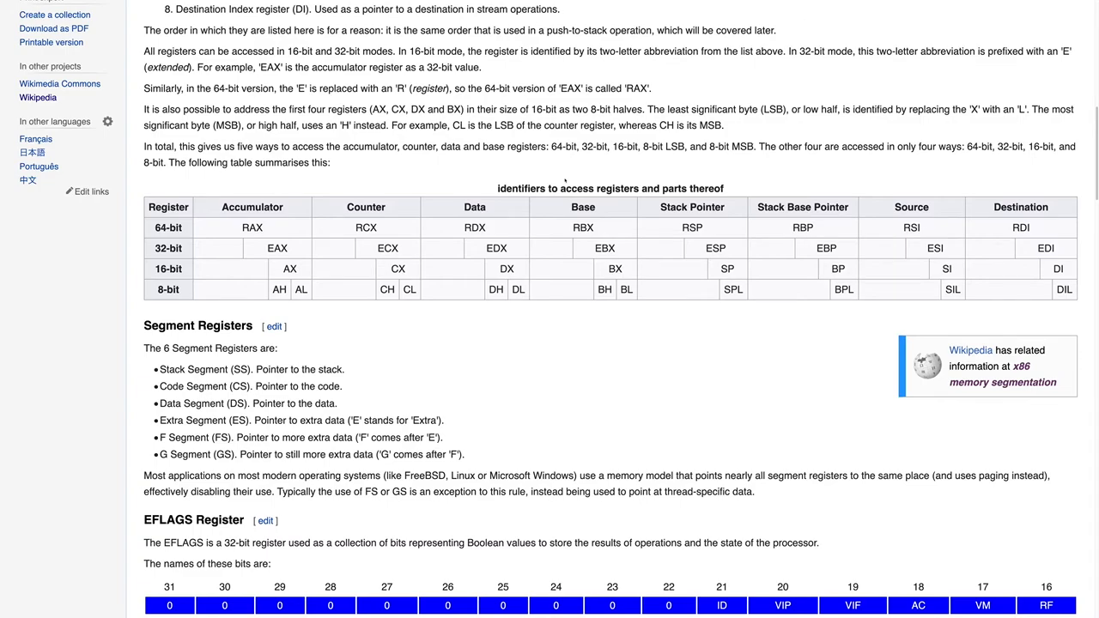
{"action": "scroll", "scroll_direction": "down", "scroll_amount": 3}
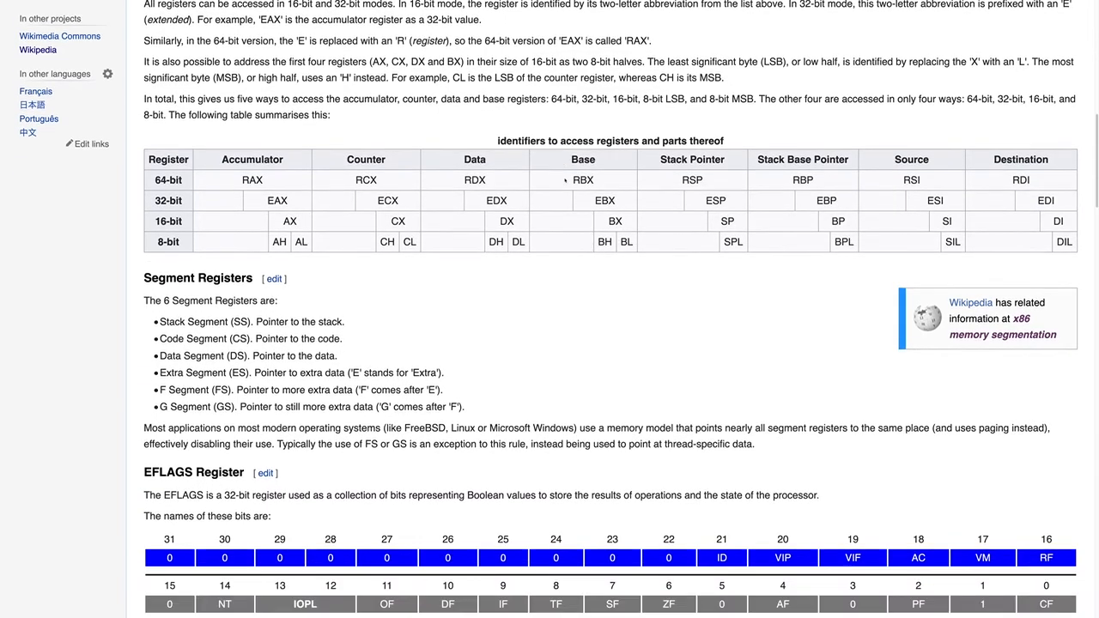
{"action": "scroll", "scroll_direction": "down", "scroll_amount": 3}
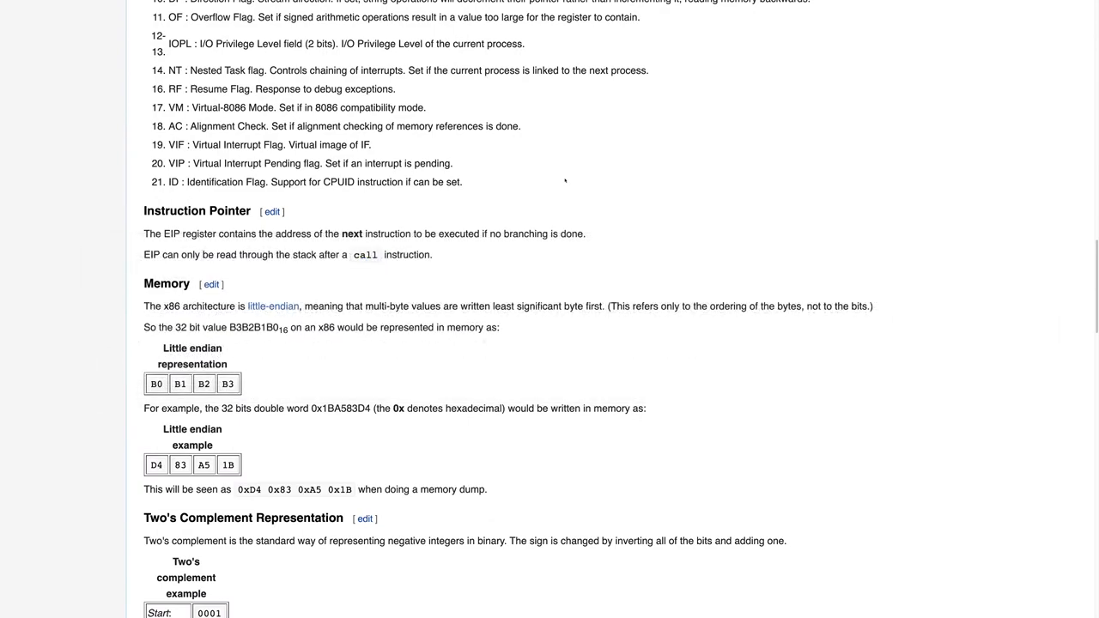
{"action": "scroll", "scroll_direction": "down", "scroll_amount": 3}
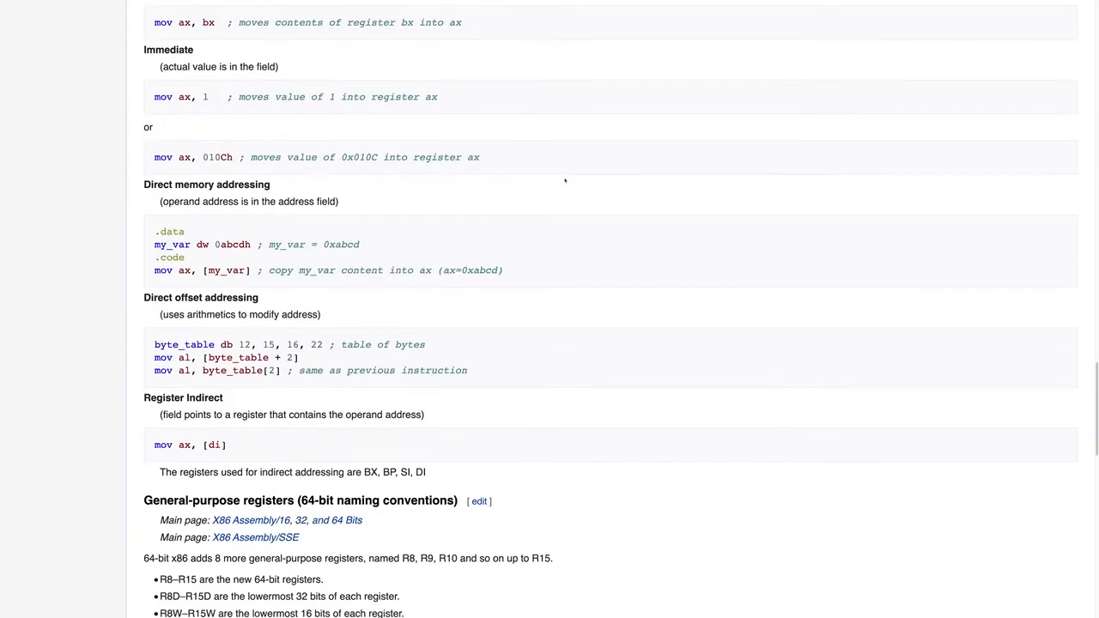
{"action": "scroll", "scroll_direction": "down", "scroll_amount": 3}
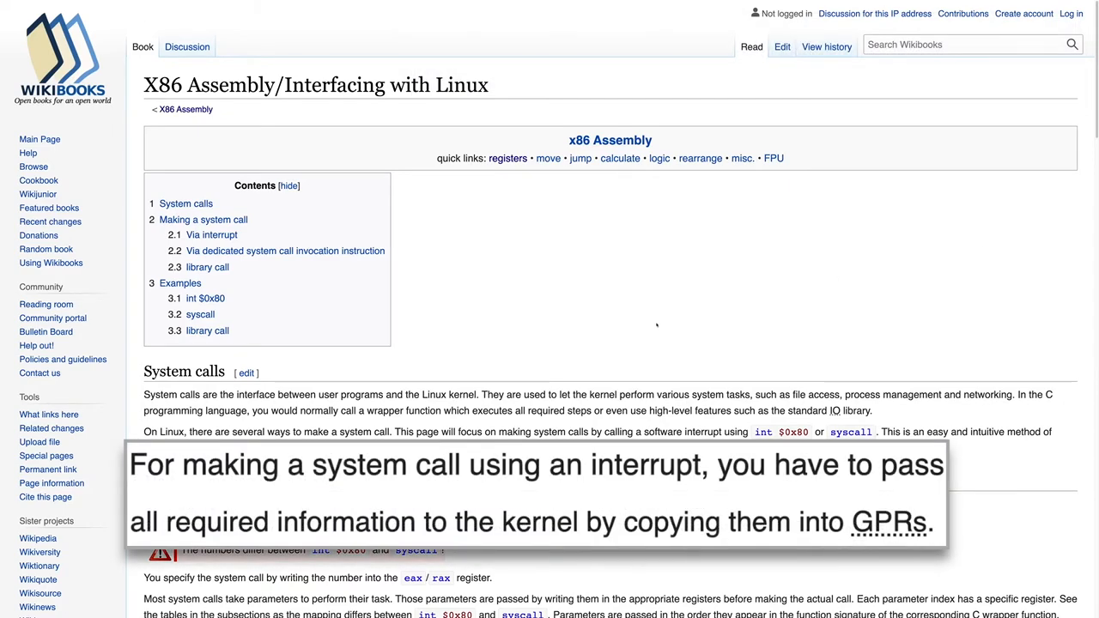
Step: Scroll the Interfacing with Linux page to the Via interrupt register mapping table
{"action": "scroll", "scroll_direction": "down", "scroll_amount": 3}
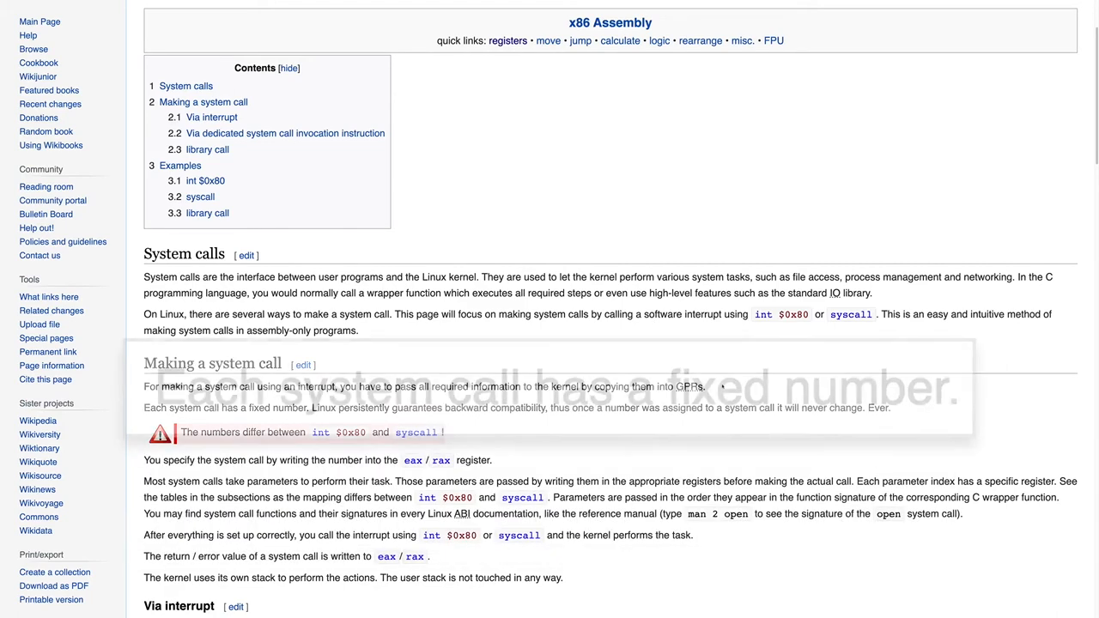
{"action": "scroll", "scroll_direction": "down", "scroll_amount": 3}
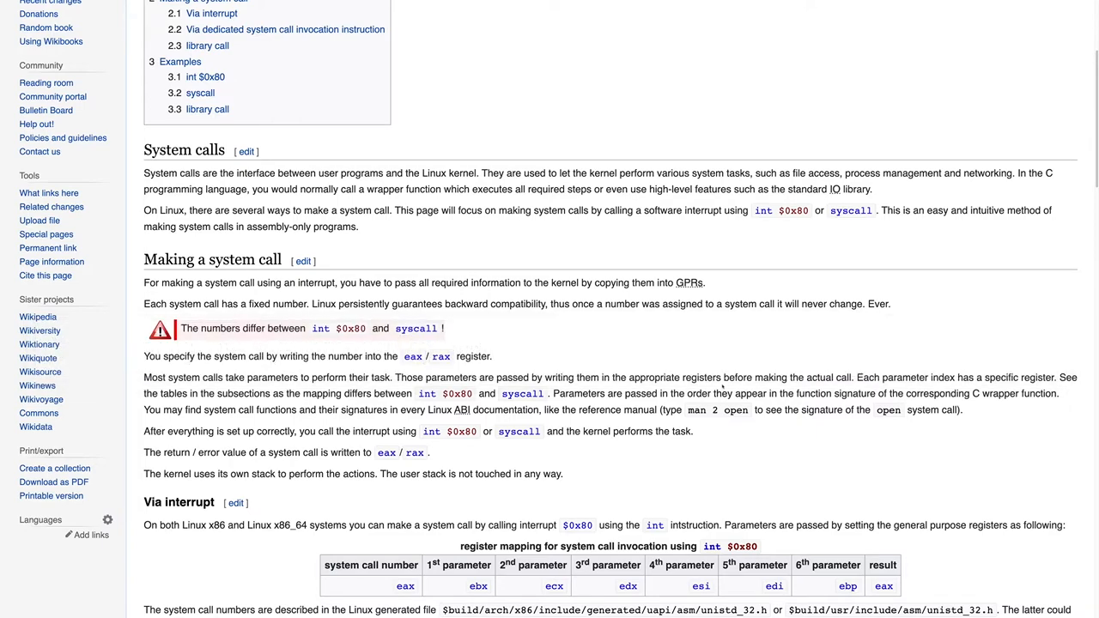
{"action": "scroll", "scroll_direction": "down", "scroll_amount": 3}
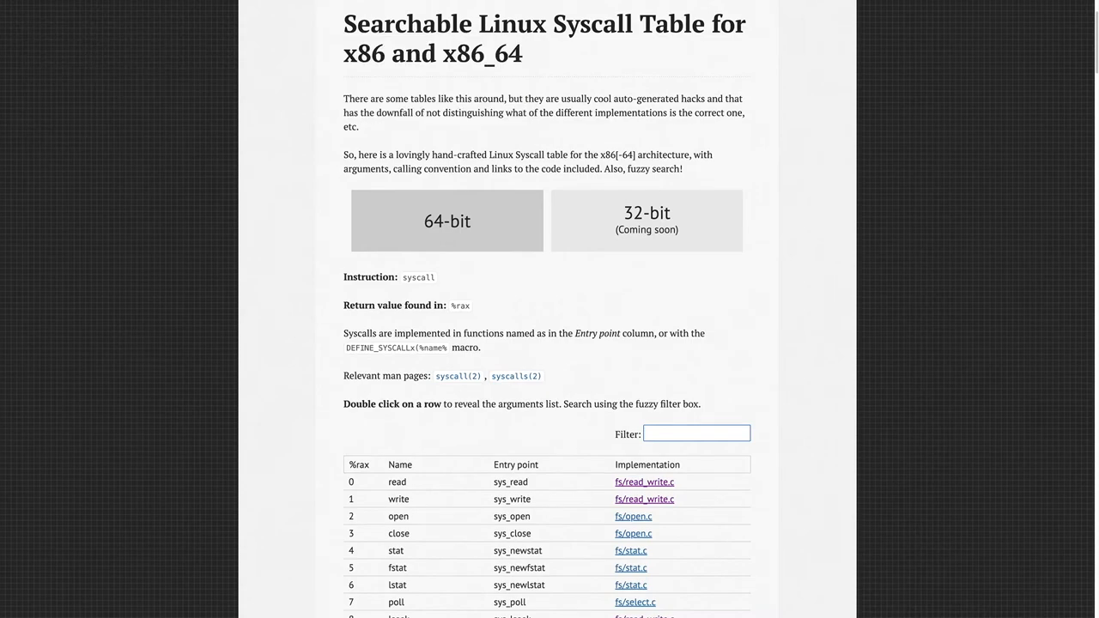
Step: Filter the syscall table for 'exit' and expand the exit (60) row's arguments
{"action": "type", "text": "exit"}
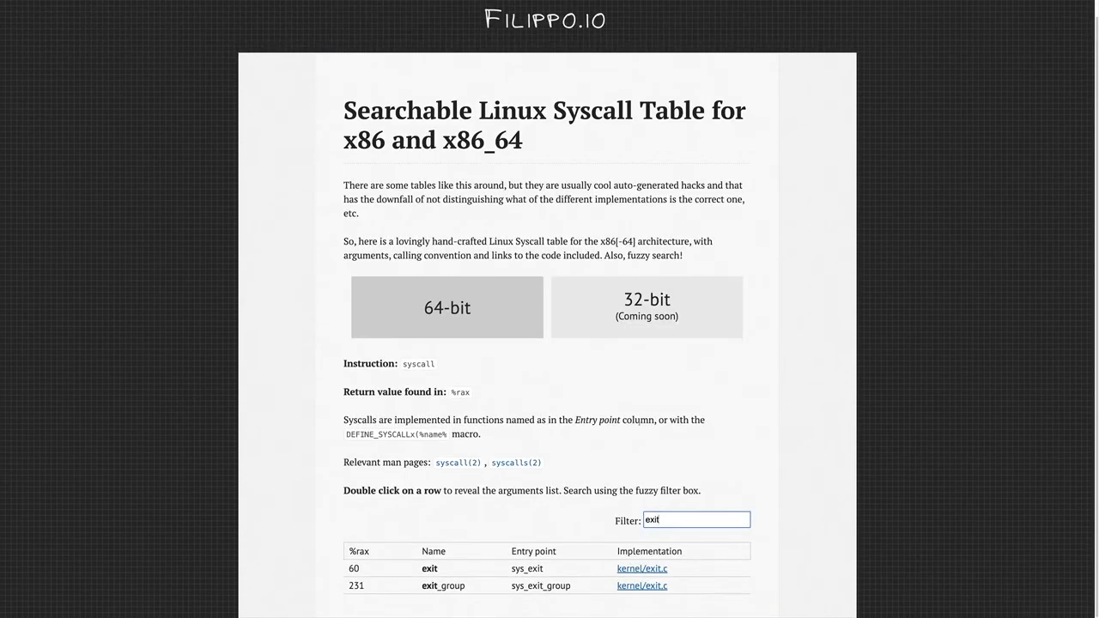
{"action": "double_click", "coordinate": [423, 568]}
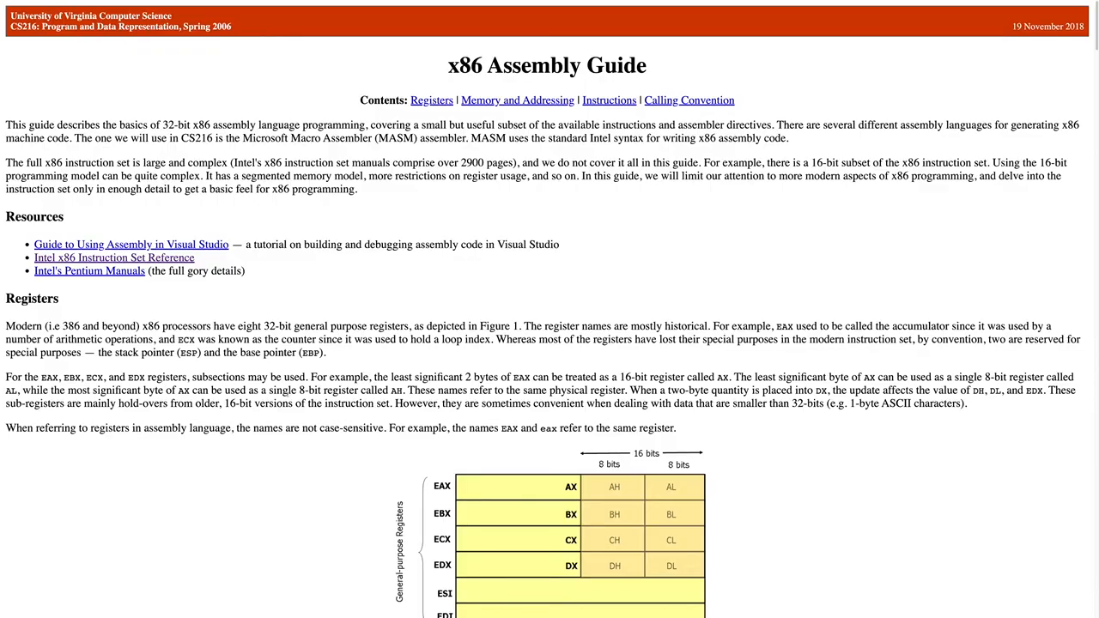
Step: Scroll the UVA guide down to Figure 1, x86 Registers
{"action": "scroll", "scroll_direction": "down", "scroll_amount": 3}
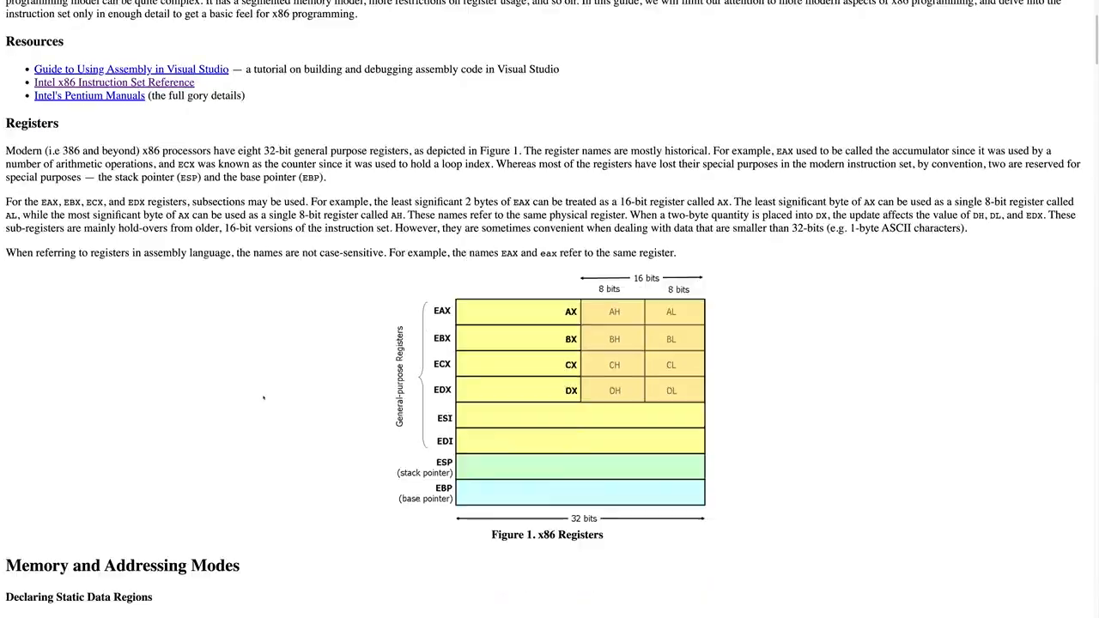
{"action": "scroll", "scroll_direction": "down", "scroll_amount": 3}
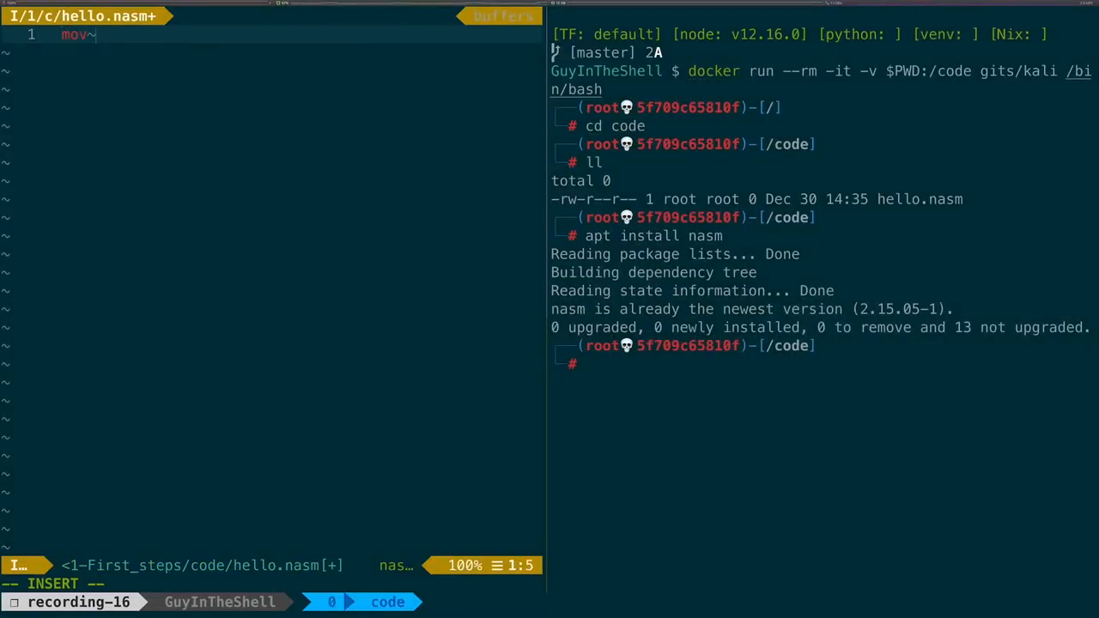
Step: Write 'mov rax, 60', 'mov rdi, 42' and 'syscall' in hello.nasm
{"action": "type", "text": "rax,"}
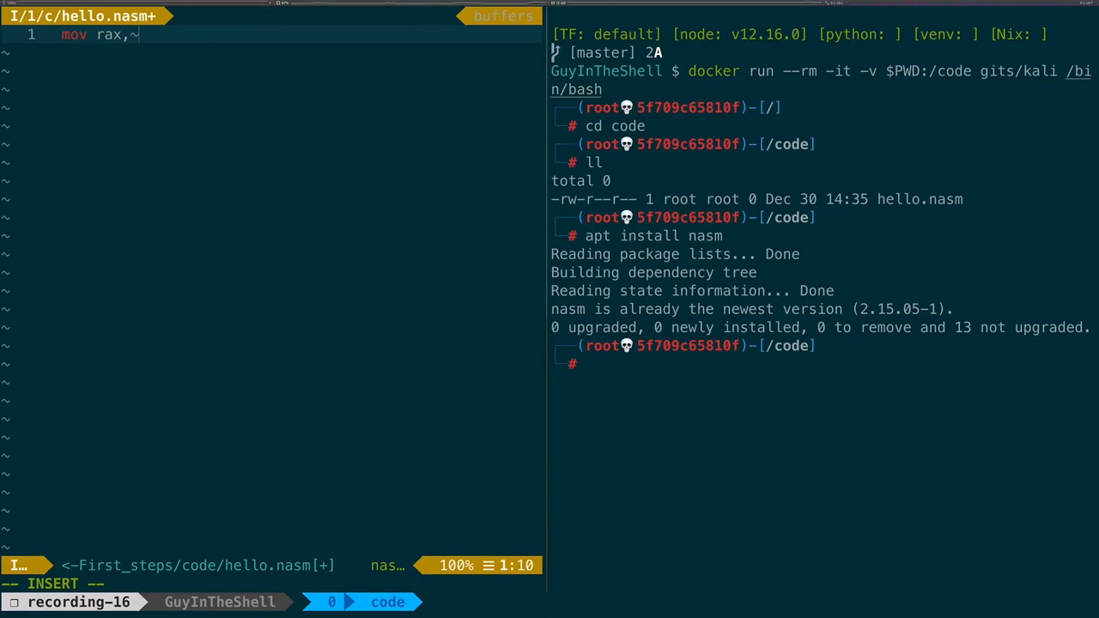
{"action": "type", "text": "60"}
{"action": "type", "text": "hov"}
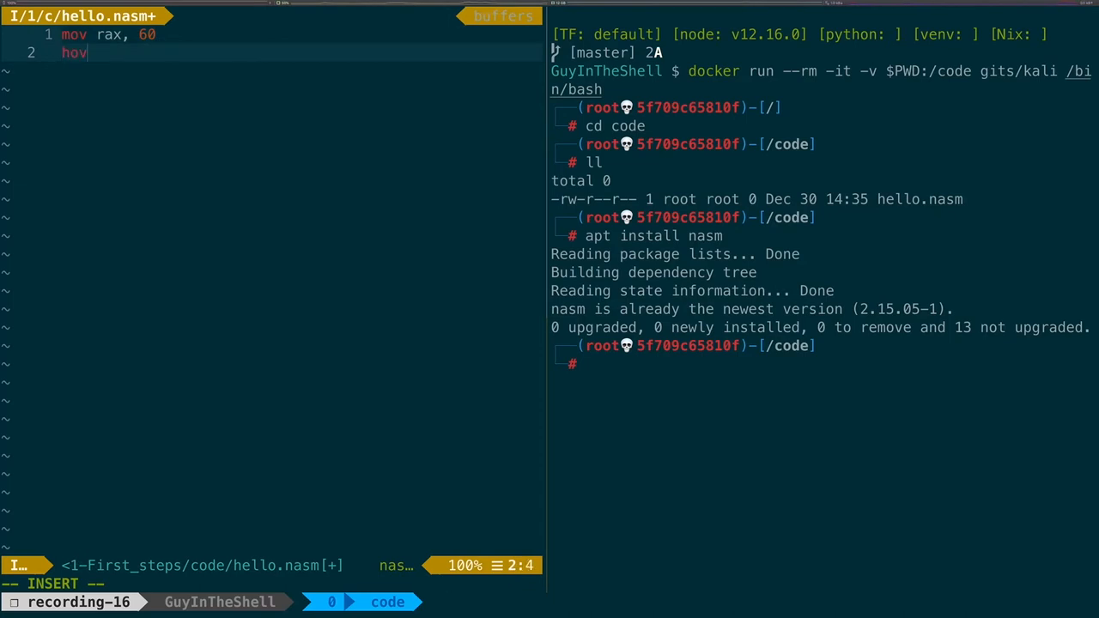
{"action": "type", "text": "mov r"}
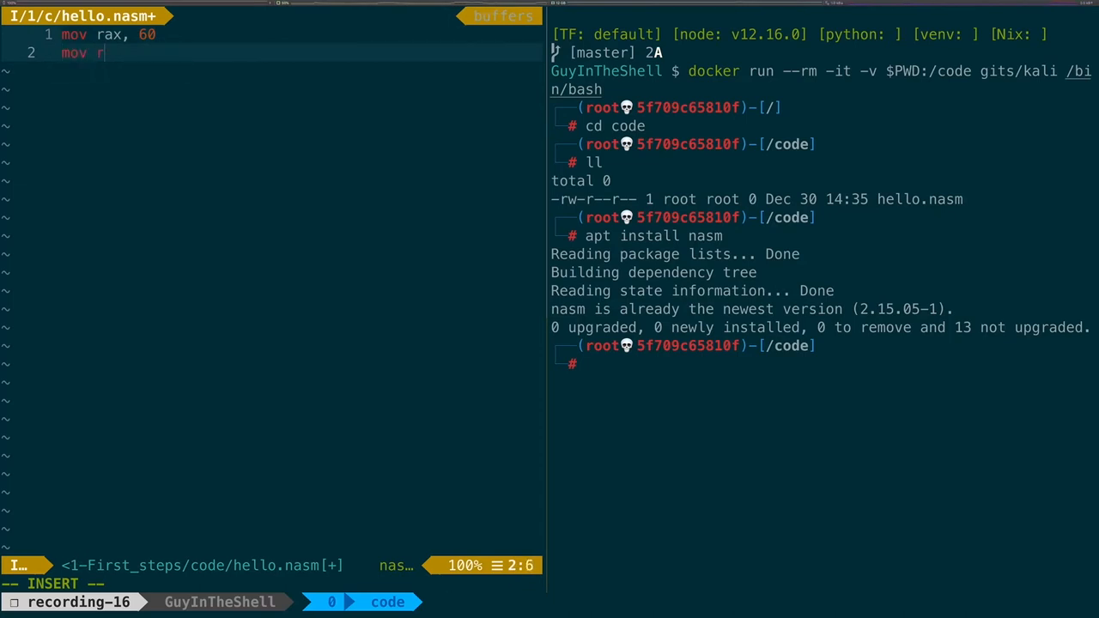
{"action": "type", "text": "di,~"}
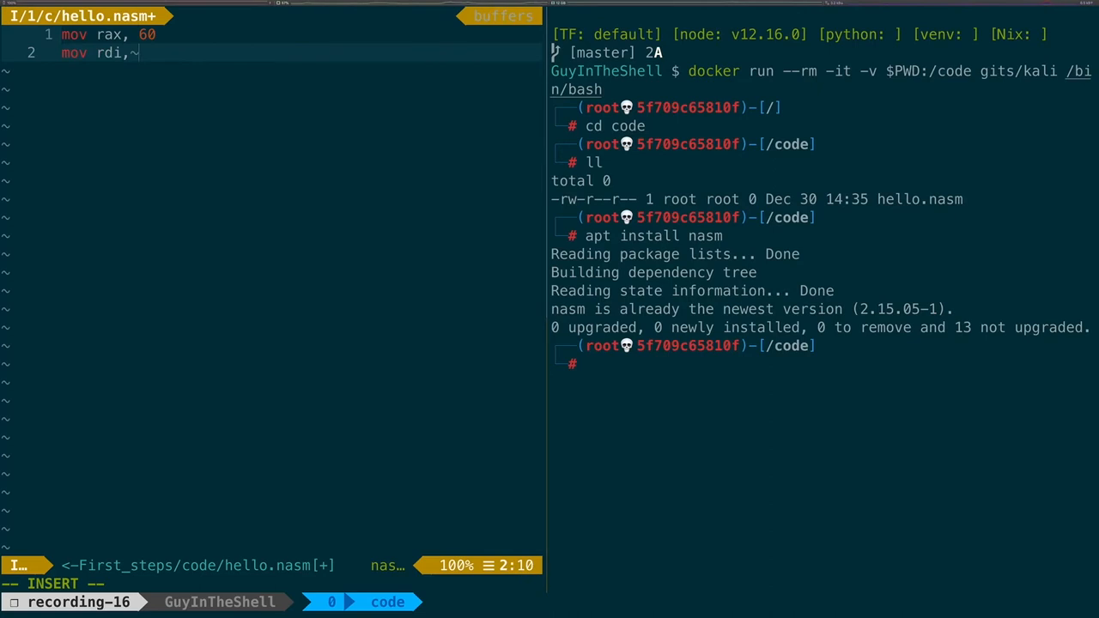
{"action": "type", "text": "42"}
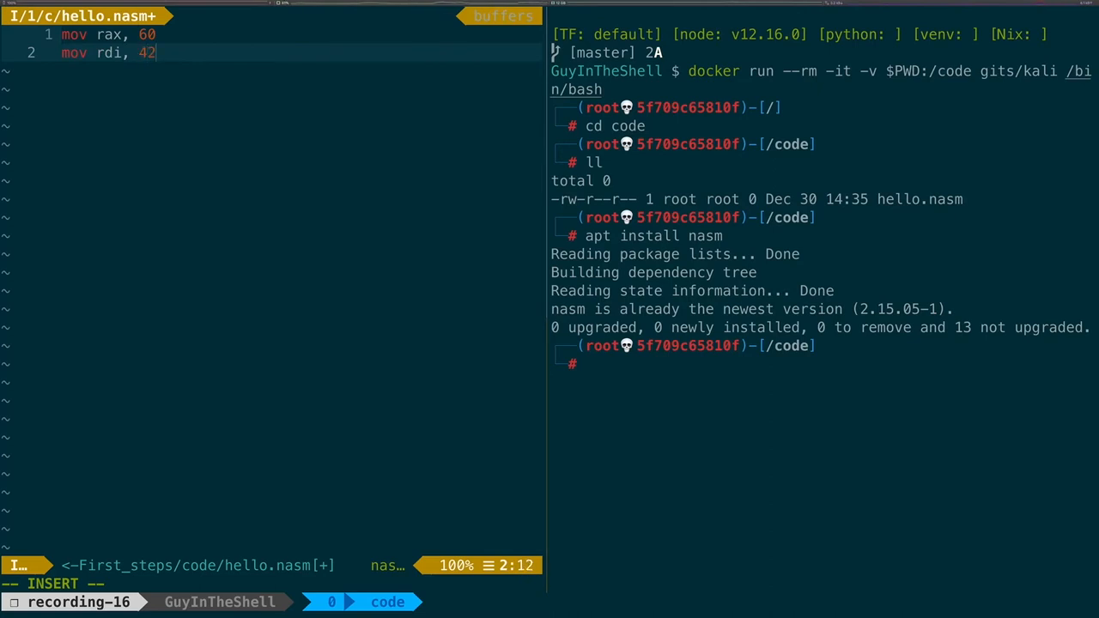
{"action": "type", "text": "syscall"}
{"action": "left_click", "coordinate": [832, 364]}
{"action": "type", "text": "nasm -f"}
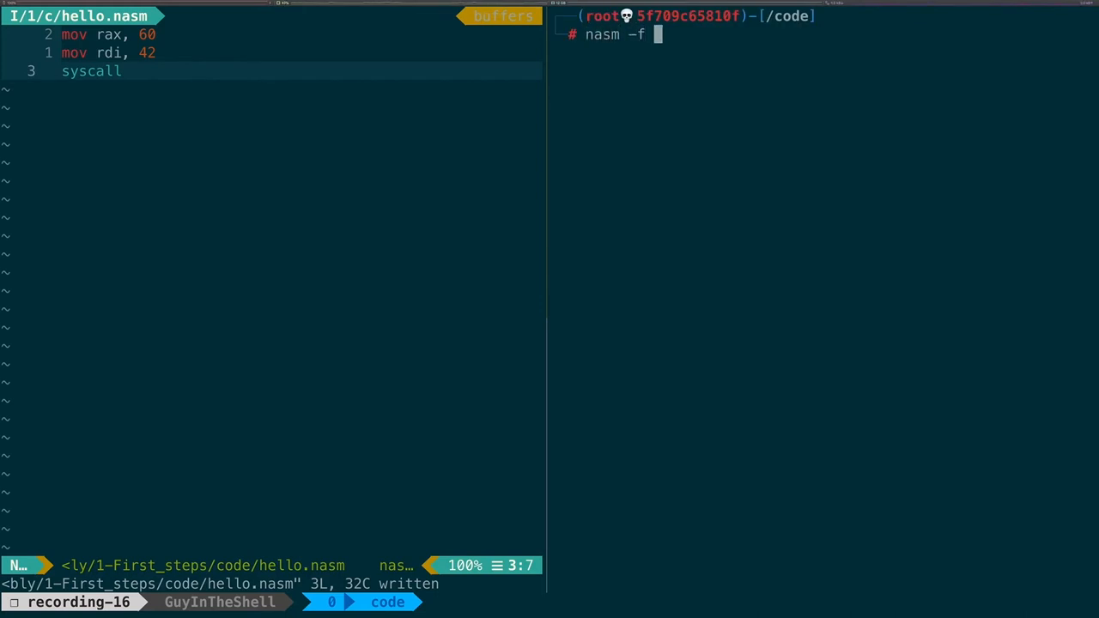
Step: Assemble with 'nasm -f elf64 -o hello.o hello.nasm'
{"action": "type", "text": "elf"}
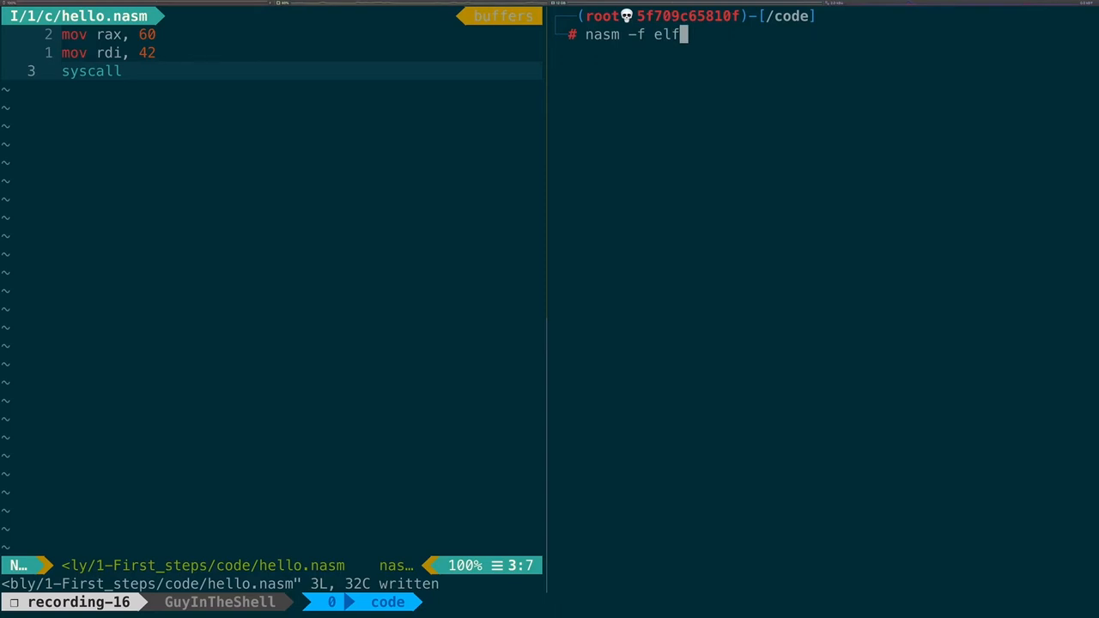
{"action": "type", "text": "64 -o"}
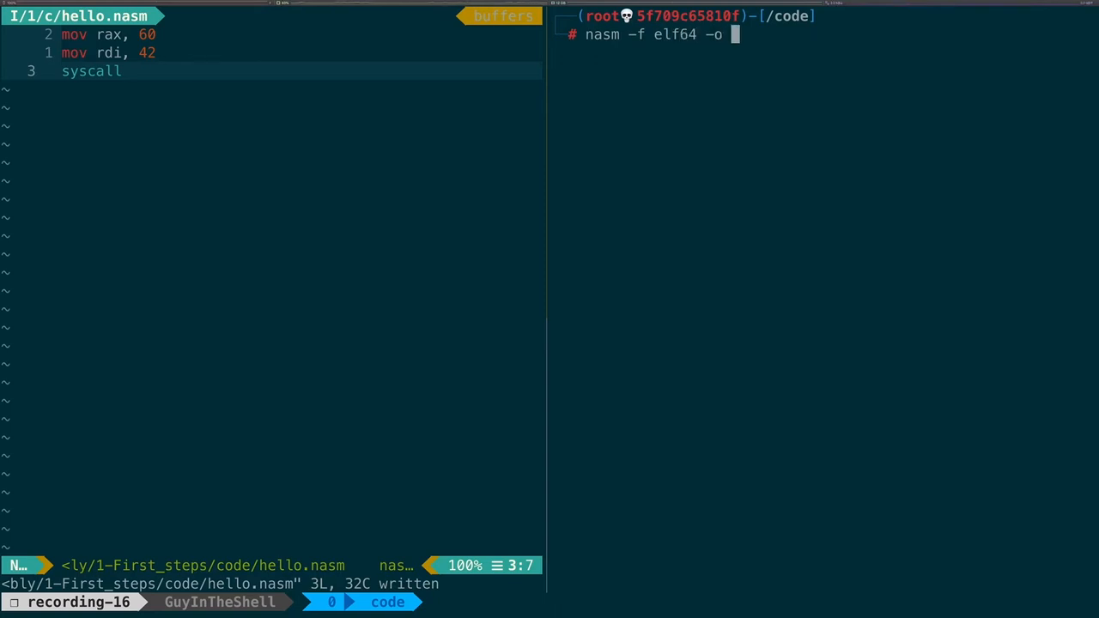
{"action": "type", "text": "hello."}
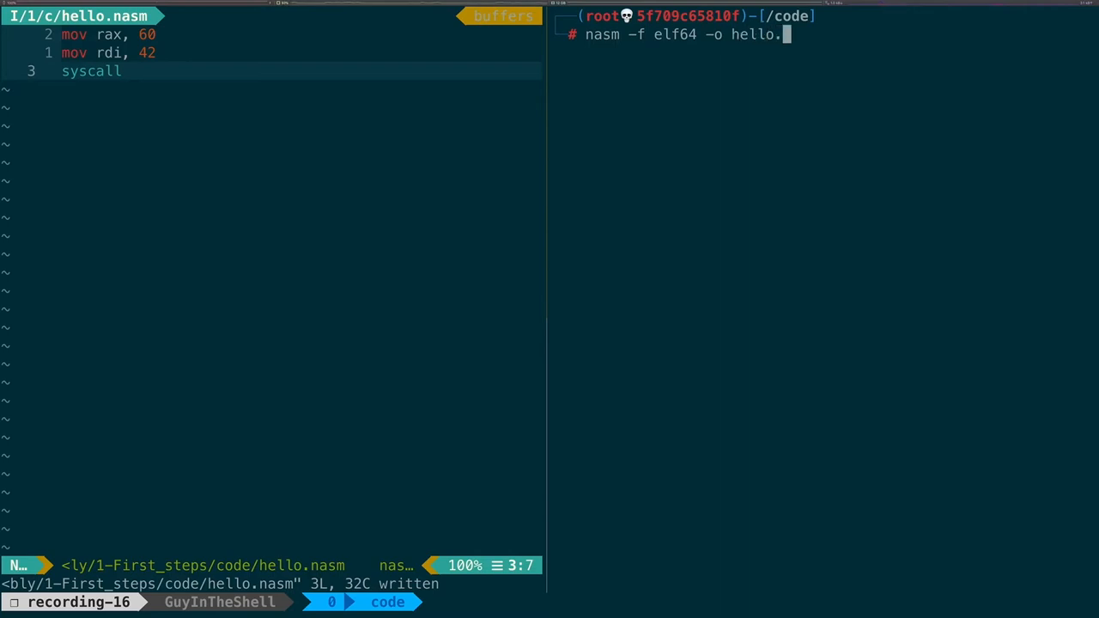
{"action": "type", "text": "o hello."}
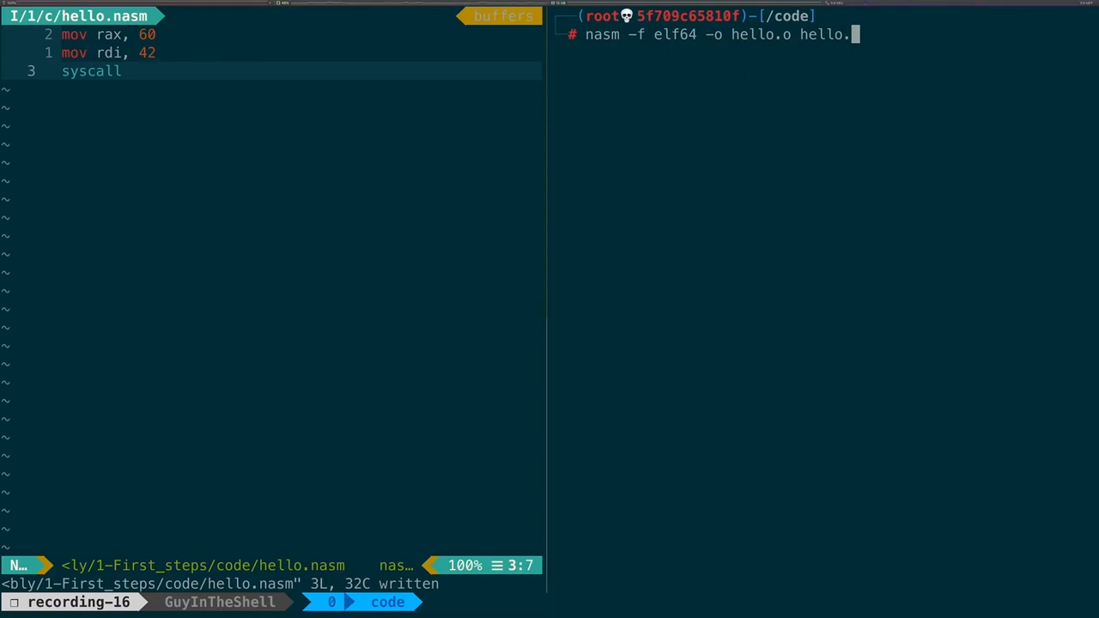
{"action": "type", "text": "nasm"}
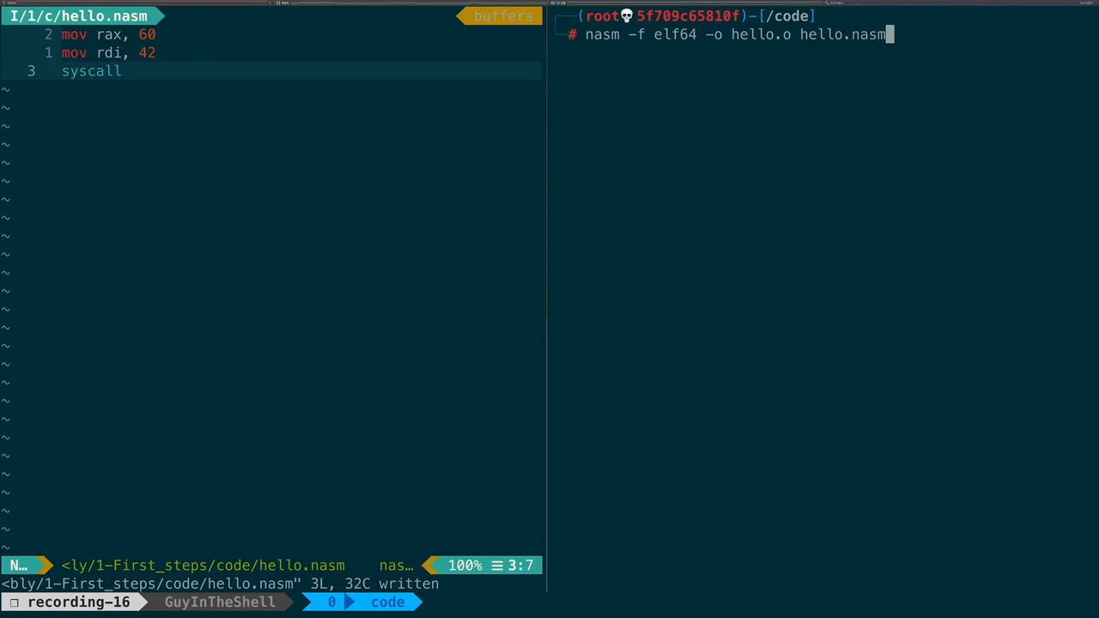
{"action": "key", "text": "Return"}
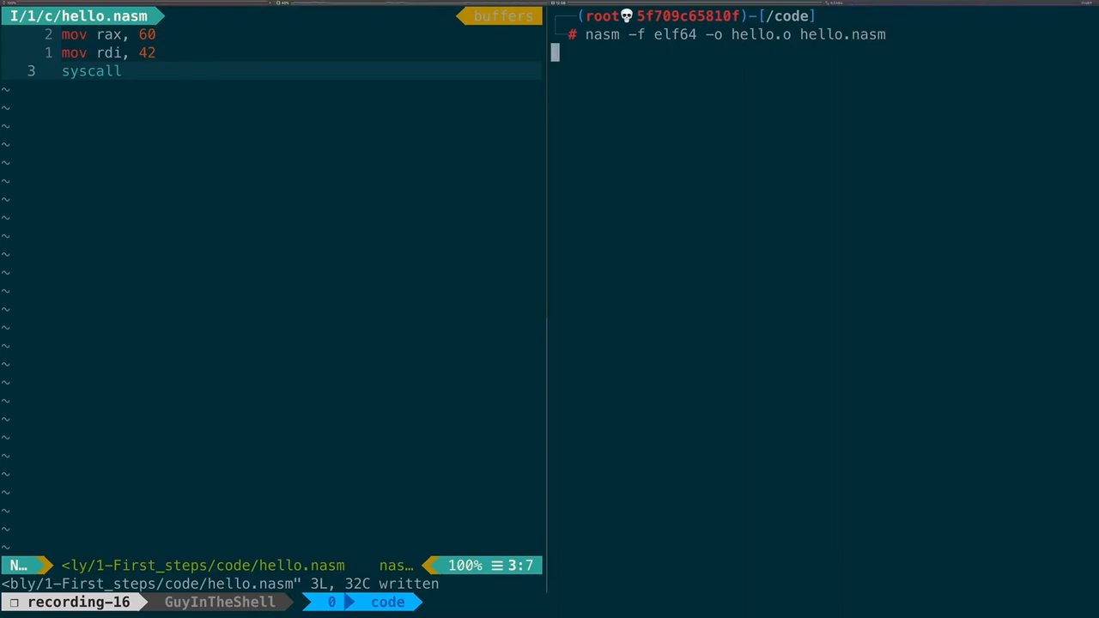
{"action": "key", "text": "Return"}
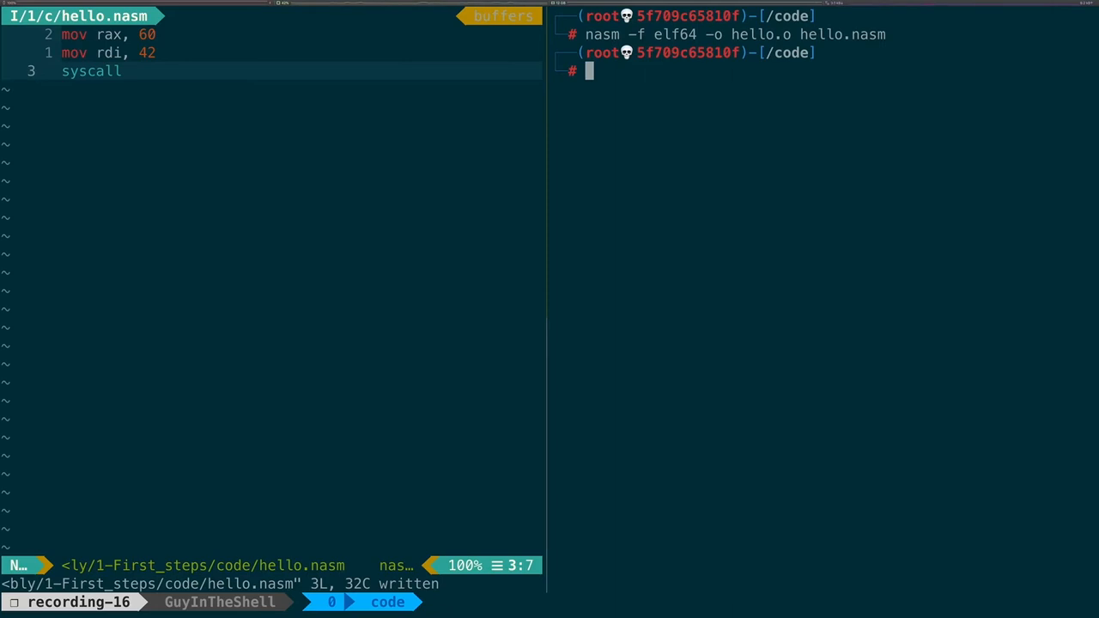
Step: Link with 'ld -o hello hello.o', getting the missing _start warning
{"action": "type", "text": "ld -"}
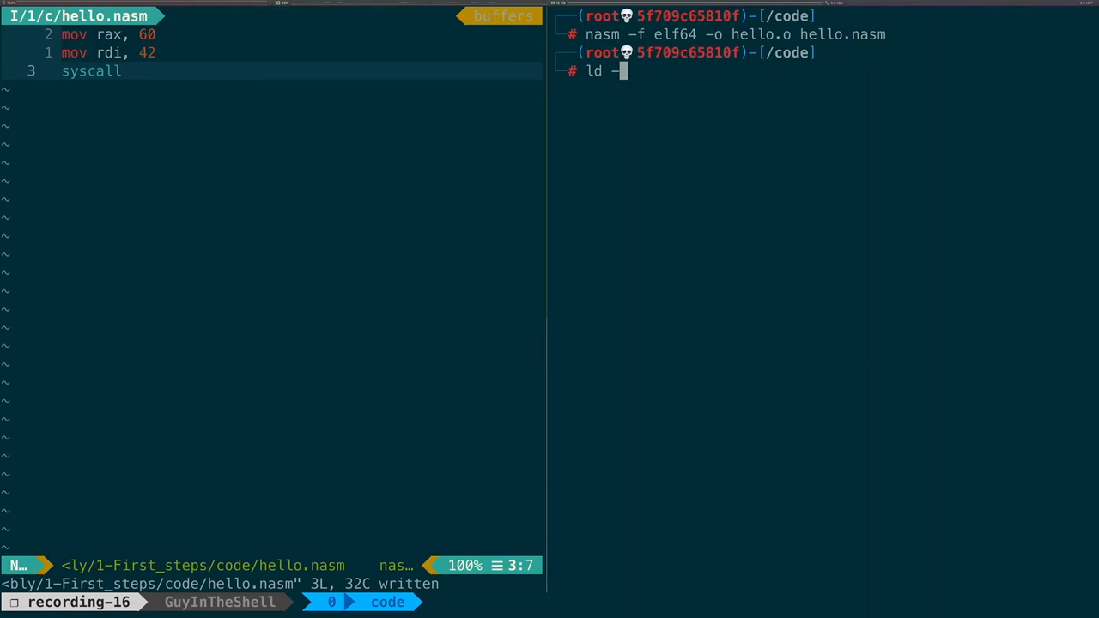
{"action": "type", "text": "o hello"}
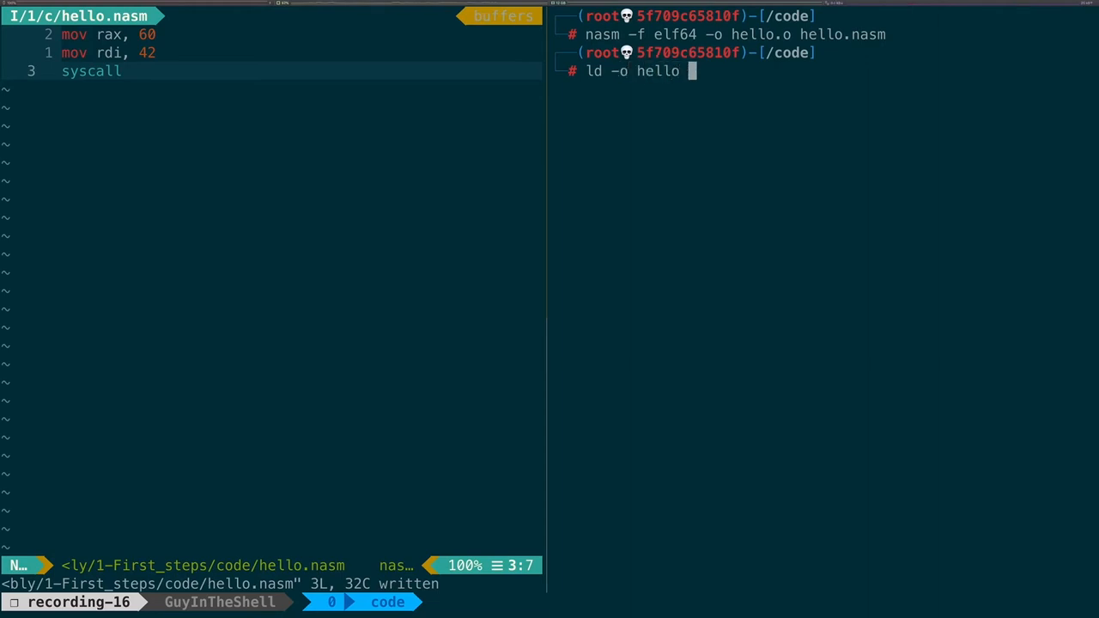
{"action": "type", "text": "hello."}
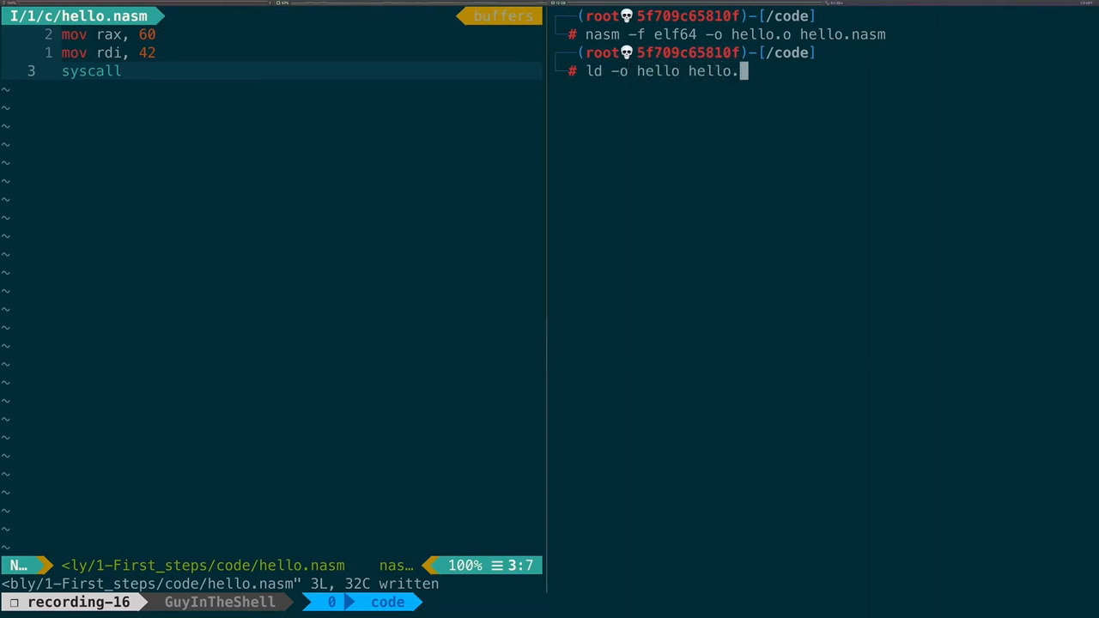
{"action": "key", "text": "Return"}
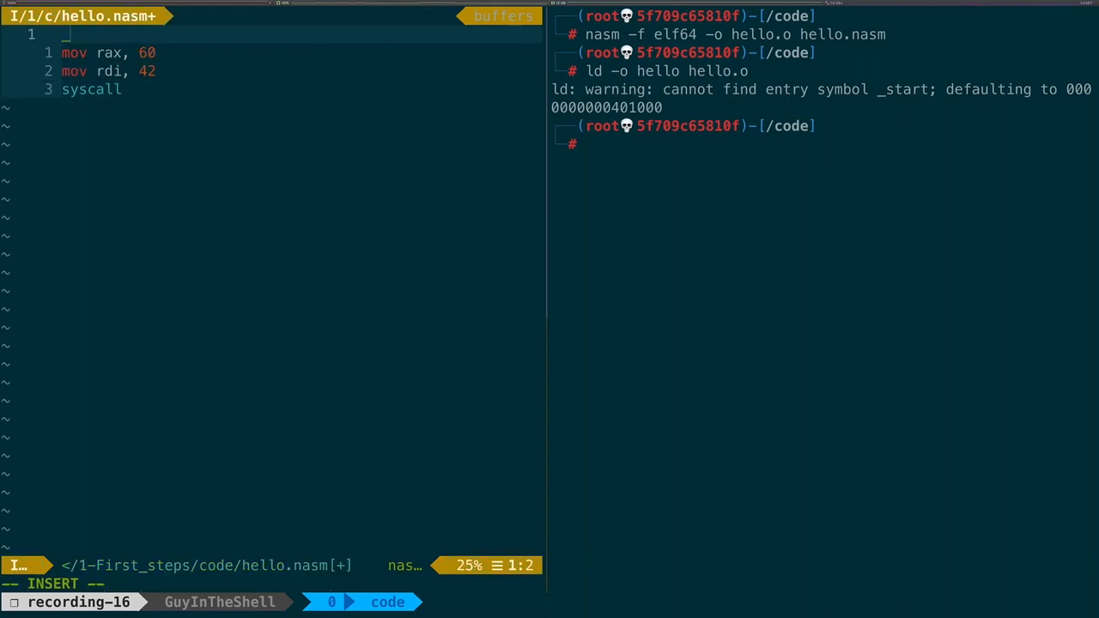
Step: Add a '_start:' label with 'global _start' above the exit code
{"action": "type", "text": "_stn"}
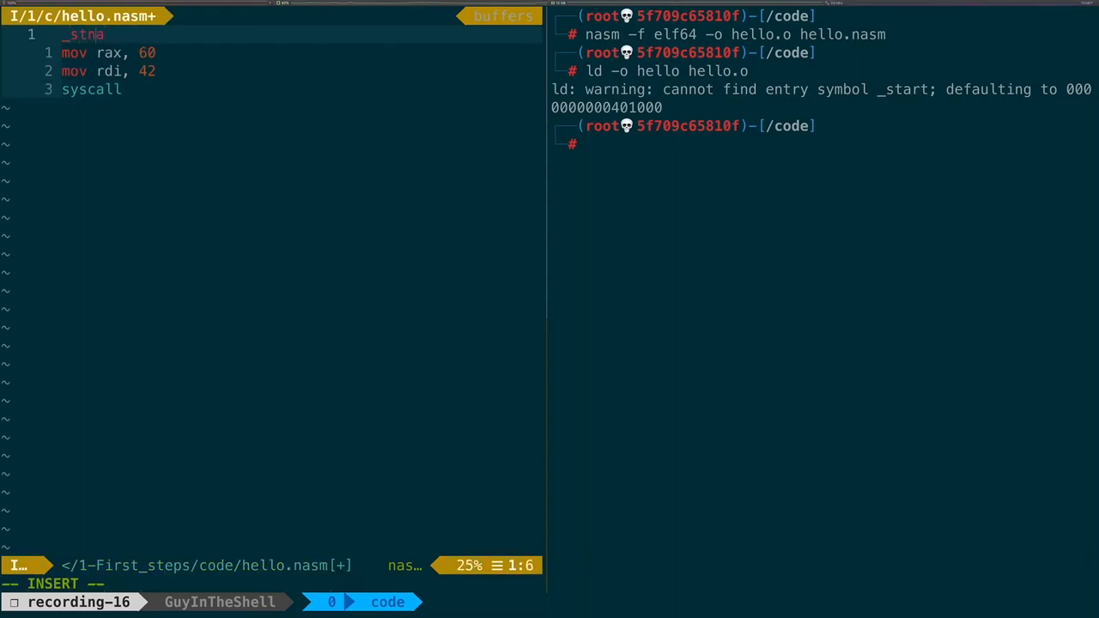
{"action": "type", "text": "art;"}
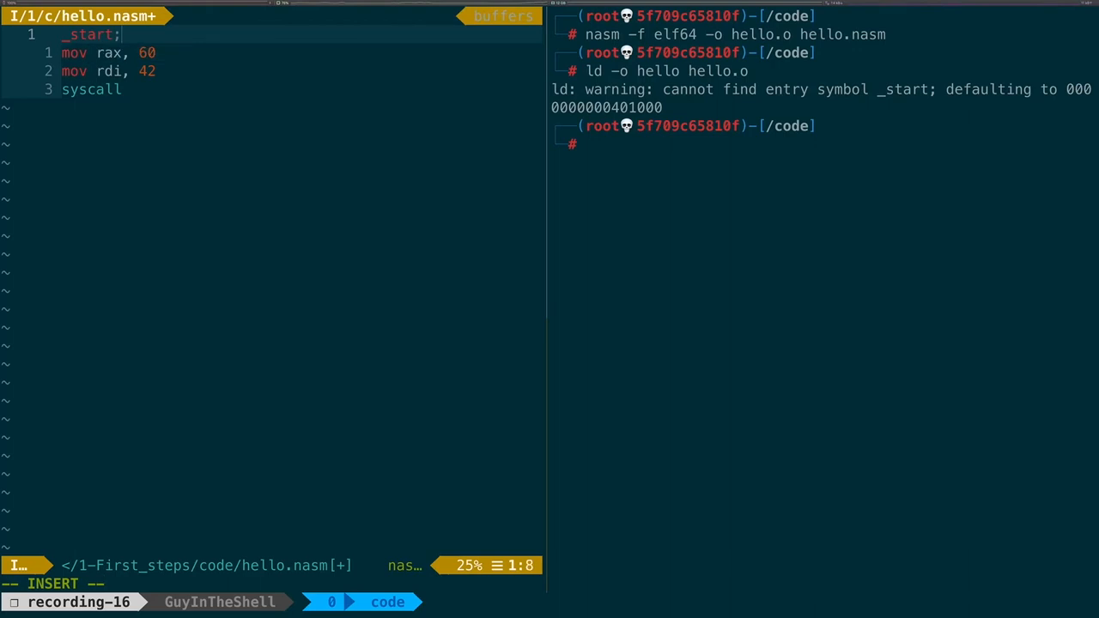
{"action": "key", "text": "V"}
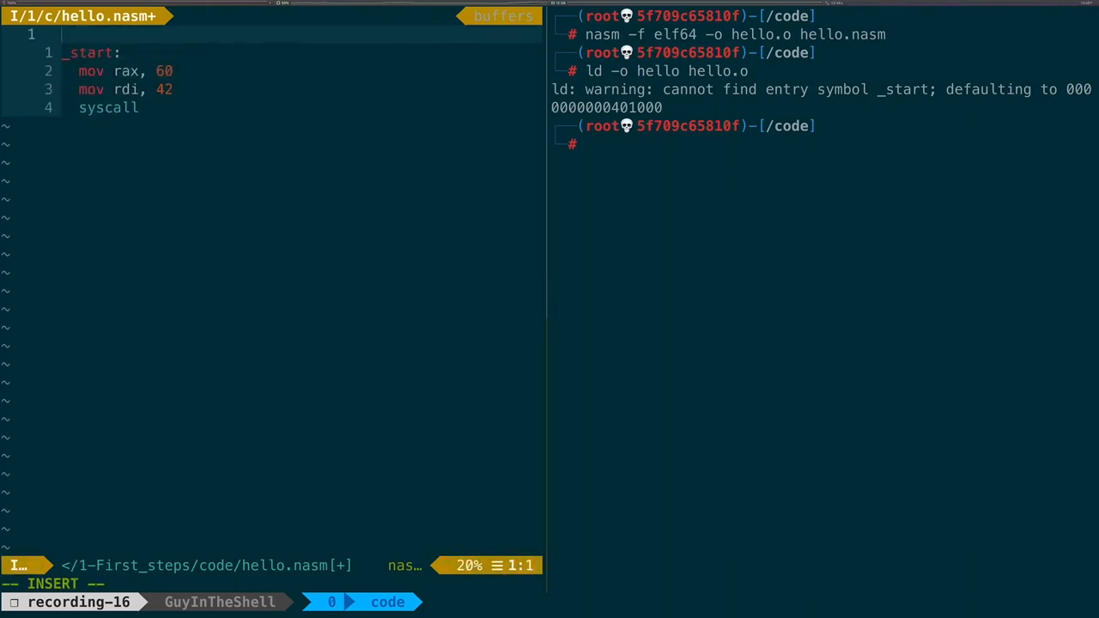
{"action": "type", "text": "global"}
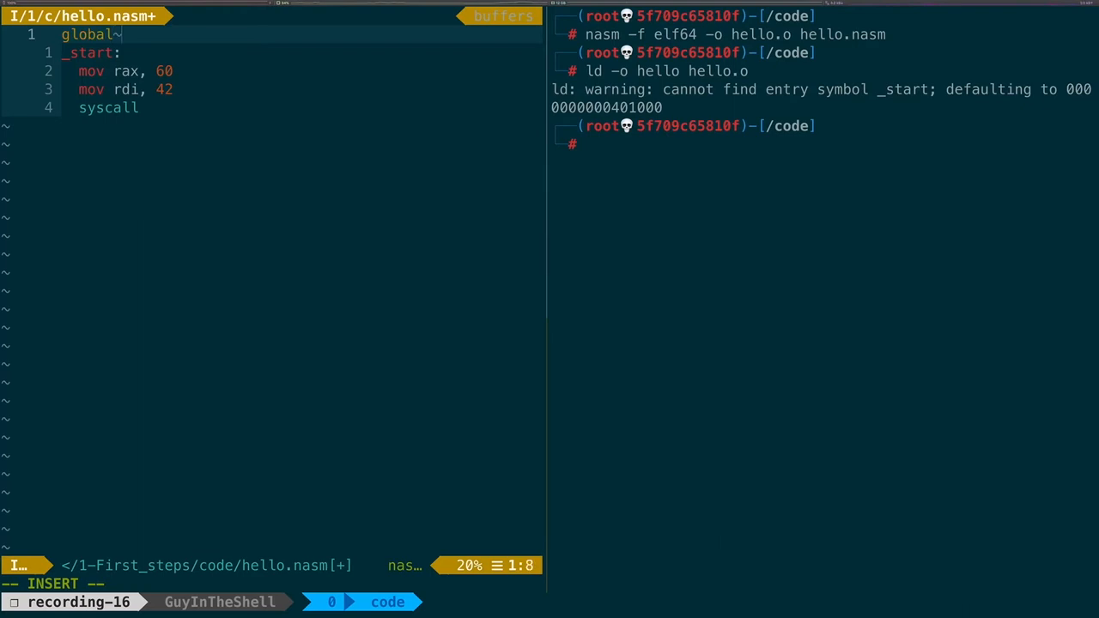
{"action": "type", "text": "_start"}
{"action": "left_click", "coordinate": [830, 144]}
{"action": "type", "text": "nasm -f elf64 -o hello.o hello.nasm"}
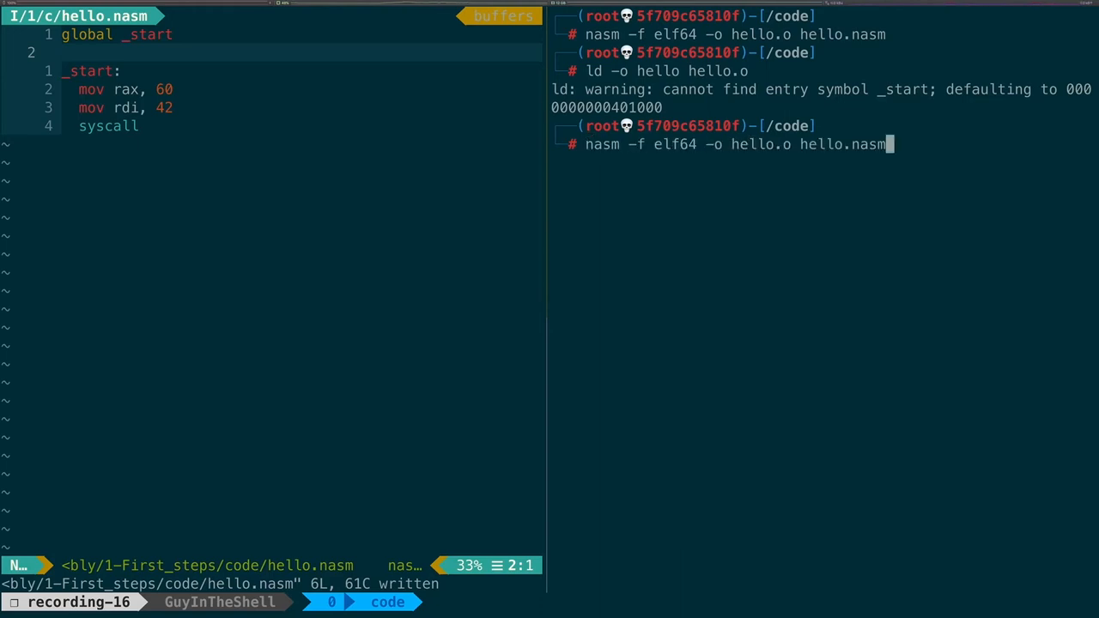
Step: Rerun nasm and ld cleanly, then 'ls -l' shows the hello executable
{"action": "key", "text": "Return"}
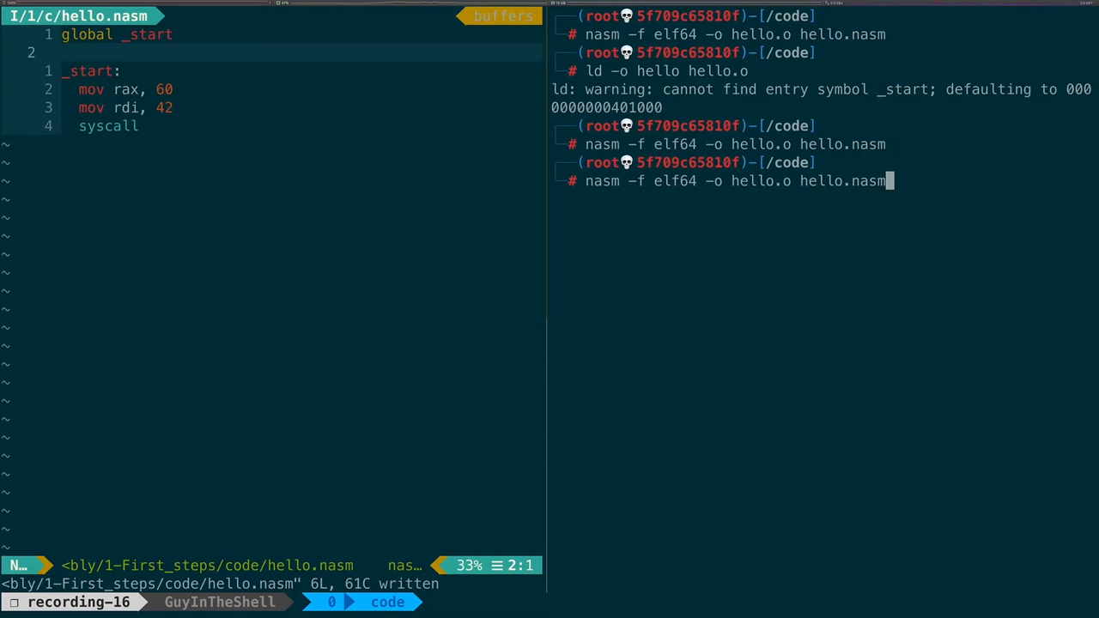
{"action": "key", "text": "Return"}
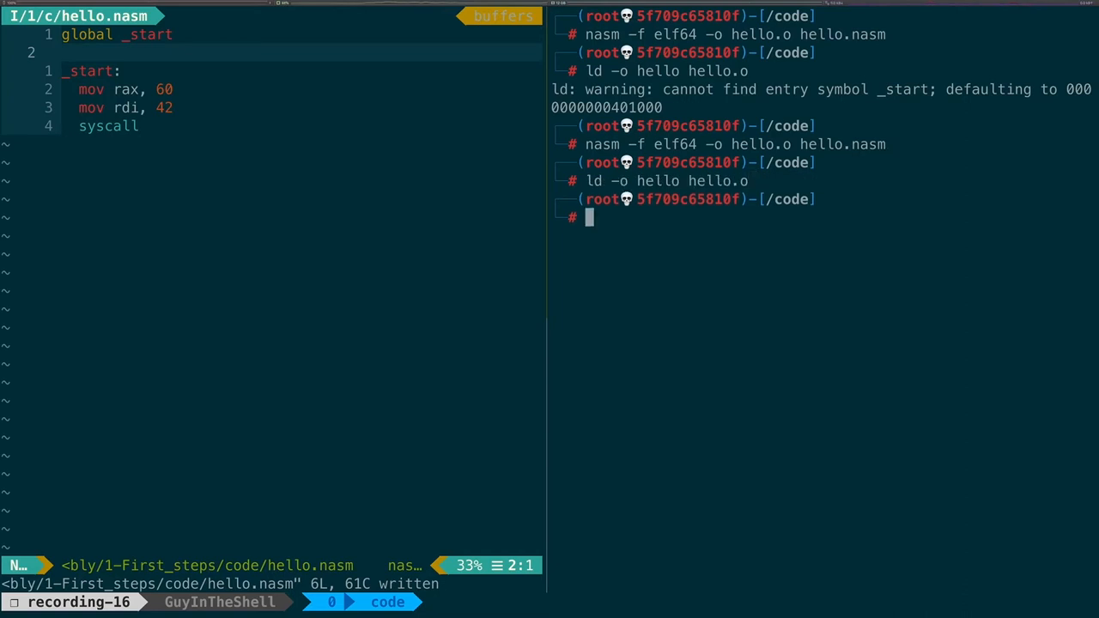
{"action": "type", "text": "ls"}
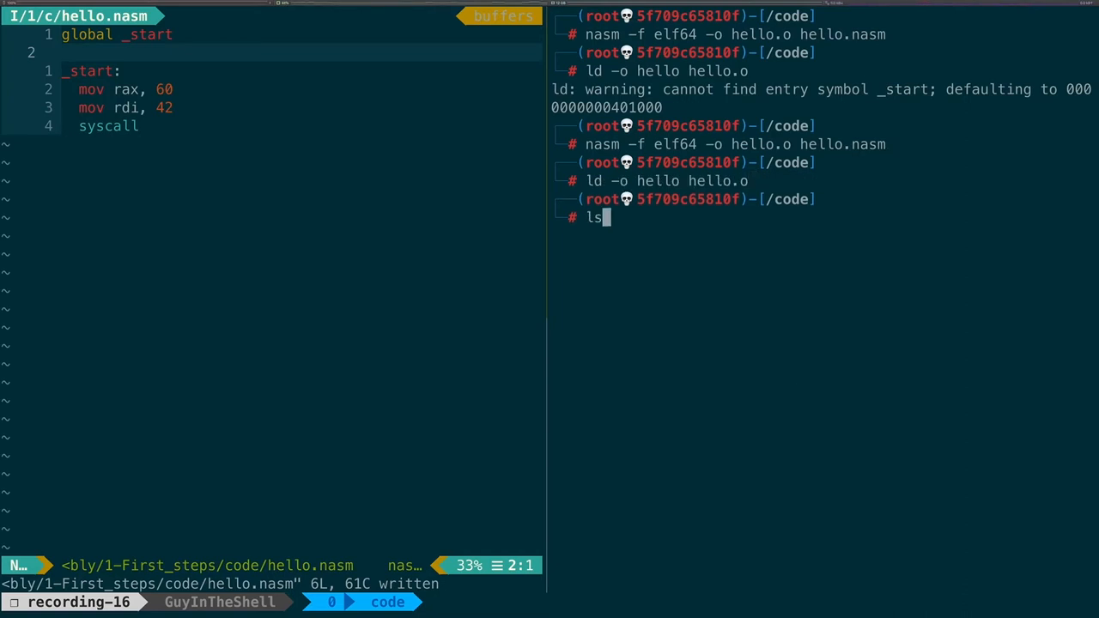
{"action": "key", "text": "Return"}
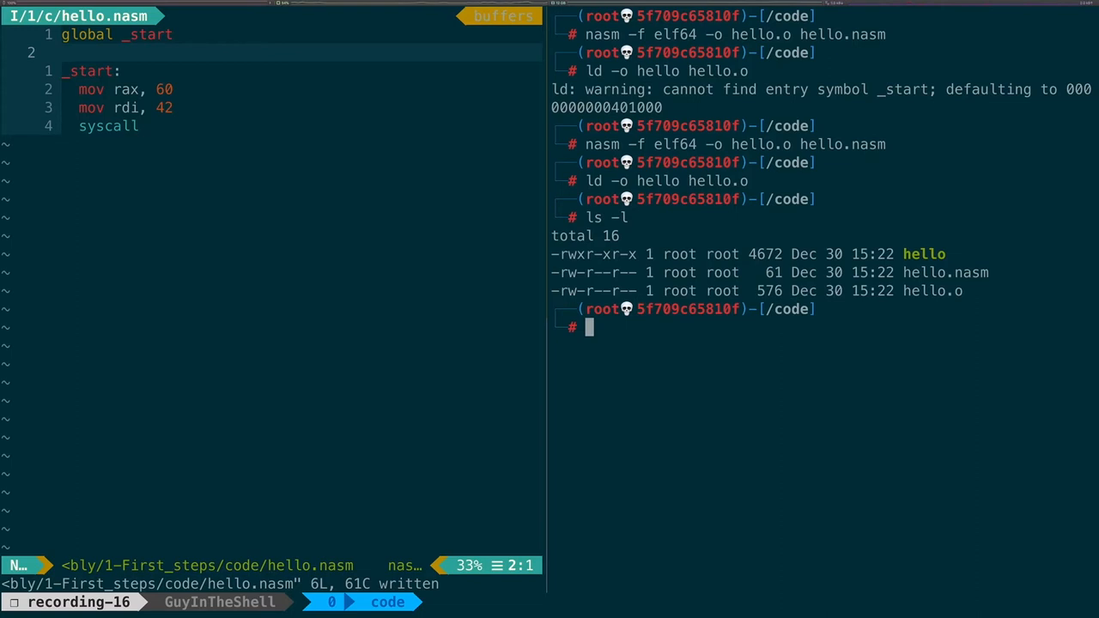
{"action": "double_click", "coordinate": [923, 254]}
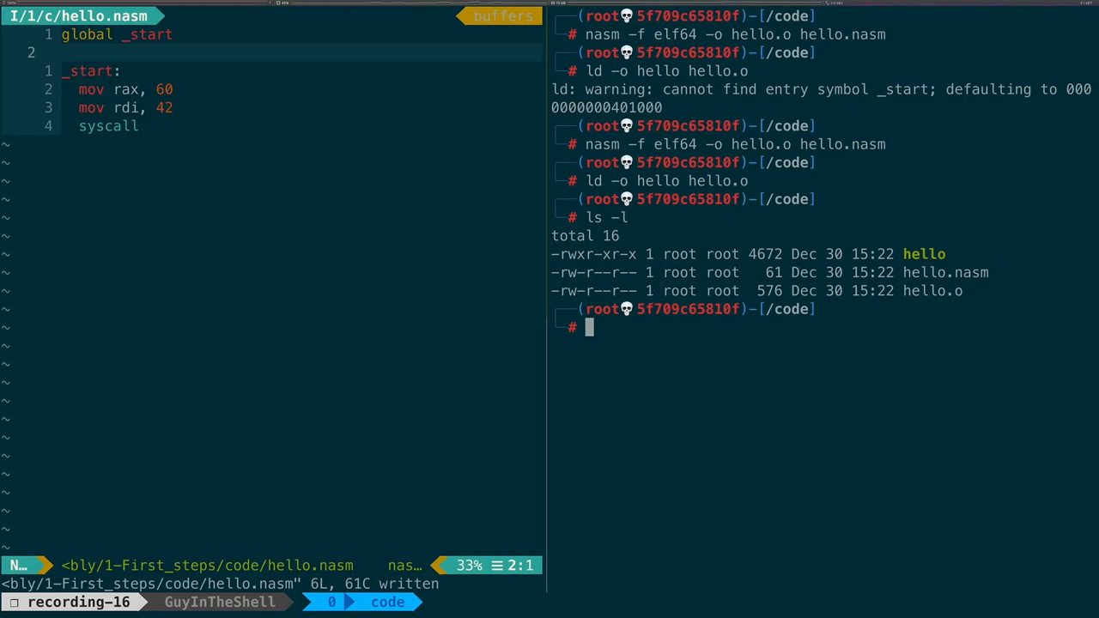
Step: Run ./hello, which exits silently, and query its exit code with echo $?
{"action": "type", "text": "./hello"}
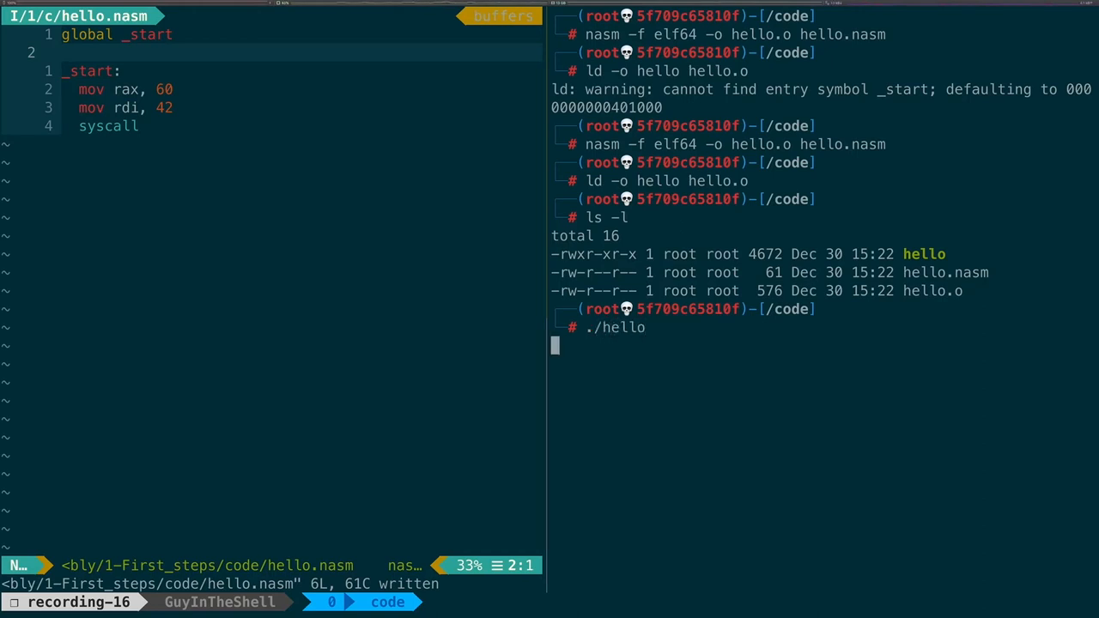
{"action": "key", "text": "Return"}
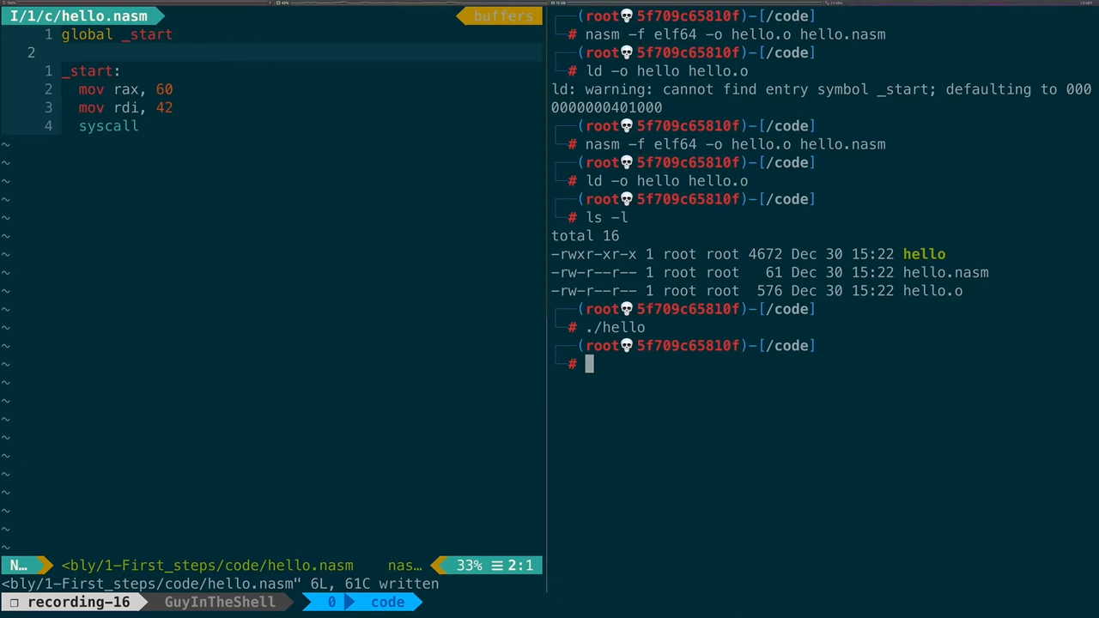
{"action": "type", "text": "echo"}
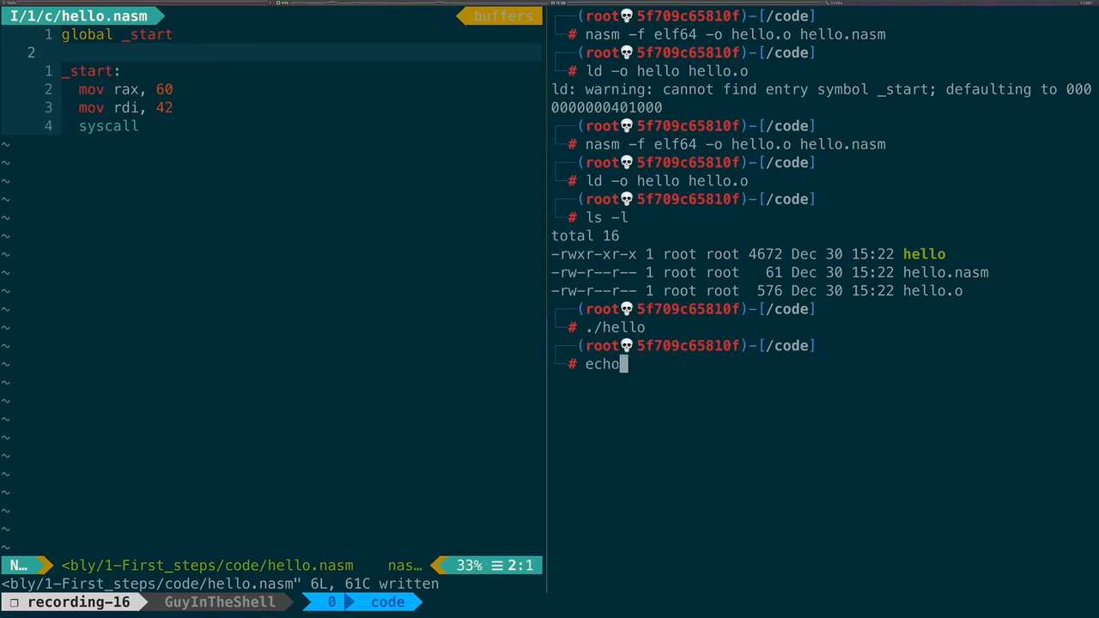
{"action": "type", "text": "$?"}
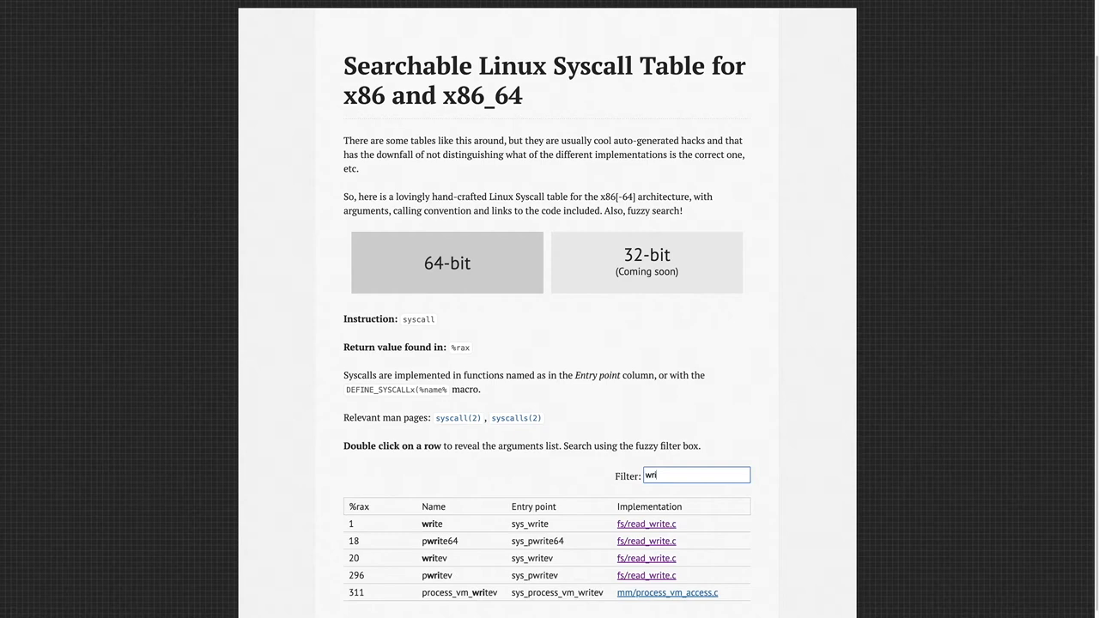
Step: Filter the syscall table to 'write' and reveal the write call's argument list
{"action": "type", "text": "te"}
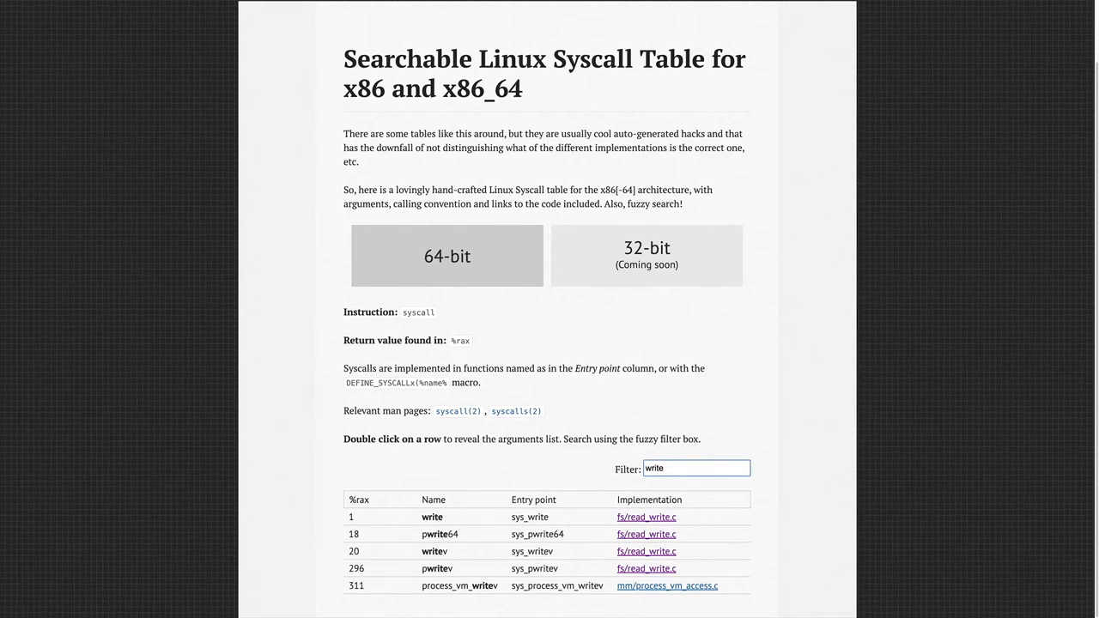
{"action": "double_click", "coordinate": [432, 516]}
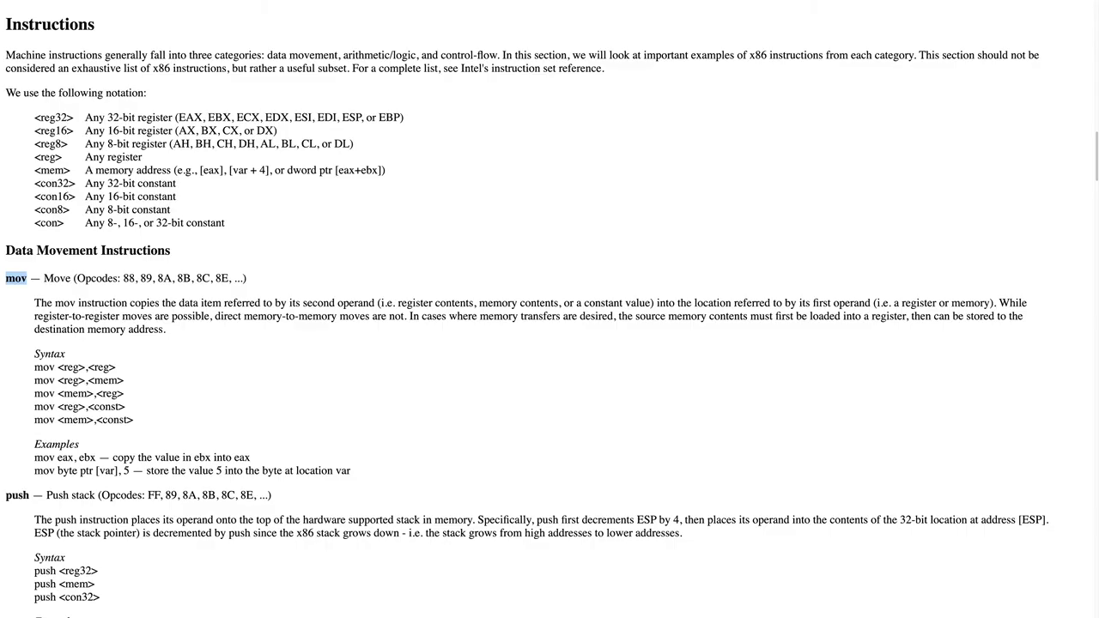
Step: Scroll to the Data Movement Instructions section describing mov and push
{"action": "scroll", "scroll_direction": "down", "scroll_amount": 3}
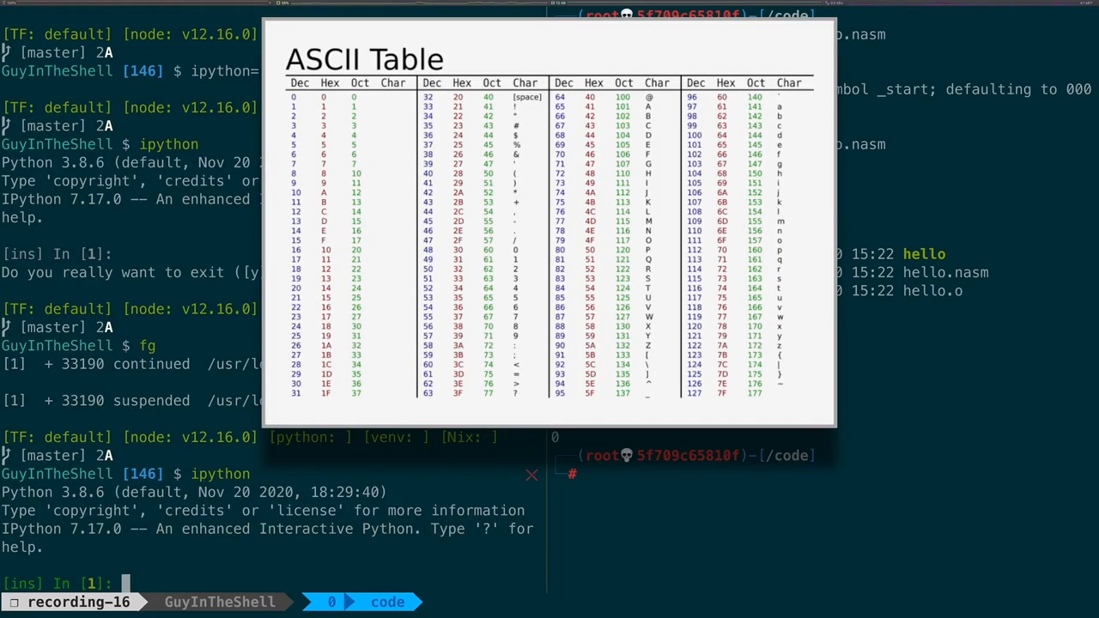
Step: Evaluate ord('H') in IPython, getting 72, then its hexadecimal form with hex(ord('H'))
{"action": "type", "text": "ord('H"}
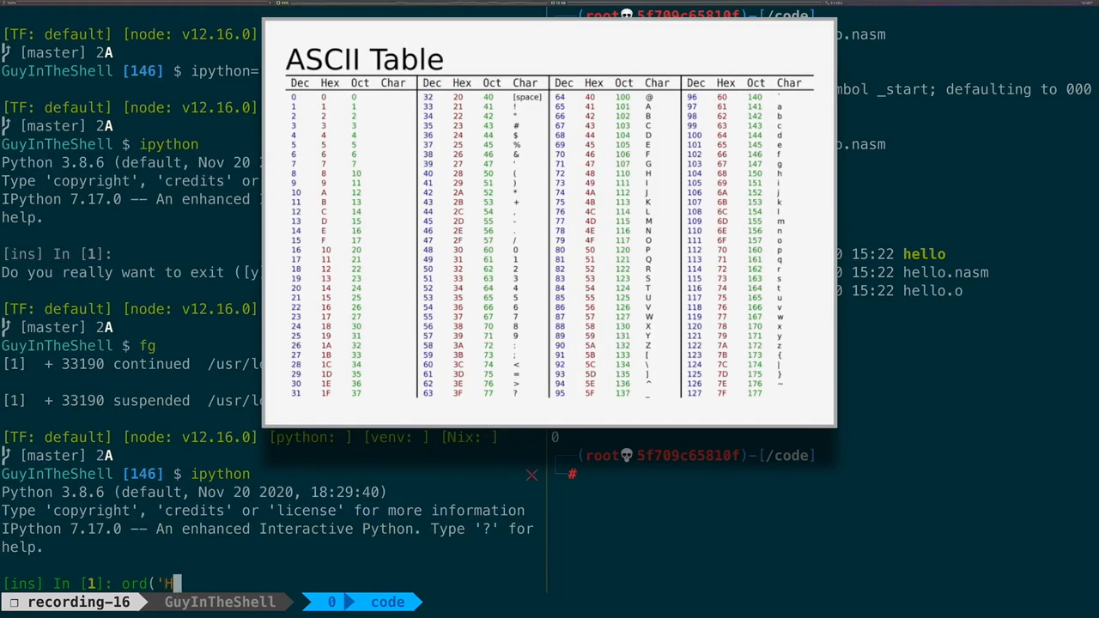
{"action": "type", "text": "')"}
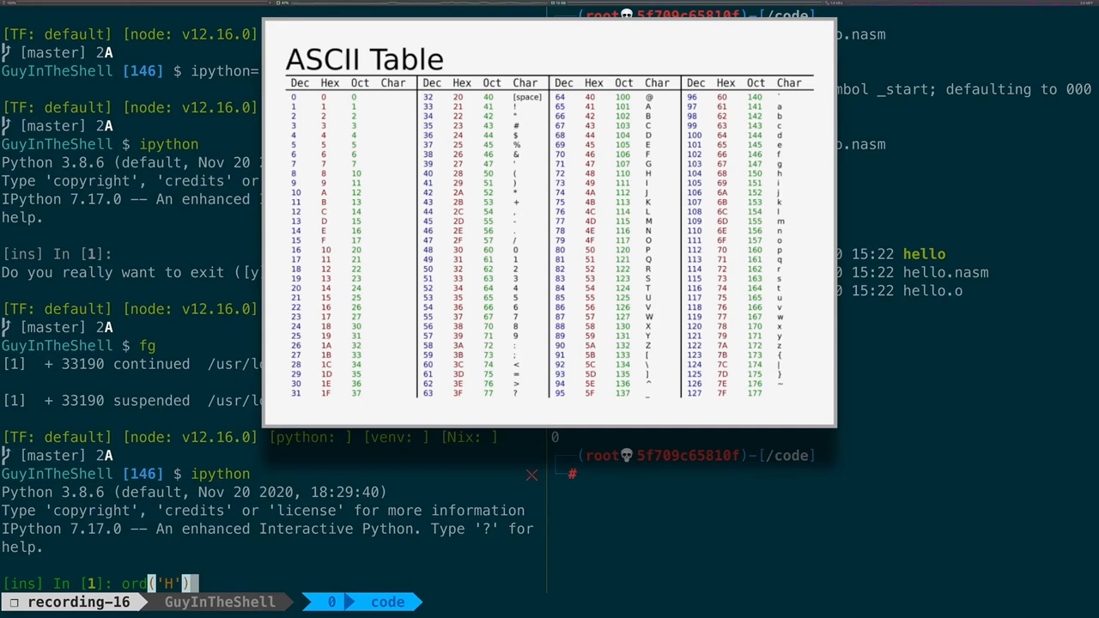
{"action": "key", "text": "Return"}
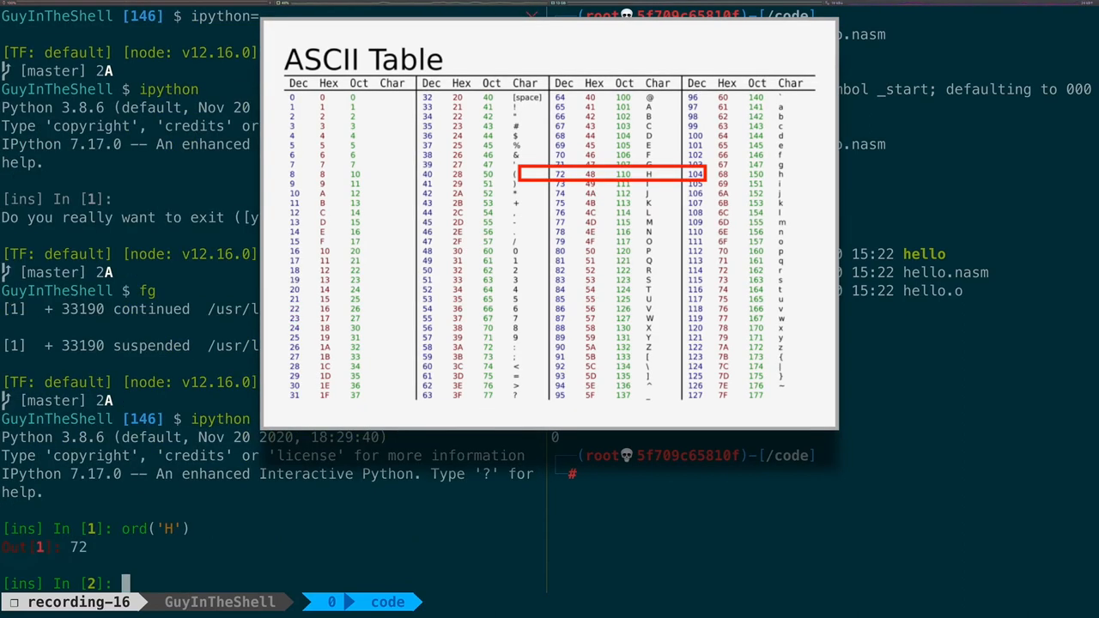
{"action": "type", "text": "hex(ord('"}
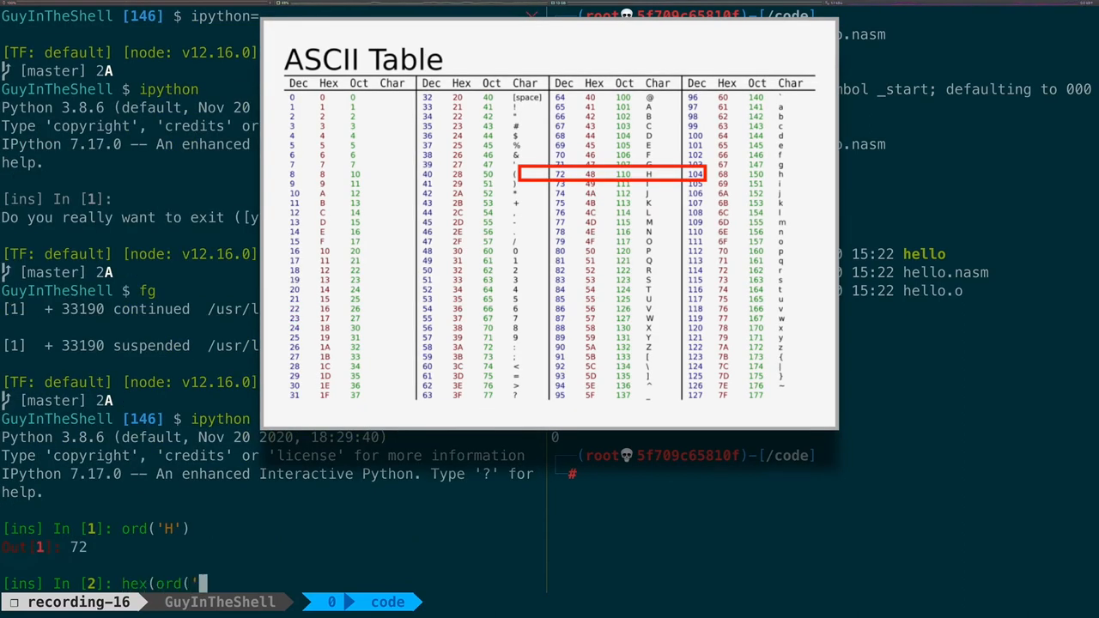
{"action": "key", "text": "Return"}
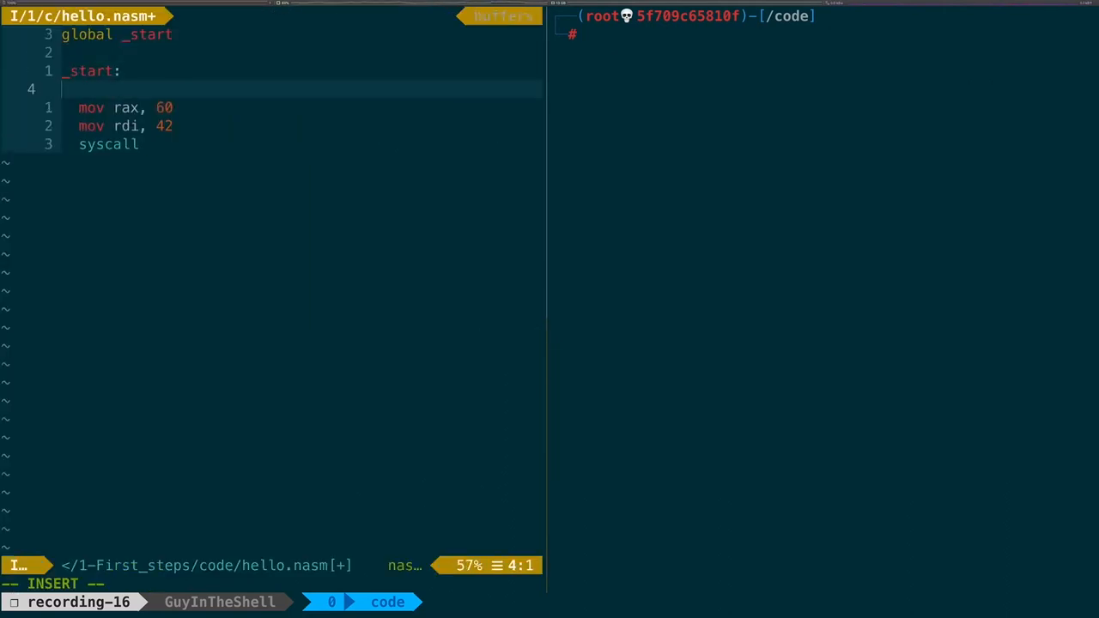
Step: Load 0x48 ('H') into r8 and push r8 onto the stack under _start
{"action": "type", "text": "mov r8"}
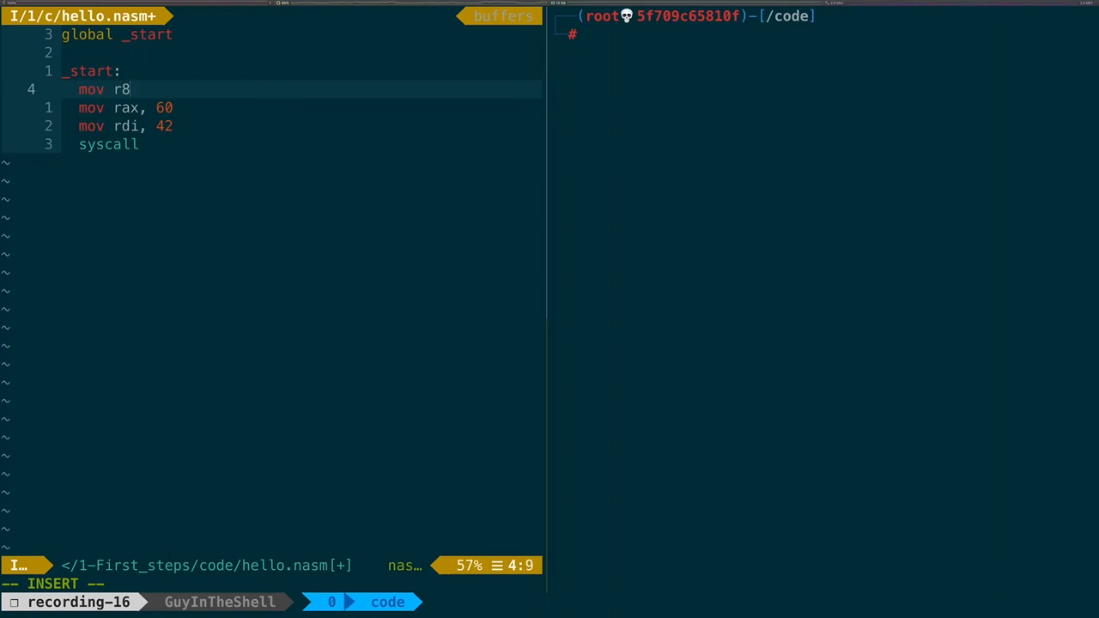
{"action": "type", "text": ", 0x"}
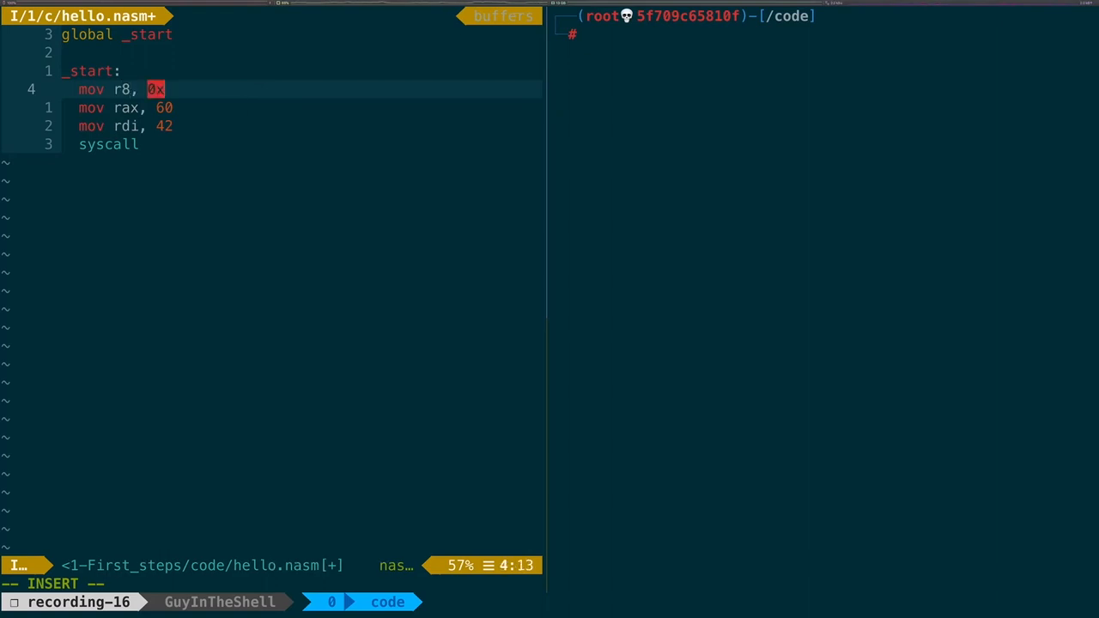
{"action": "type", "text": "48"}
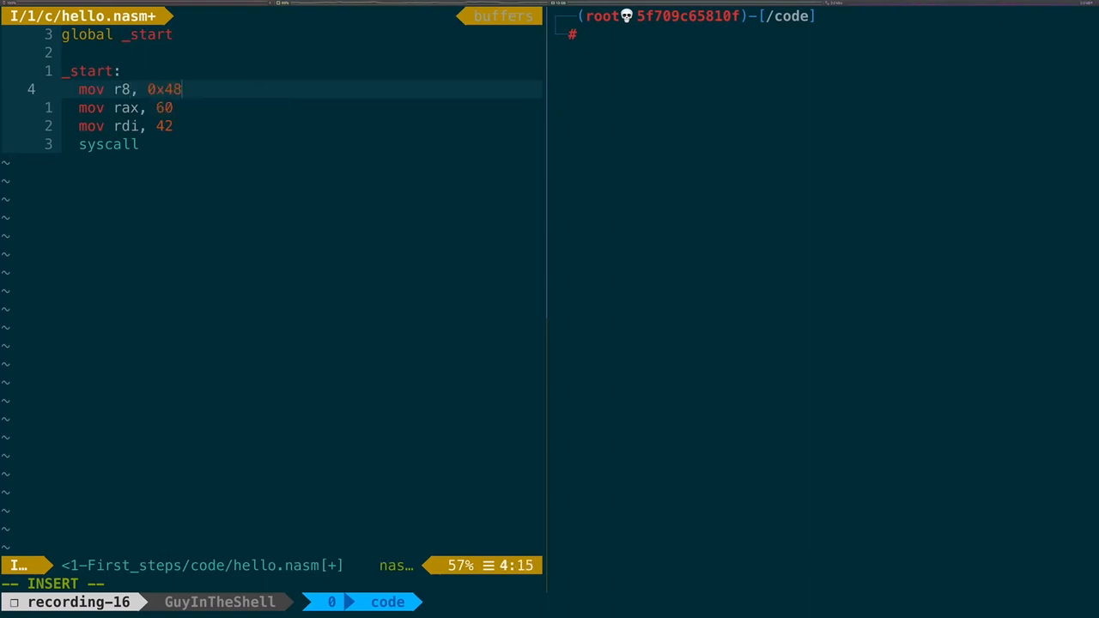
{"action": "type", "text": "~~~~"}
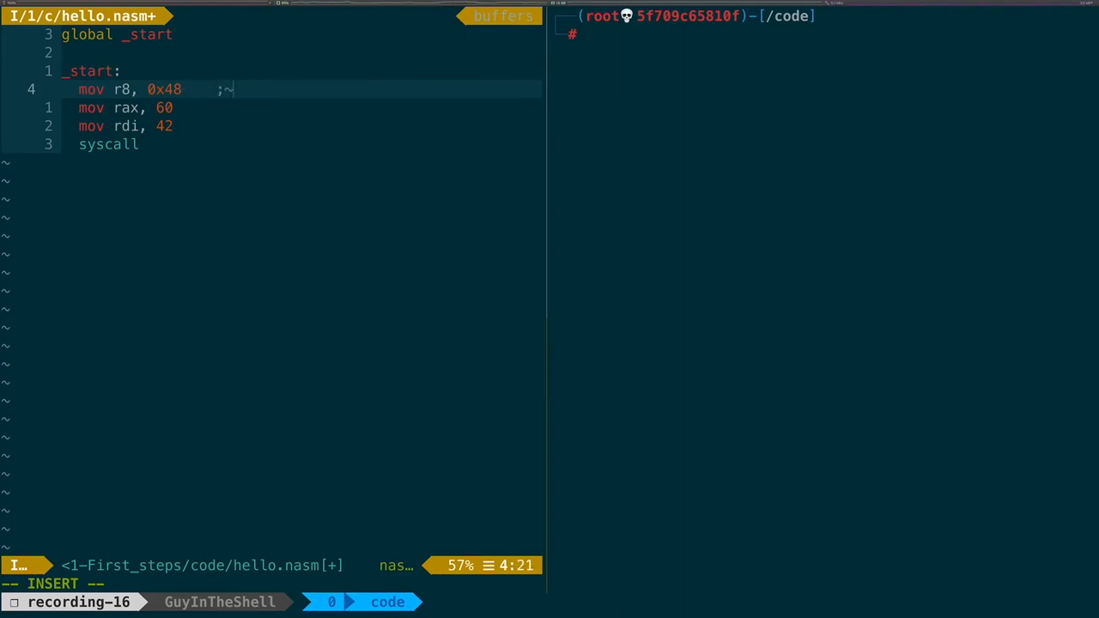
{"action": "type", "text": "'H'"}
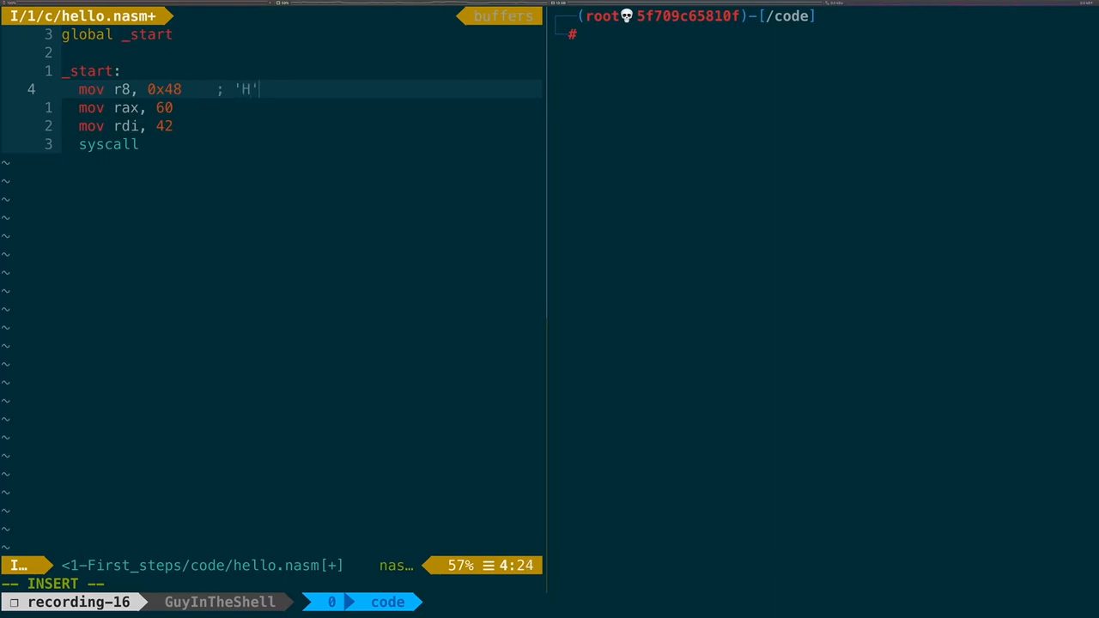
{"action": "key", "text": "Return"}
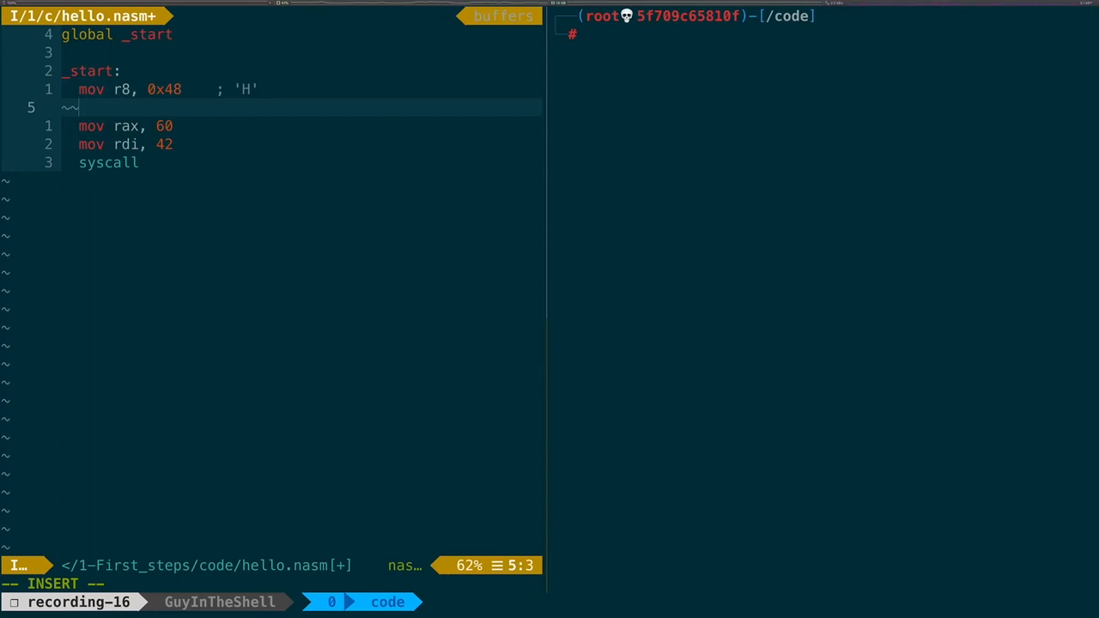
{"action": "type", "text": "push r8"}
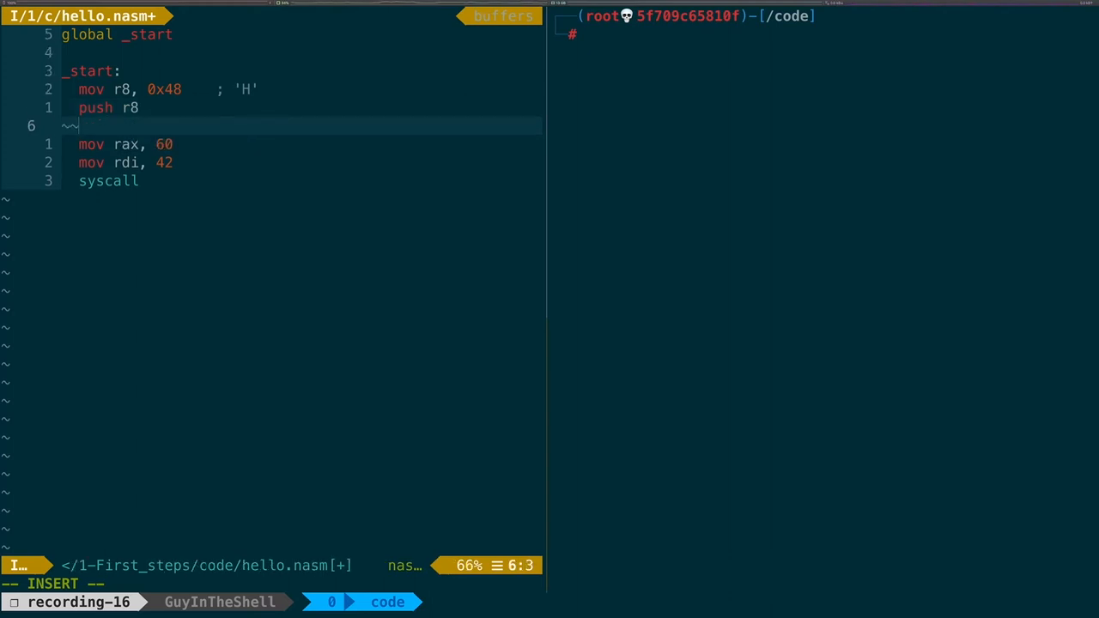
Step: Add the write call: rax 1, rdi 1, rdx 1, rsi pointing at rsp, then syscall
{"action": "type", "text": "mov rax,"}
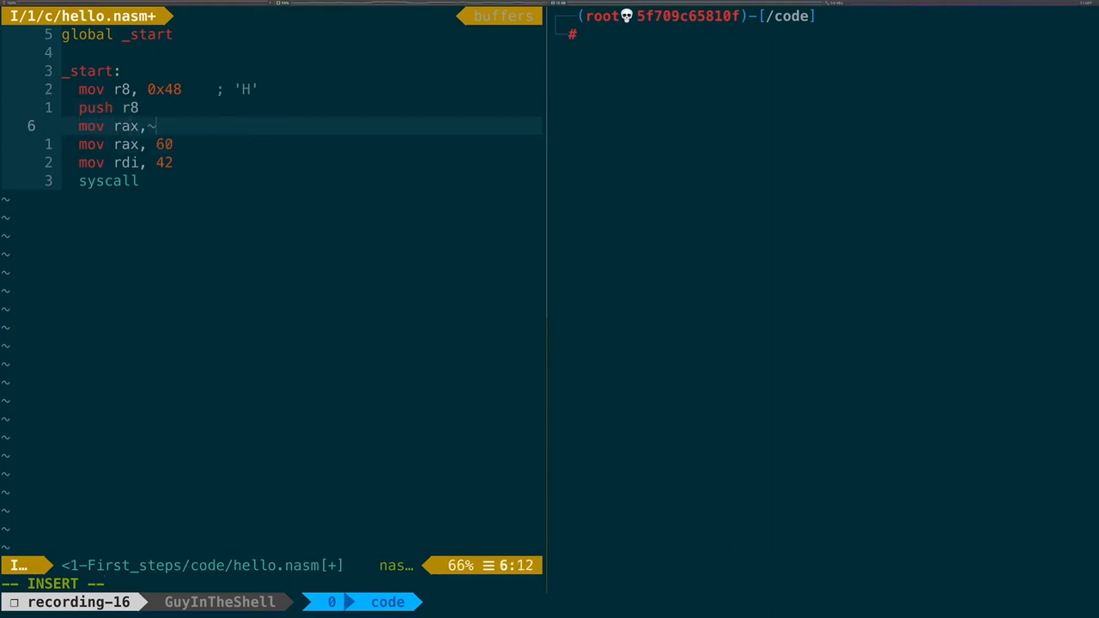
{"action": "type", "text": "1"}
{"action": "type", "text": "mov"}
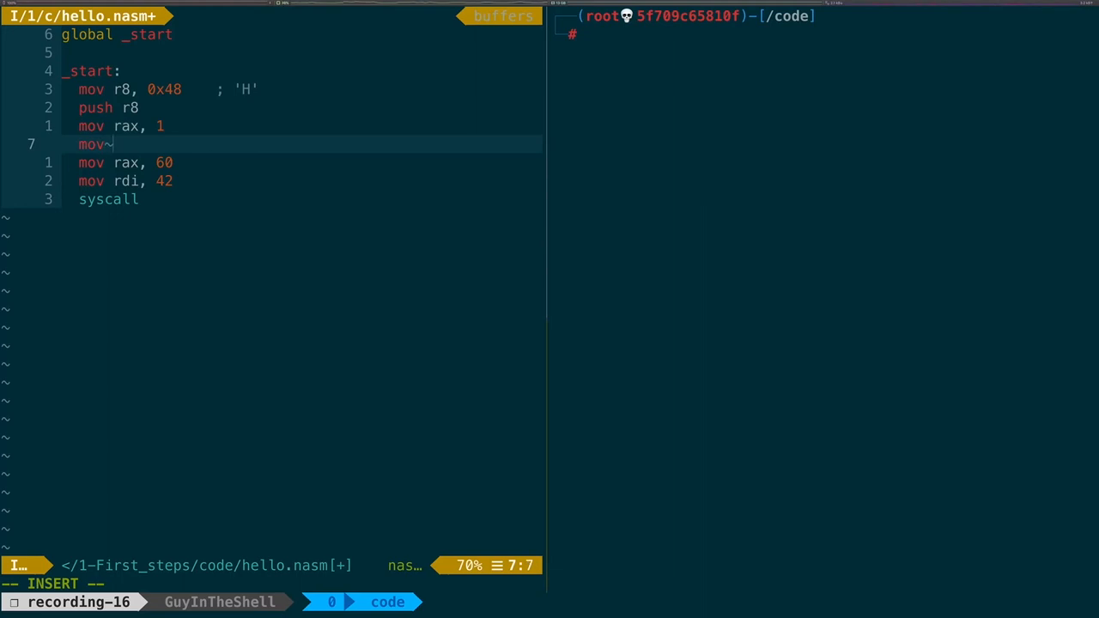
{"action": "type", "text": "rdi, 1"}
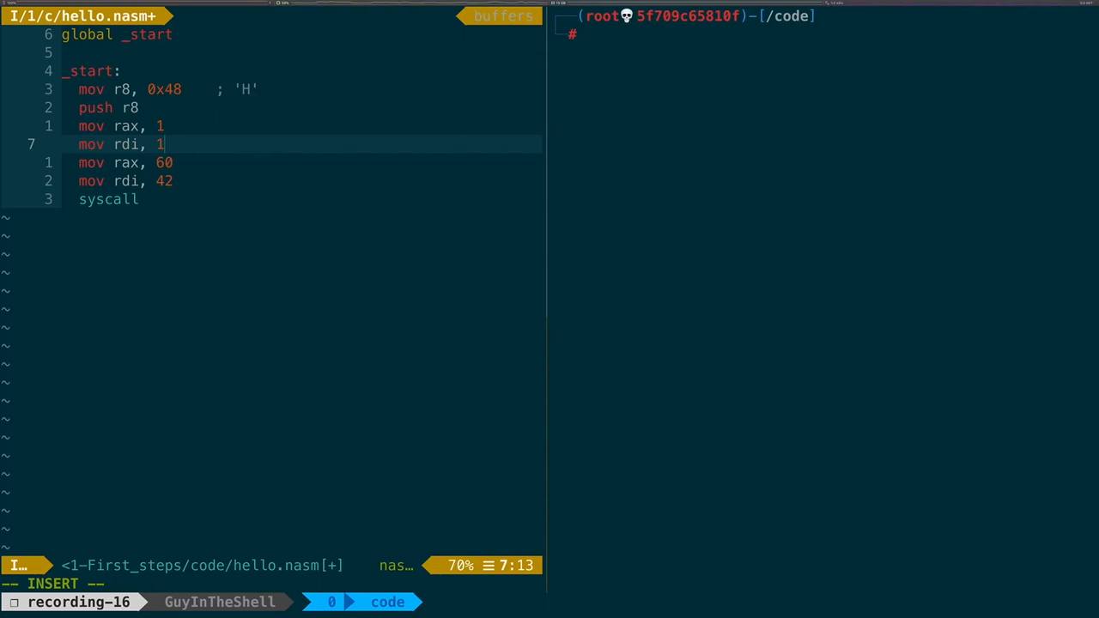
{"action": "key", "text": "Return"}
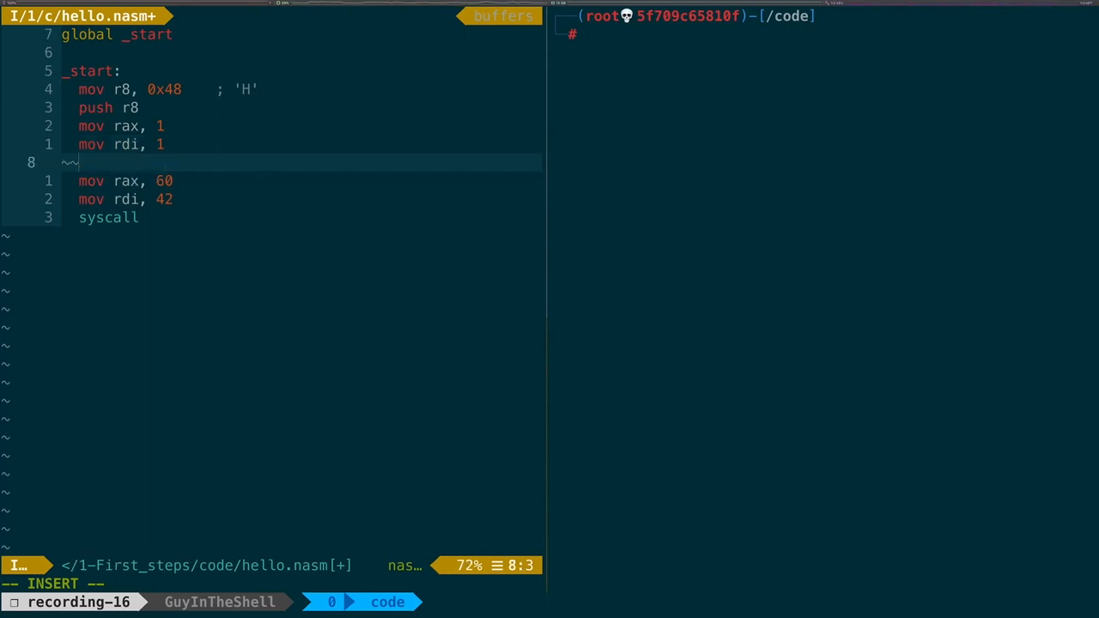
{"action": "type", "text": "mov"}
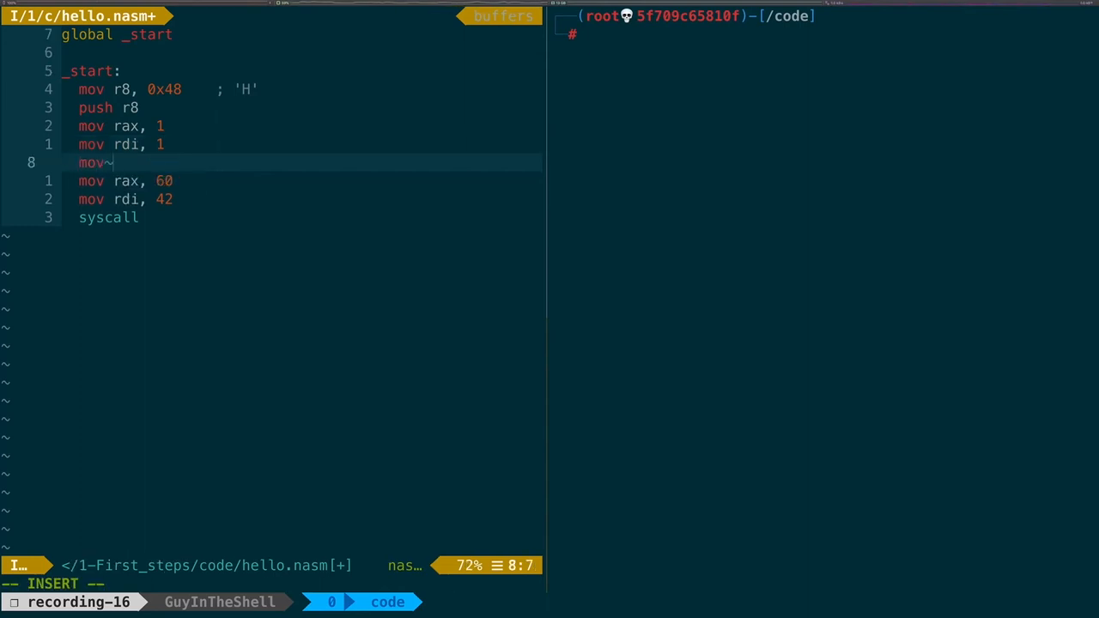
{"action": "type", "text": "rdx, 1"}
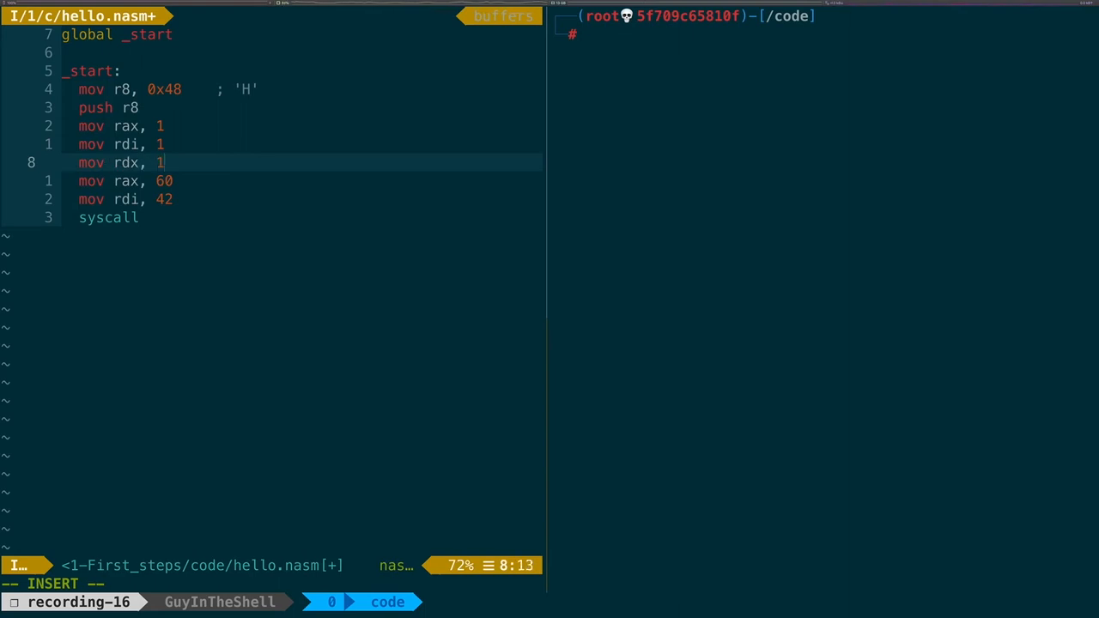
{"action": "type", "text": "mov"}
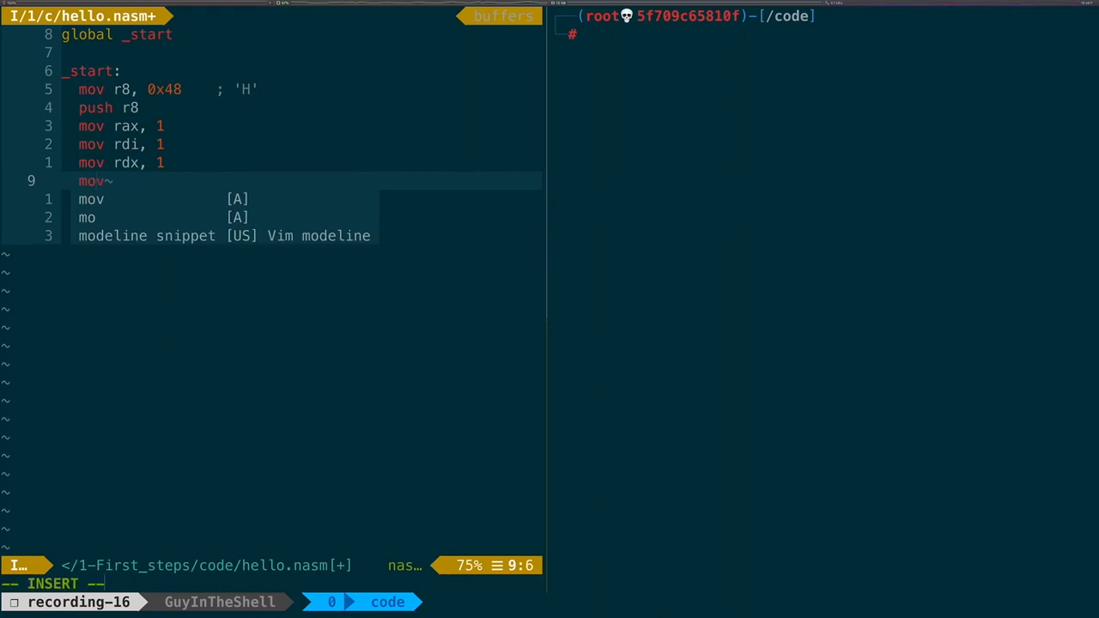
{"action": "type", "text": "rsi,"}
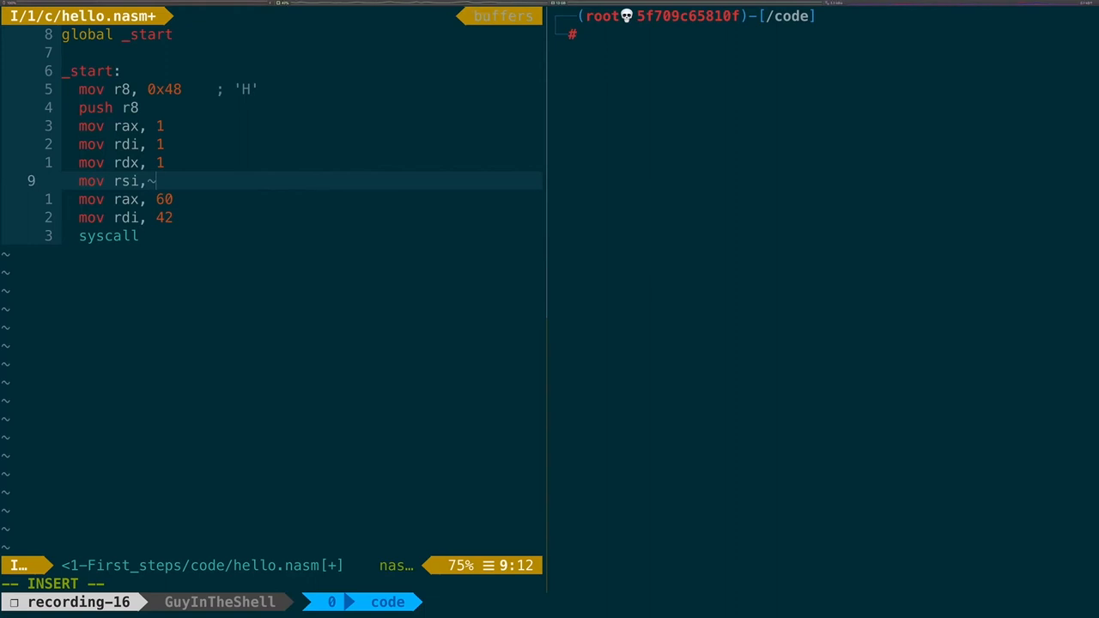
{"action": "type", "text": "r"}
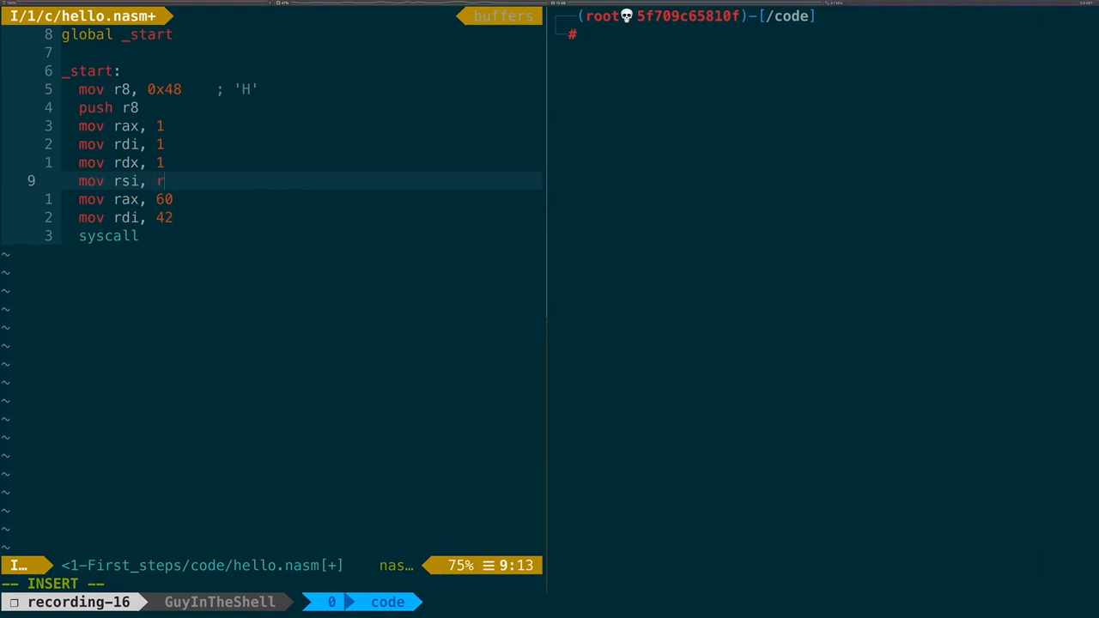
{"action": "type", "text": "sp"}
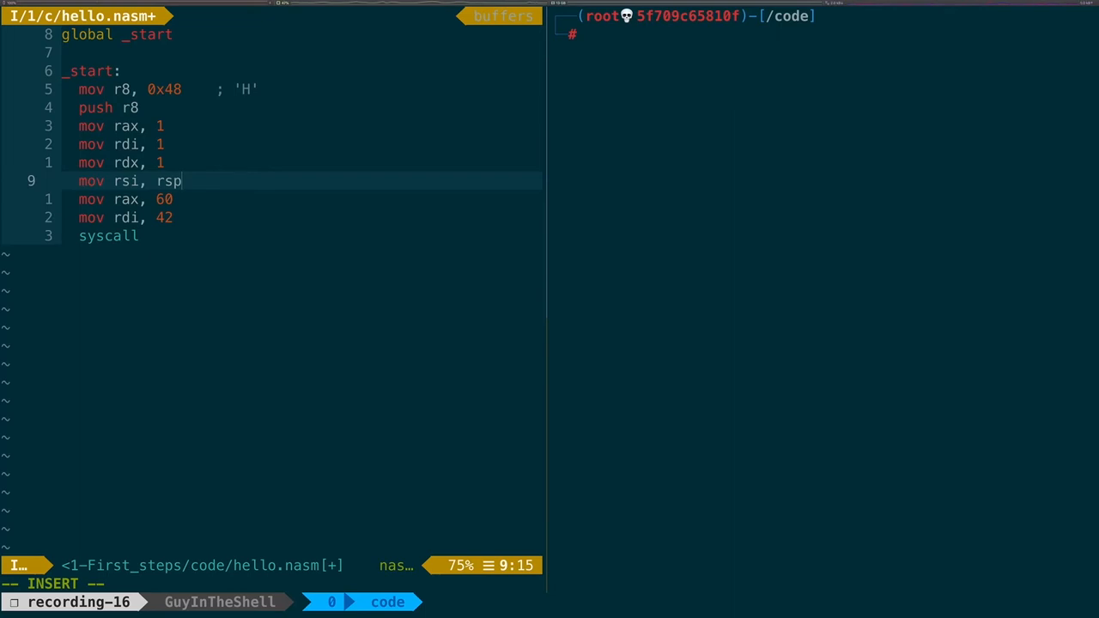
{"action": "type", "text": "sysc"}
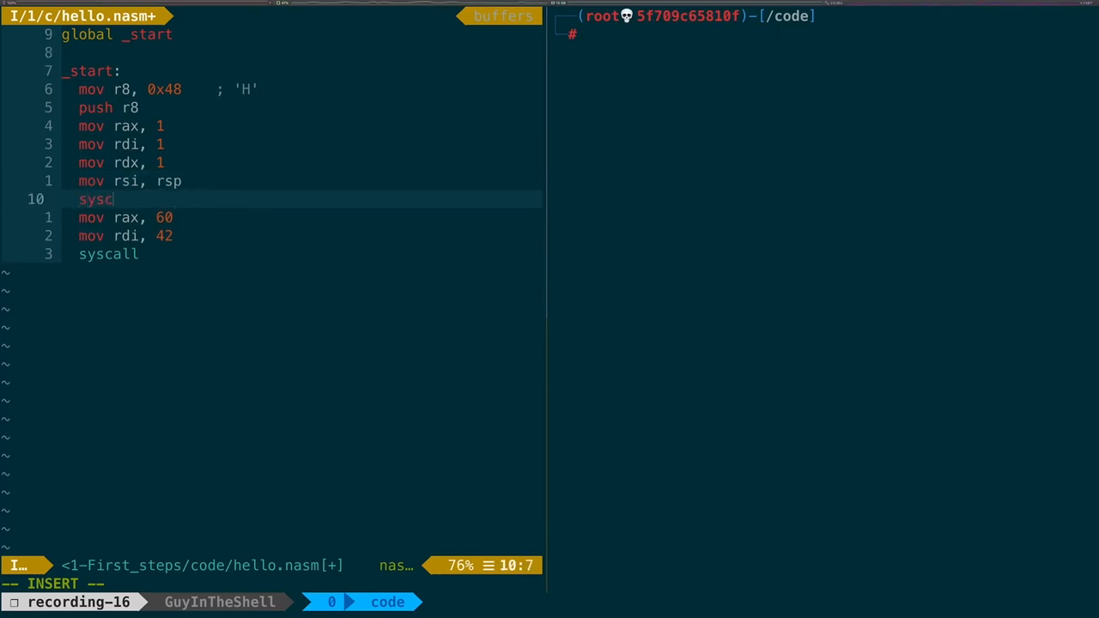
{"action": "type", "text": "all"}
{"action": "left_click", "coordinate": [833, 34]}
{"action": "type", "text": "./hell"}
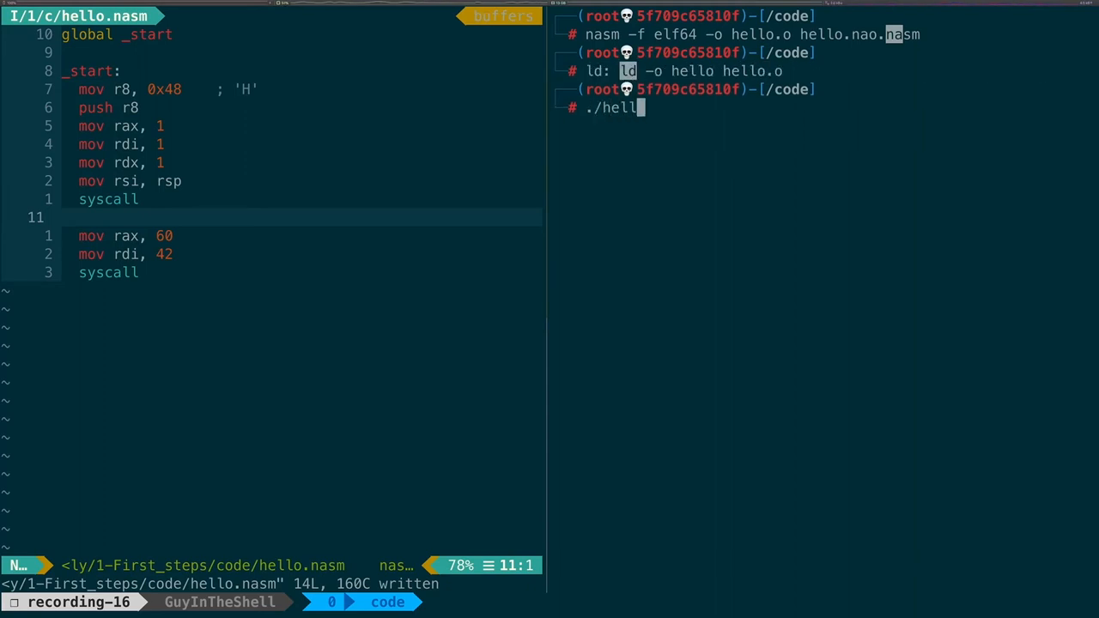
Step: Execute the rebuilt ./hello, which prints H
{"action": "type", "text": "o"}
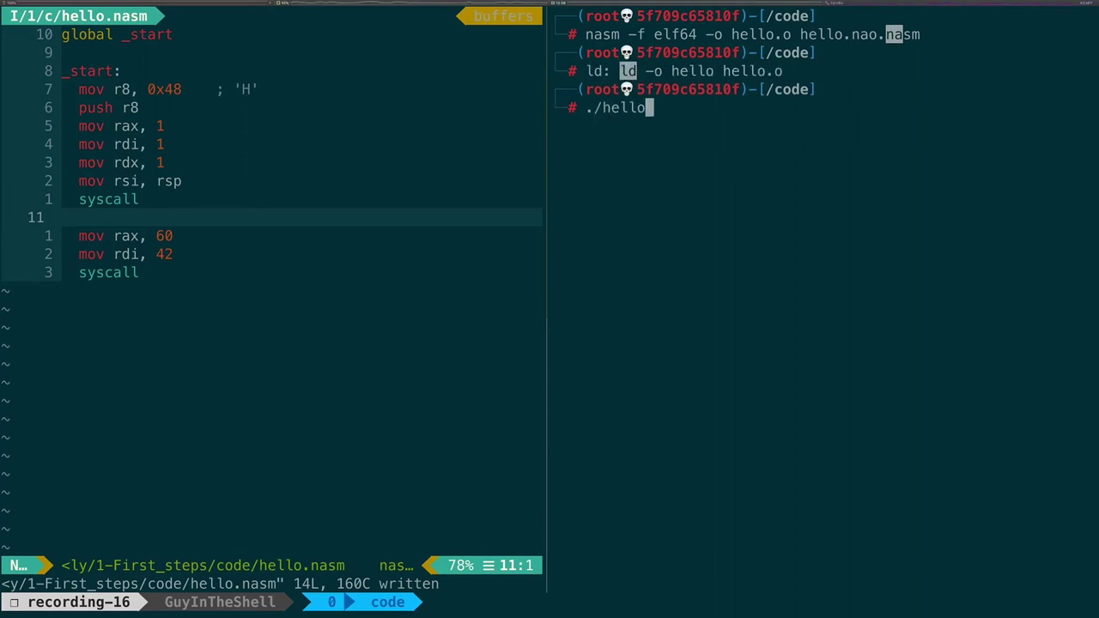
{"action": "key", "text": "Return"}
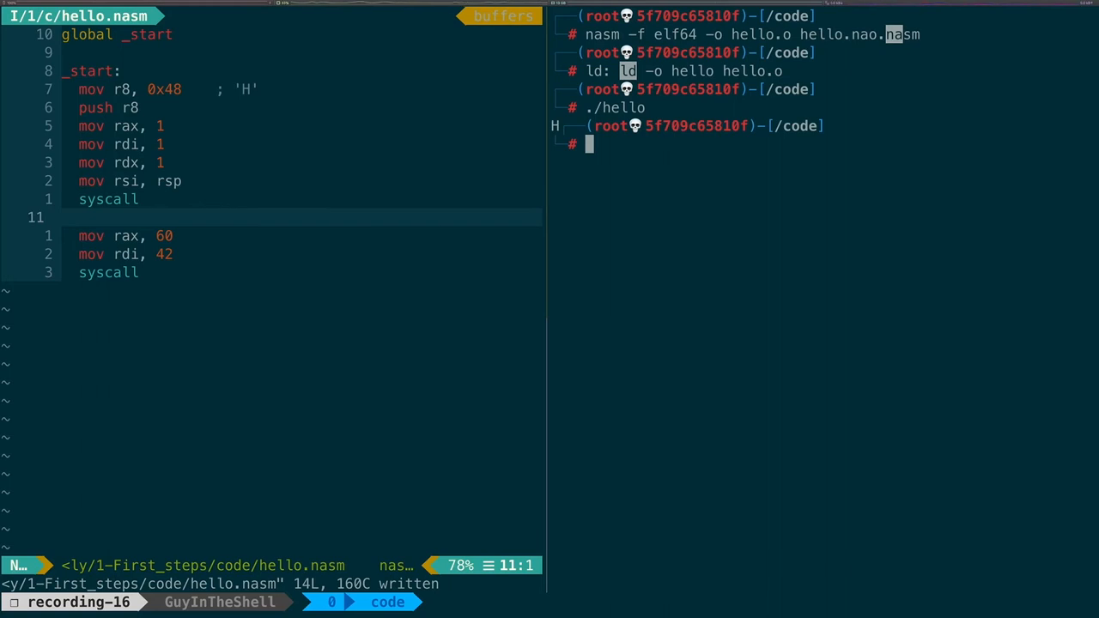
{"action": "mouse_move", "coordinate": [496, 108]}
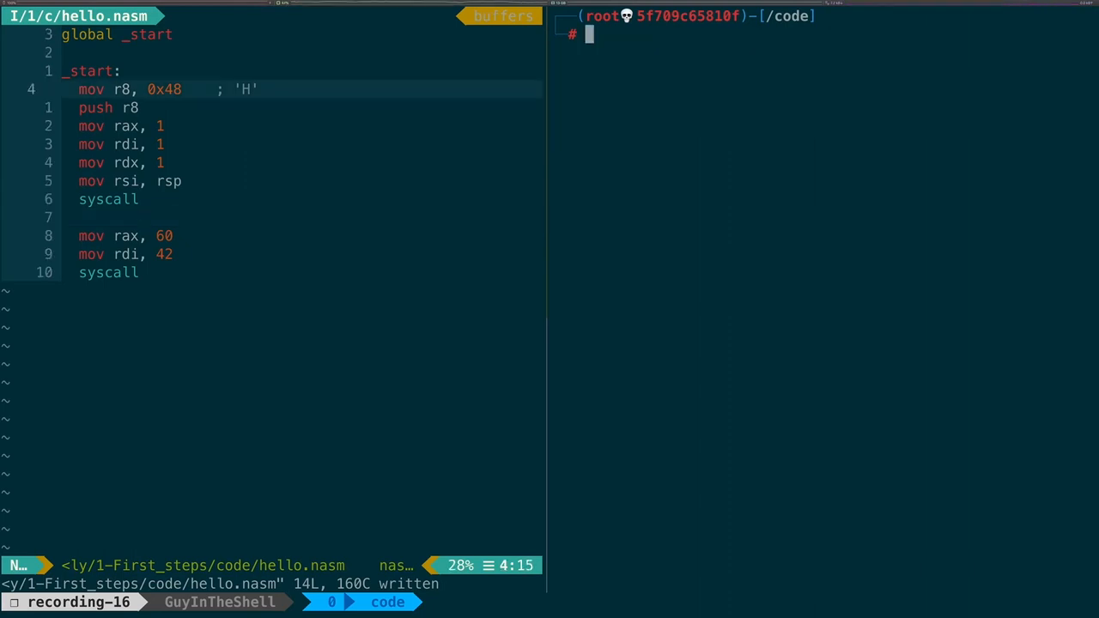
Step: Start IPython, evaluate hex(ord('e')) to get '0x65', then exit back to the shell
{"action": "type", "text": "ipython"}
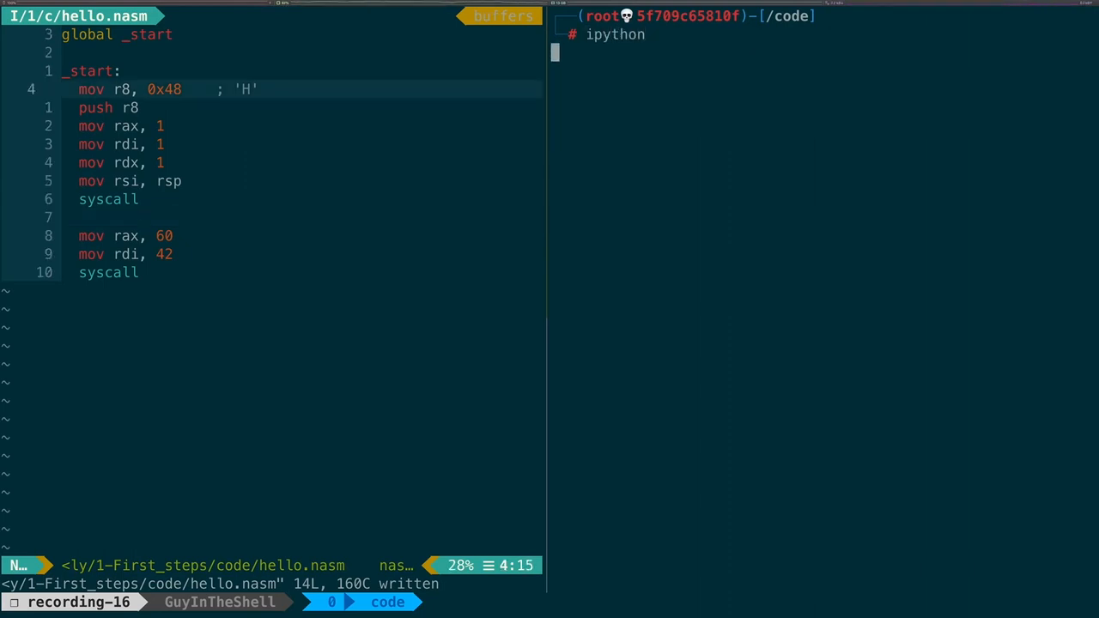
{"action": "key", "text": "Return"}
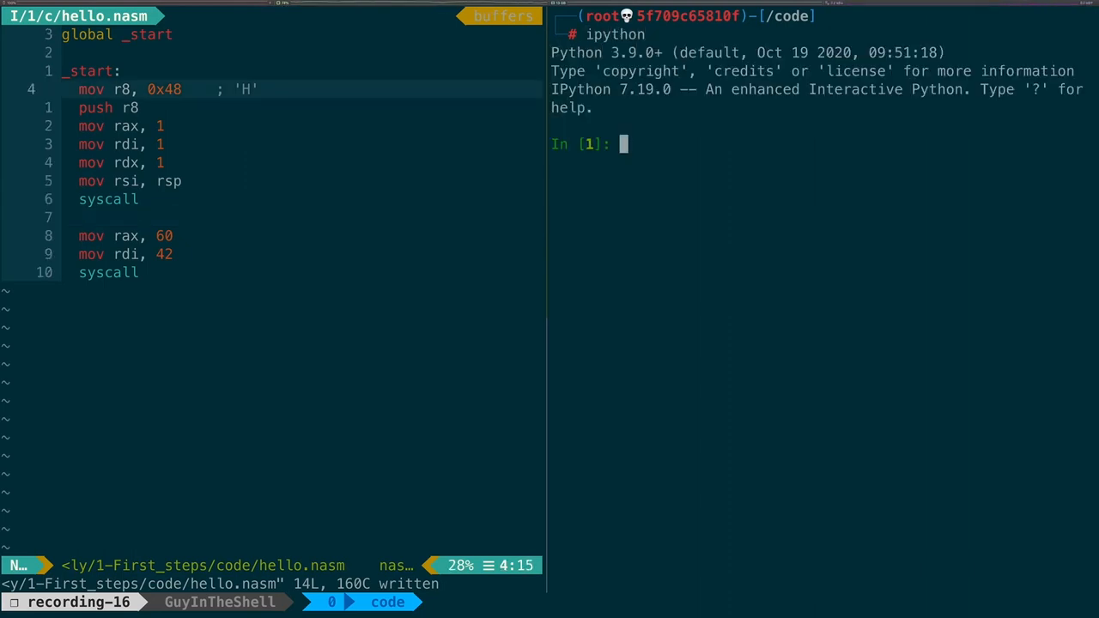
{"action": "type", "text": "hex(ord"}
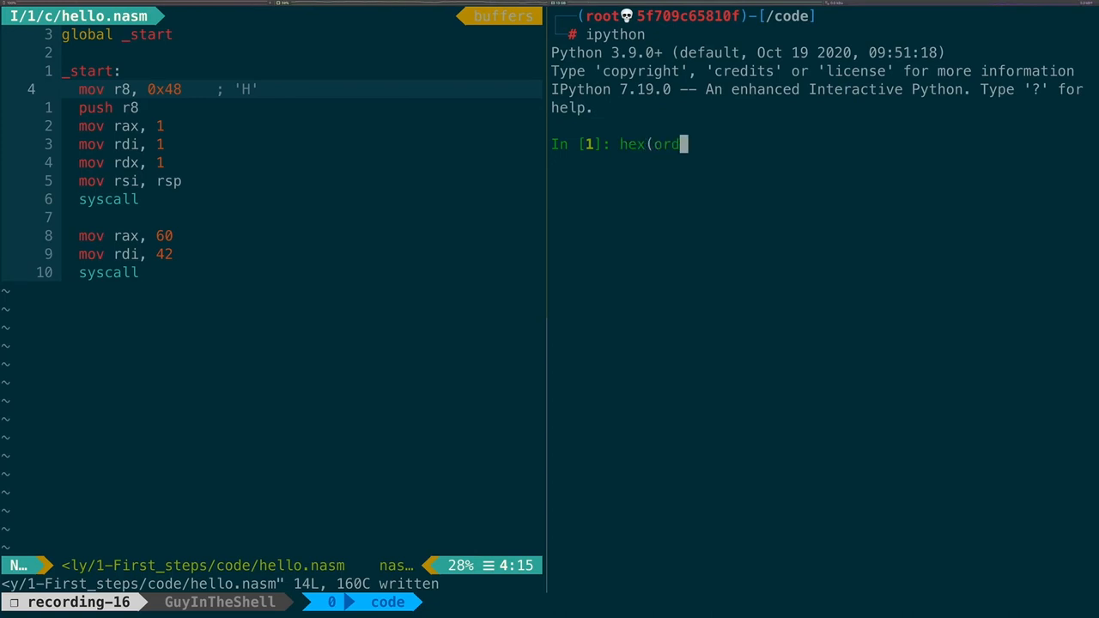
{"action": "type", "text": "('e'))"}
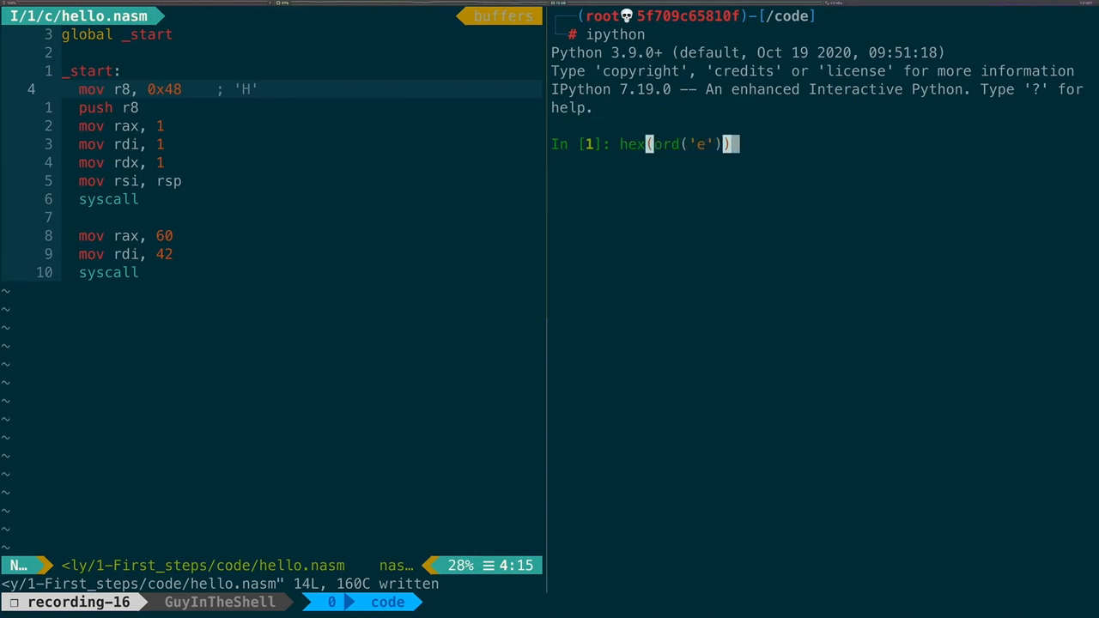
{"action": "key", "text": "Return"}
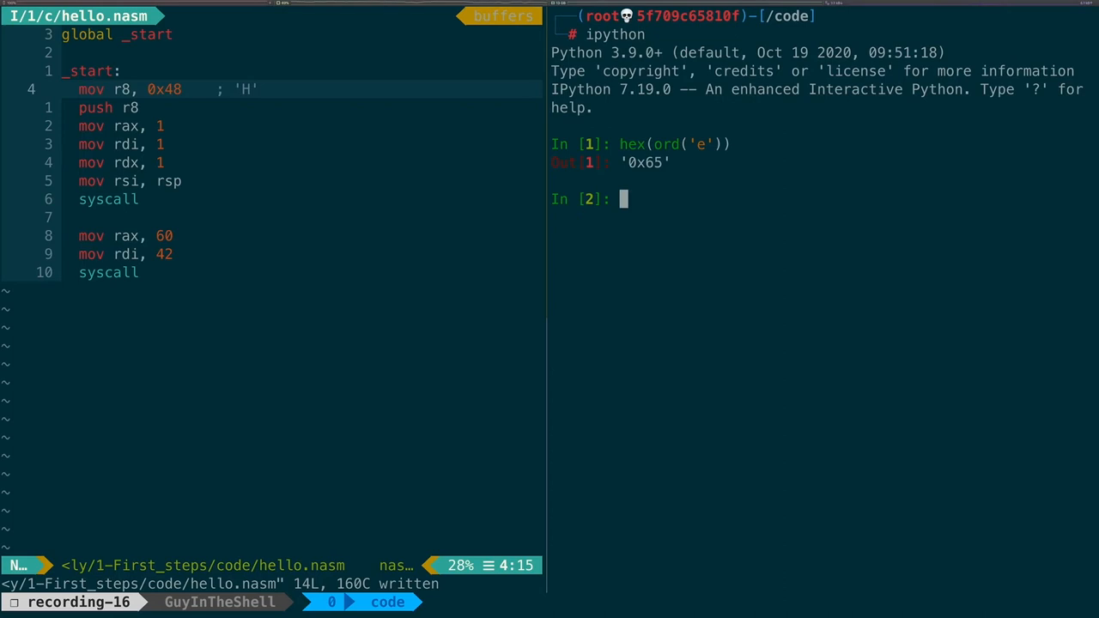
{"action": "key", "text": "ctrl+d"}
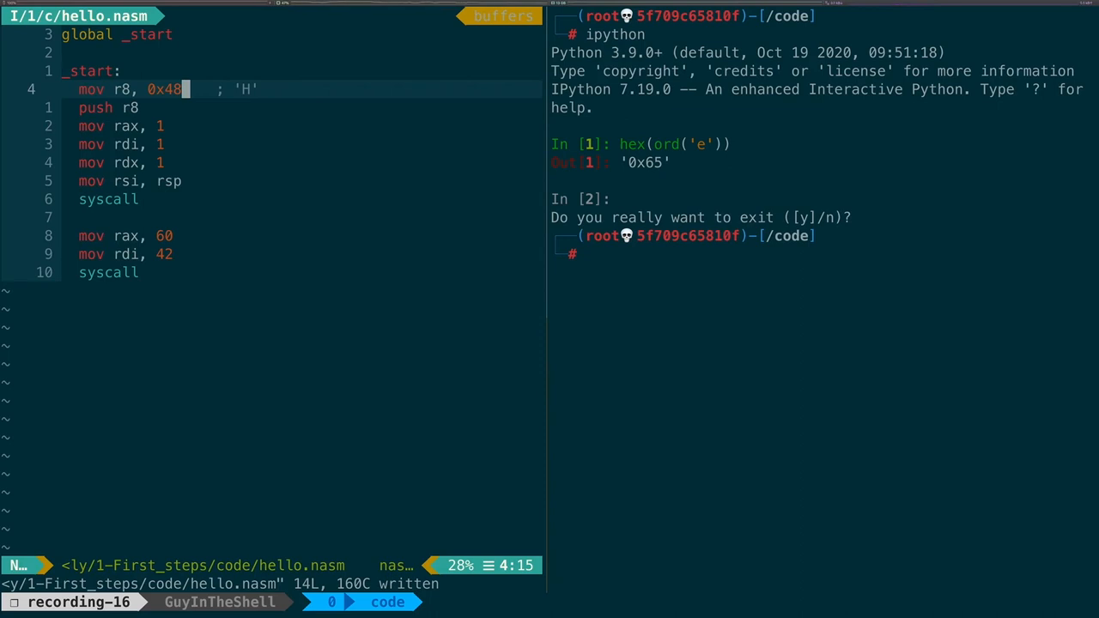
Step: Change the pushed value to 0x4865 ('He') and the write length rdx to 2
{"action": "type", "text": "5"}
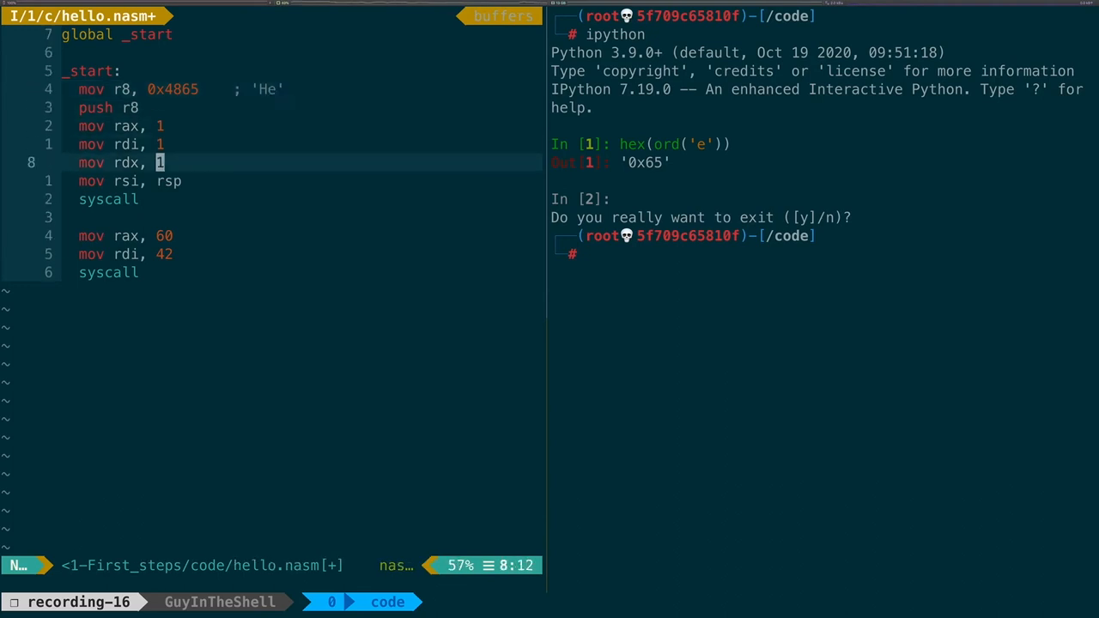
{"action": "type", "text": "2"}
{"action": "left_click", "coordinate": [822, 254]}
{"action": "type", "text": "./hello"}
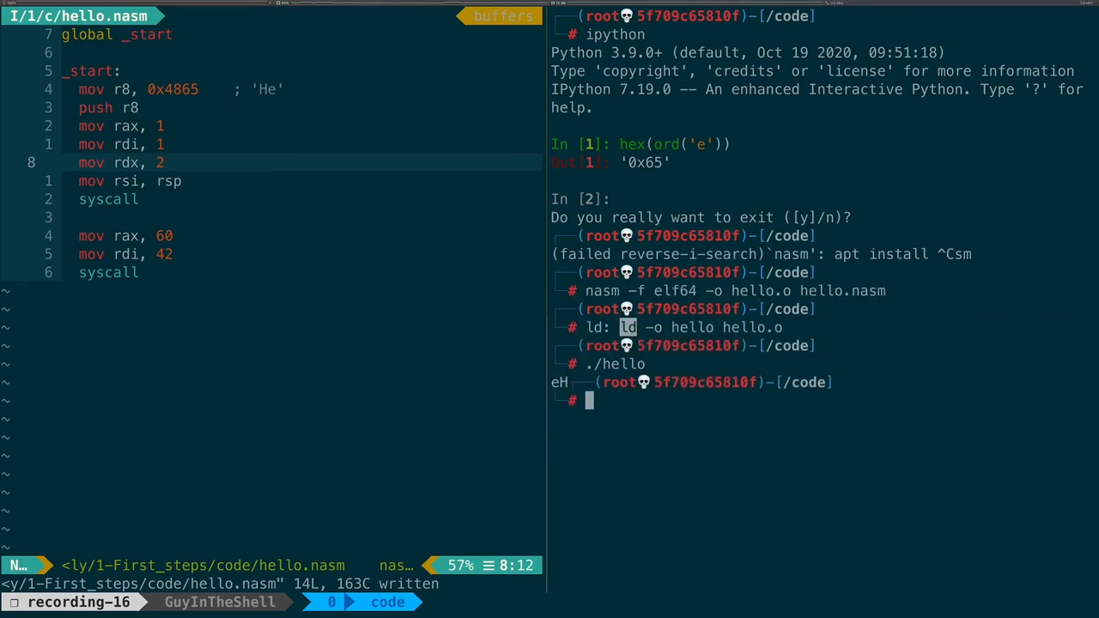
{"action": "mouse_move", "coordinate": [839, 317]}
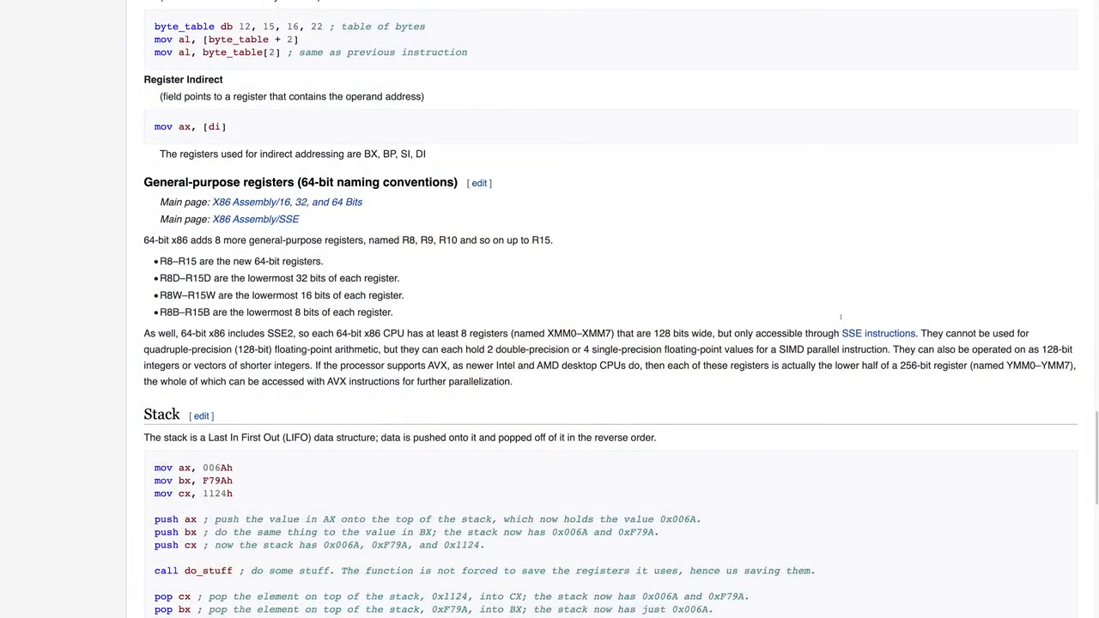
Step: Scroll up through the Wikibooks x86 stack notes on byte ordering
{"action": "scroll", "scroll_direction": "up", "scroll_amount": 3}
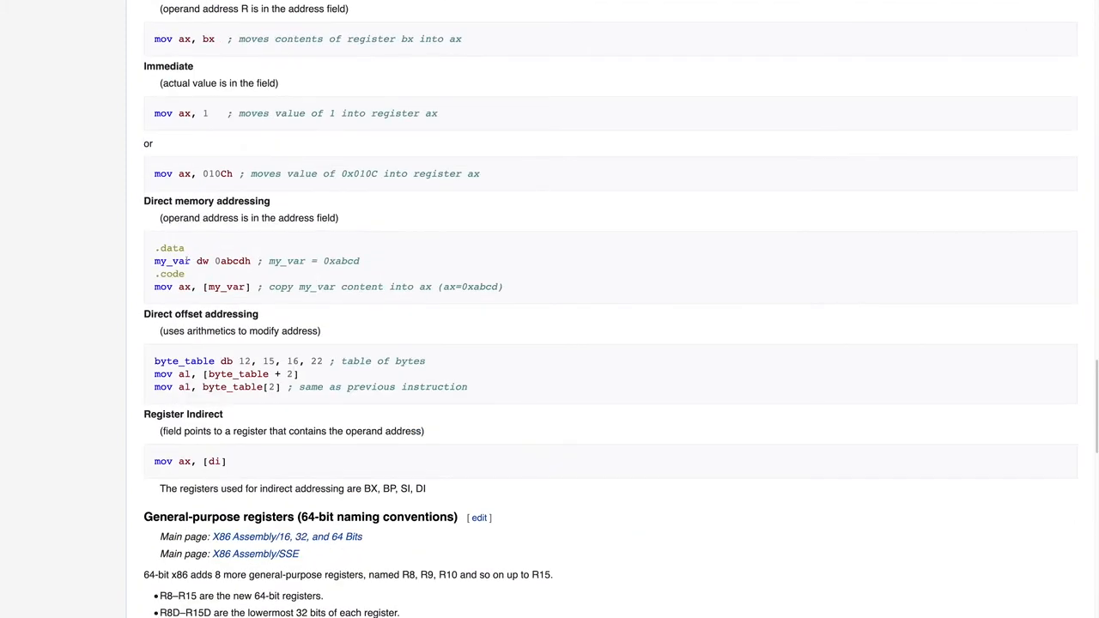
{"action": "scroll", "scroll_direction": "up", "scroll_amount": 3}
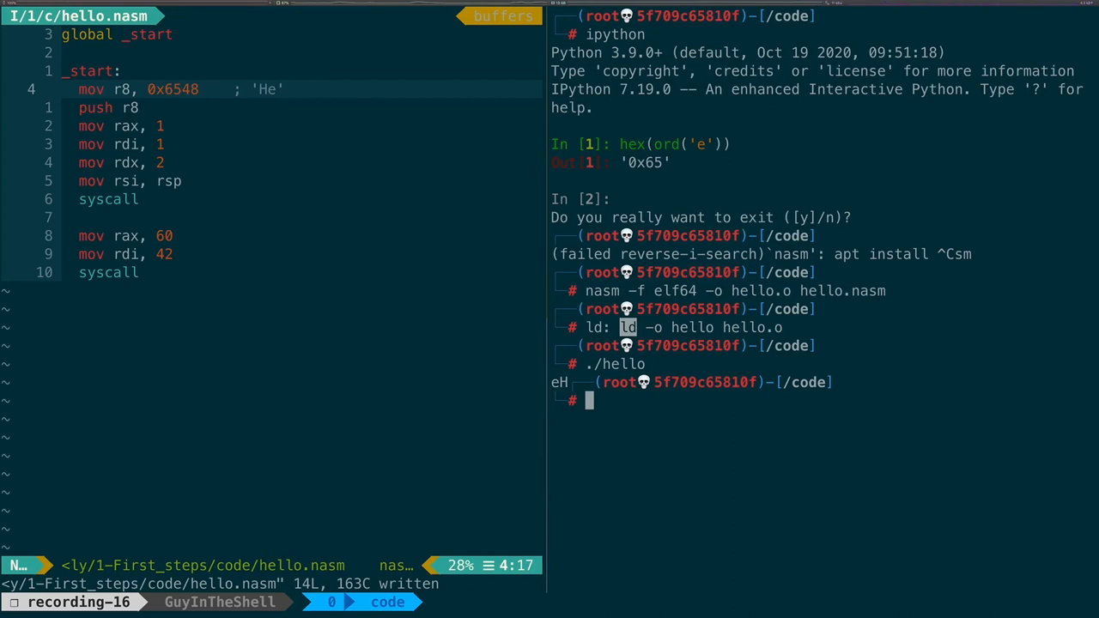
Step: Rerun nasm and ld from history and execute ./hello, which prints He
{"action": "key", "text": "Return"}
{"action": "type", "text": "nasm -f elf64 -o hello.o hello.nasm"}
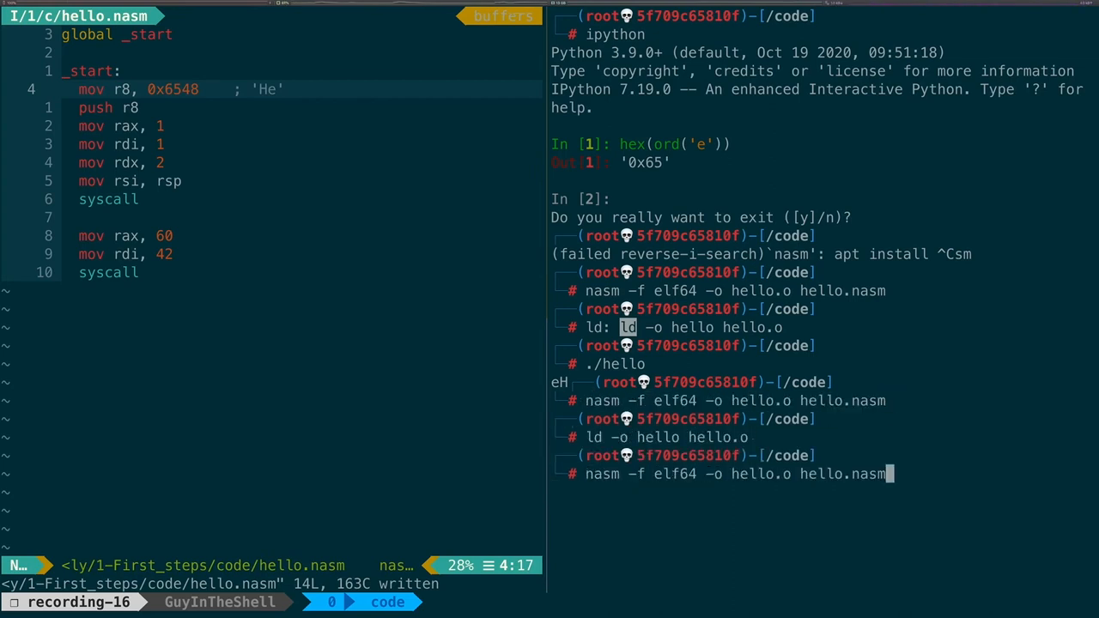
{"action": "type", "text": "./hello"}
{"action": "key", "text": "Return"}
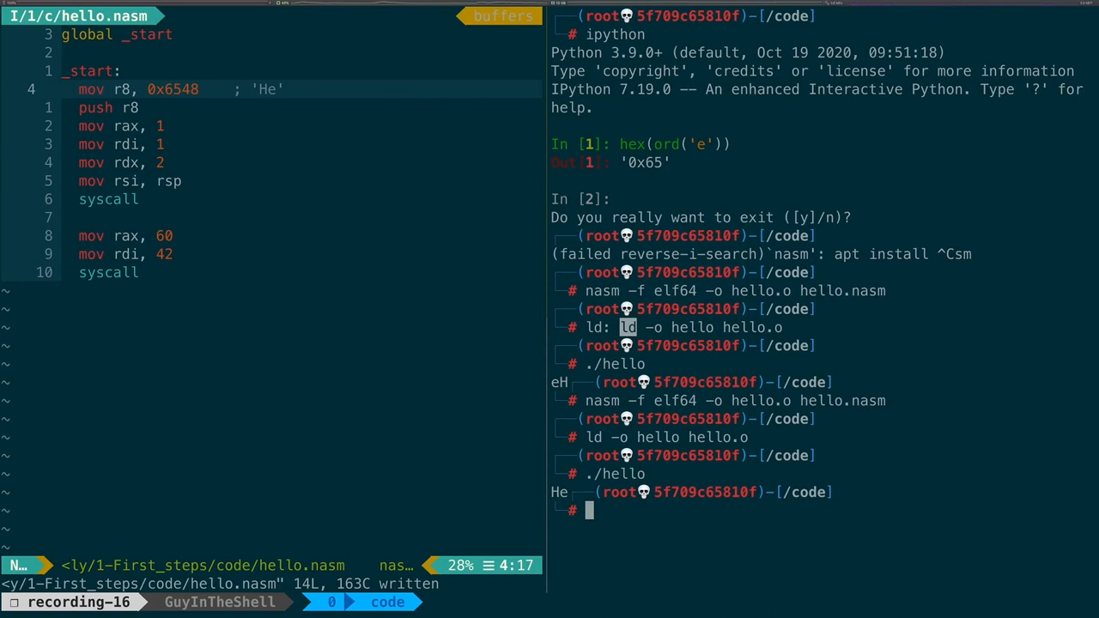
Step: Start IPython again and store s = "Hello, world!" in a variable
{"action": "type", "text": "ipyt"}
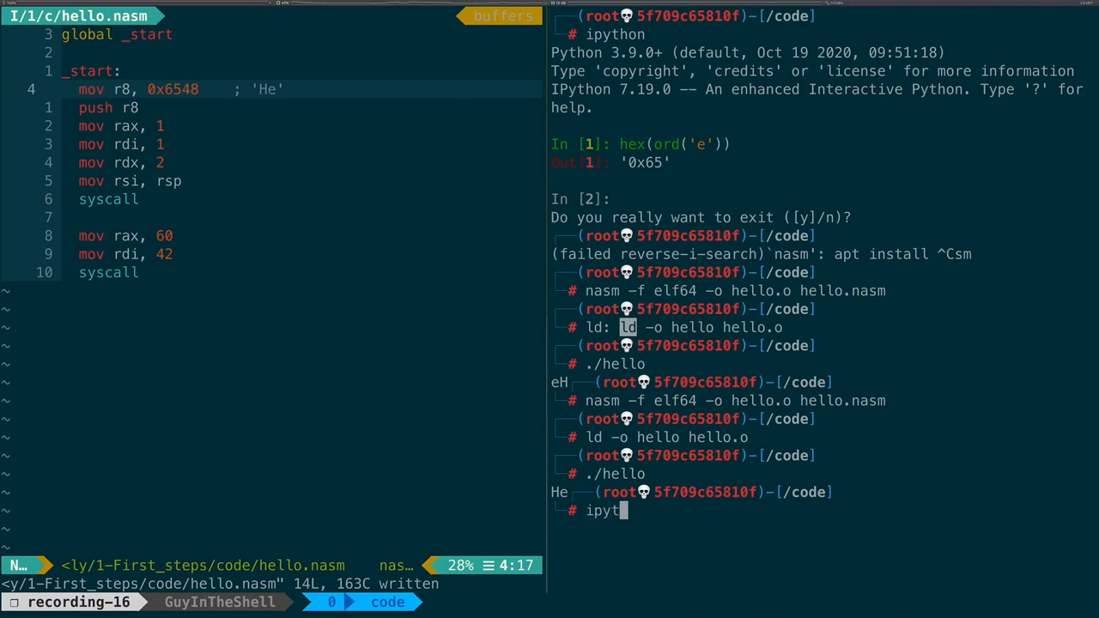
{"action": "key", "text": "Return"}
{"action": "type", "text": "s"}
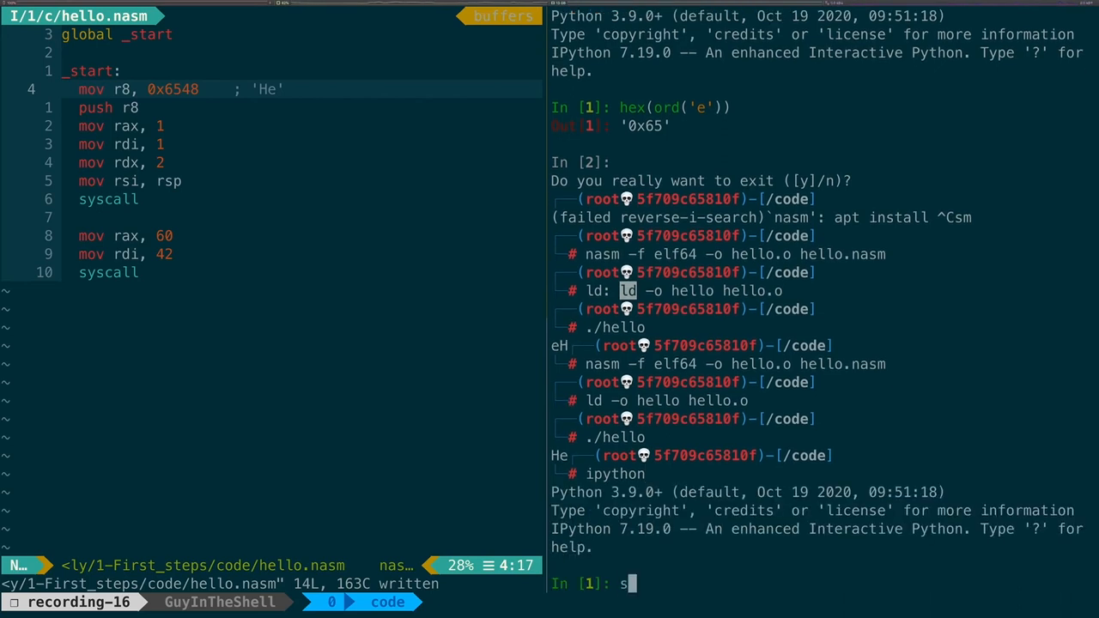
{"action": "type", "text": "= \""}
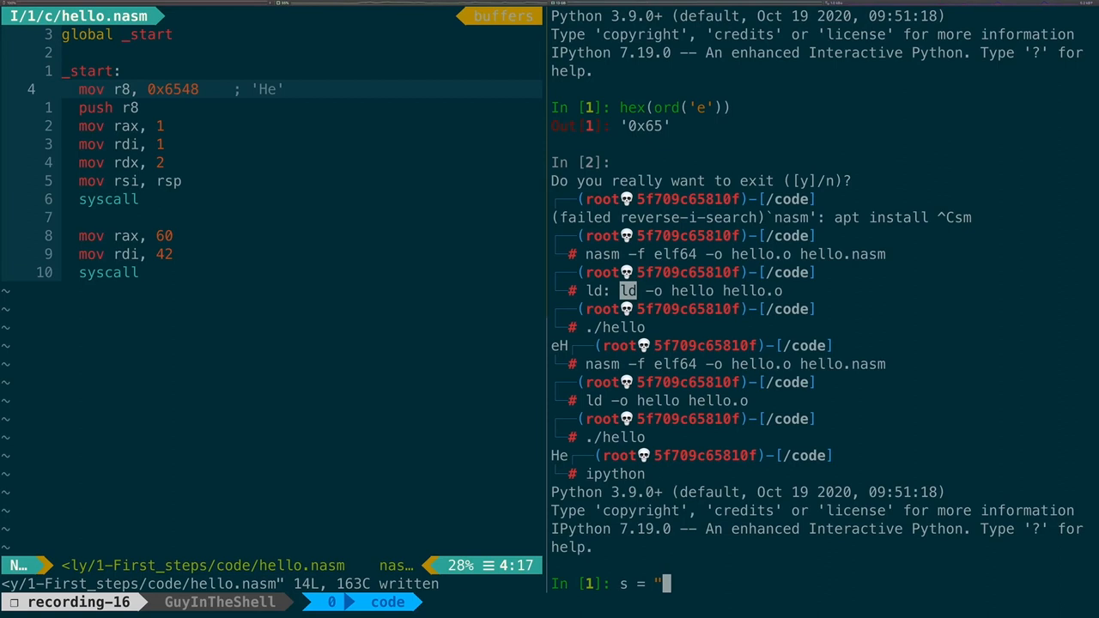
{"action": "type", "text": "Hello, wo"}
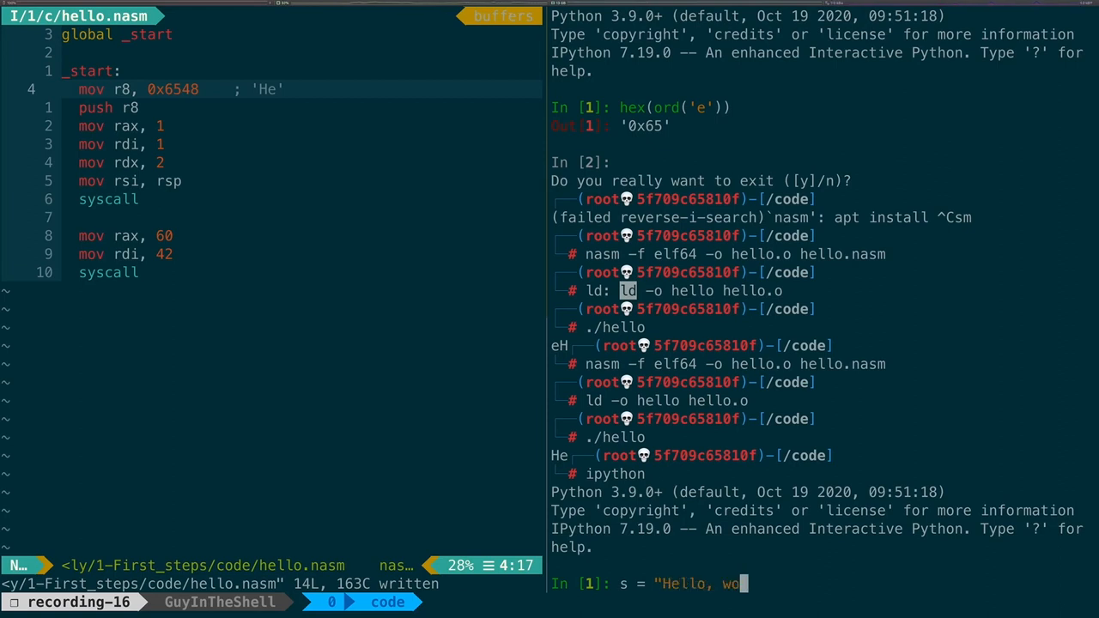
{"action": "type", "text": "rl"}
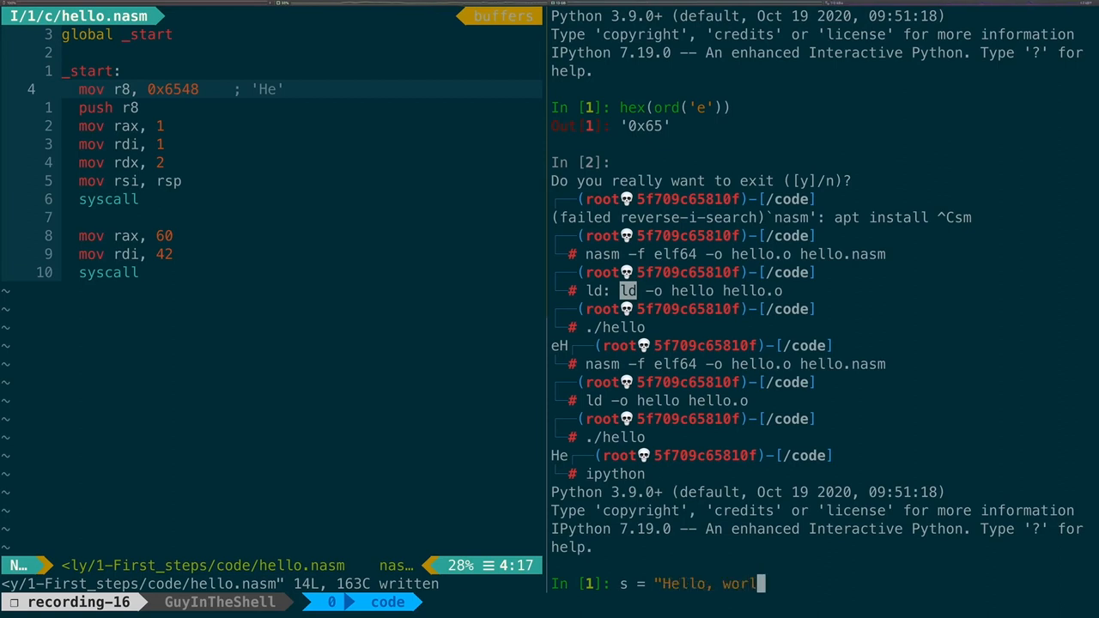
{"action": "type", "text": "d!"}
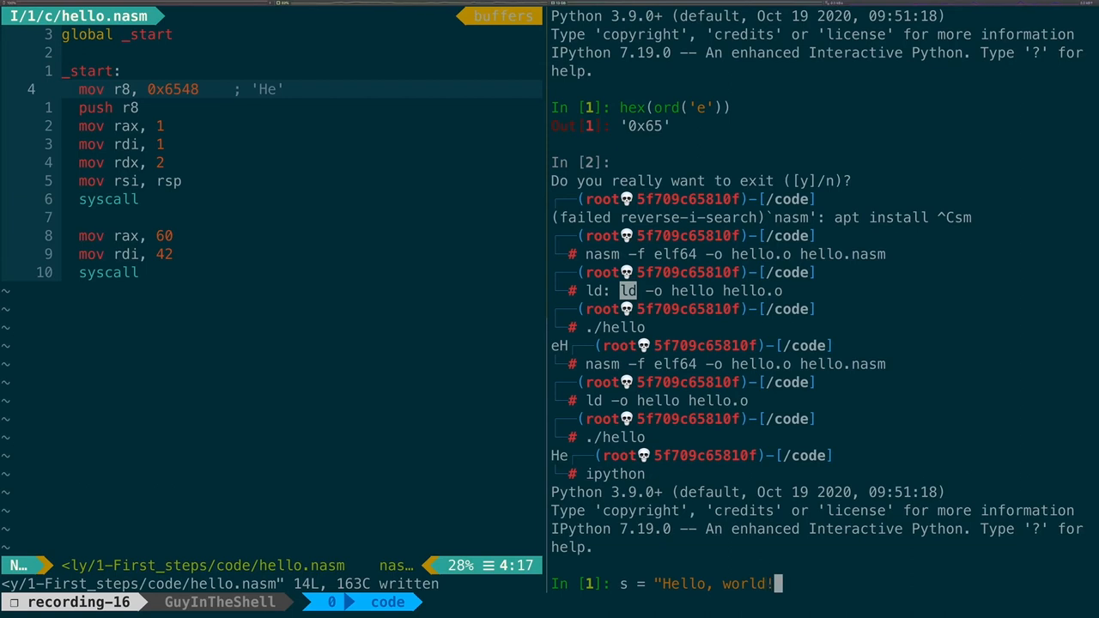
{"action": "key", "text": "Return"}
{"action": "type", "text": "["}
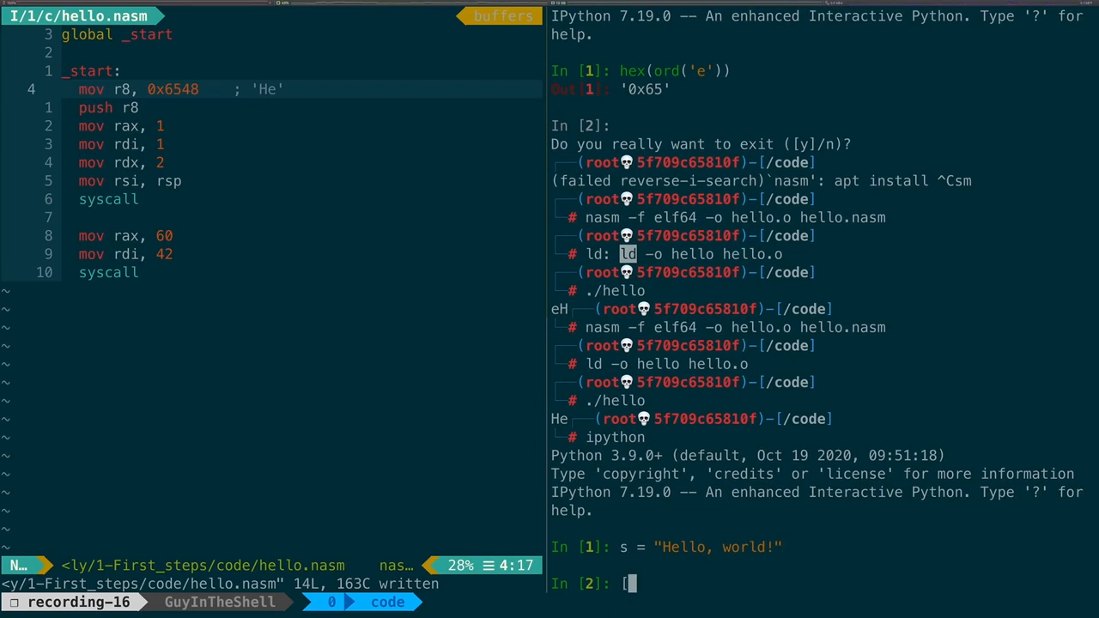
Step: List [hex(ord(x)) for x in s] and get hex(ord('\n')) as 0xa
{"action": "type", "text": "hex("}
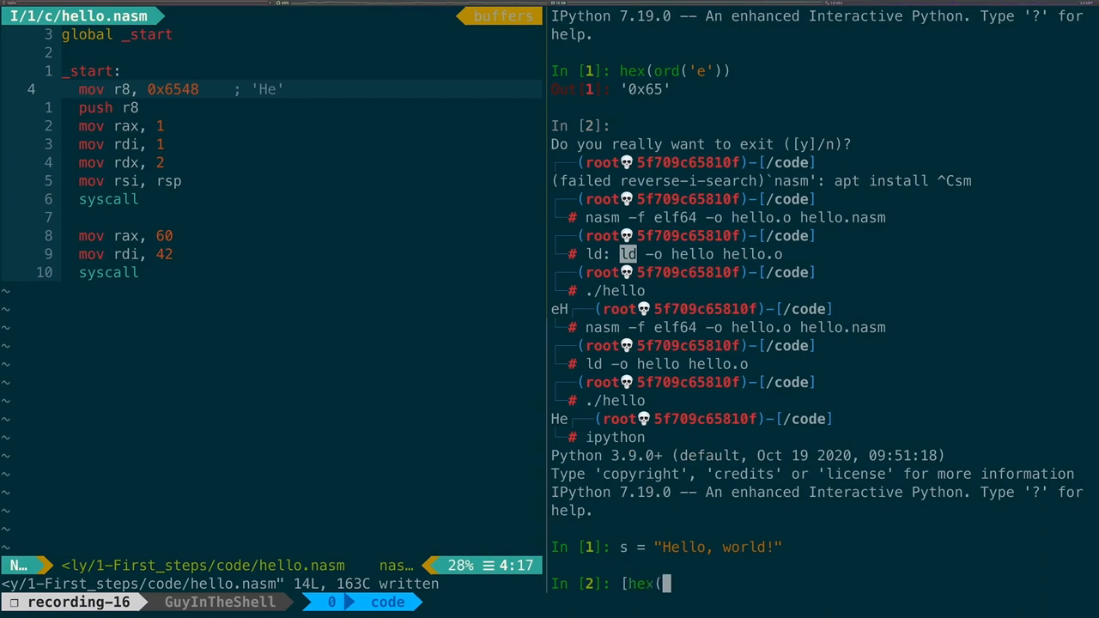
{"action": "type", "text": "ord(x"}
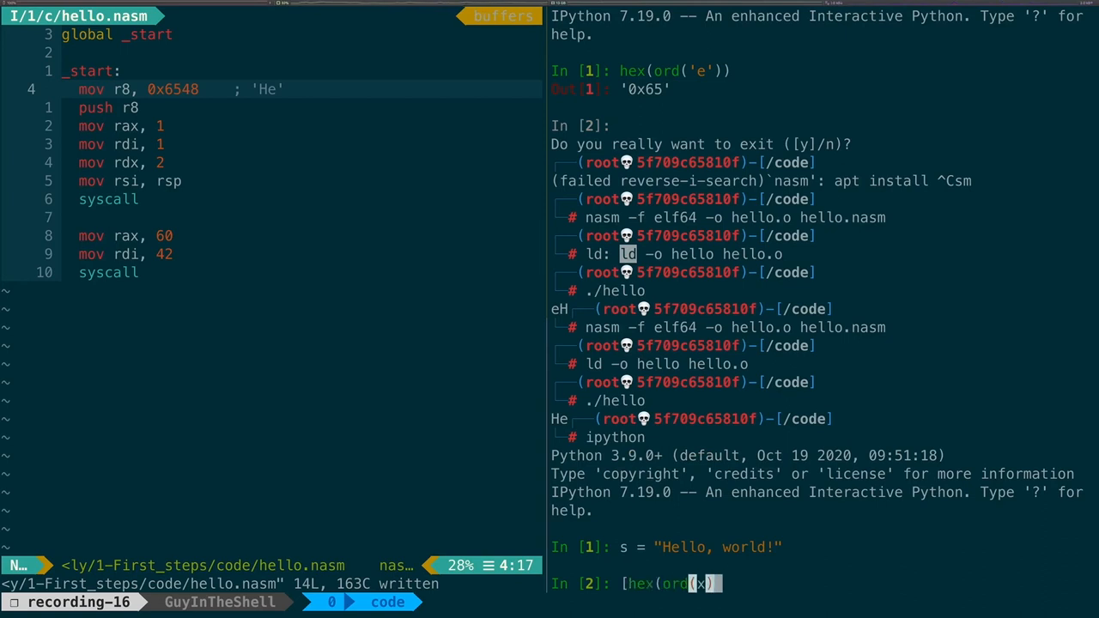
{"action": "type", "text": "for x in"}
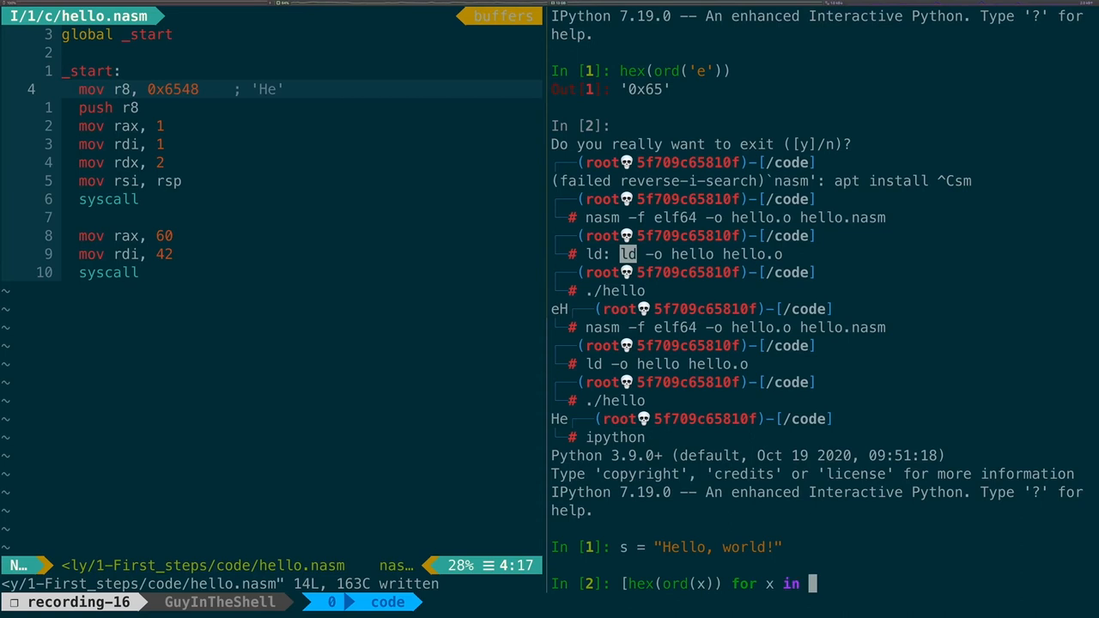
{"action": "type", "text": "s]"}
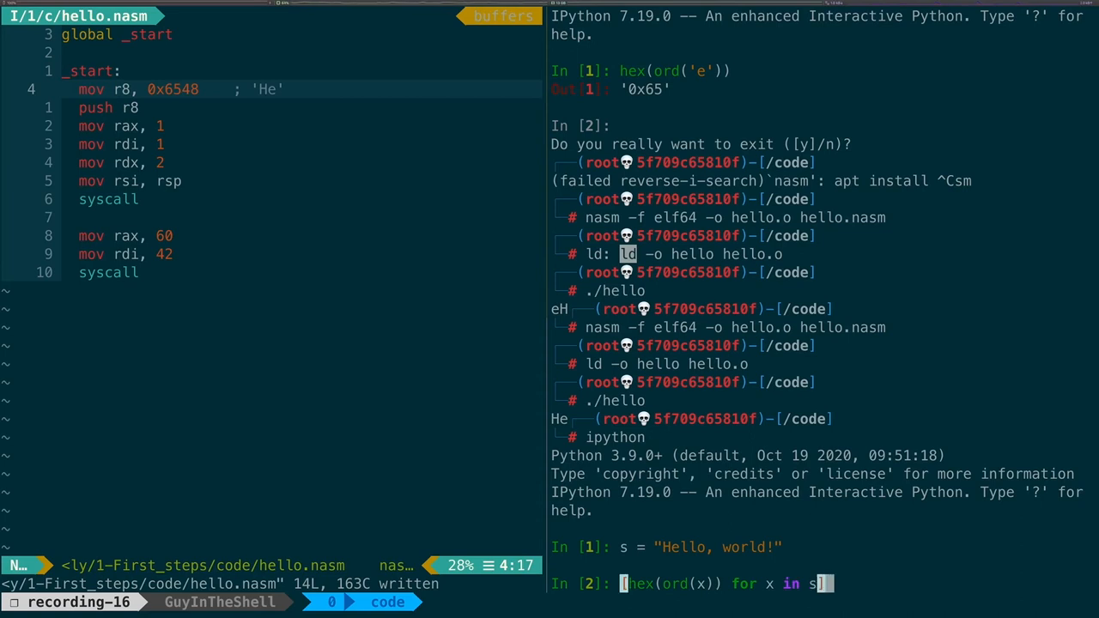
{"action": "key", "text": "Return"}
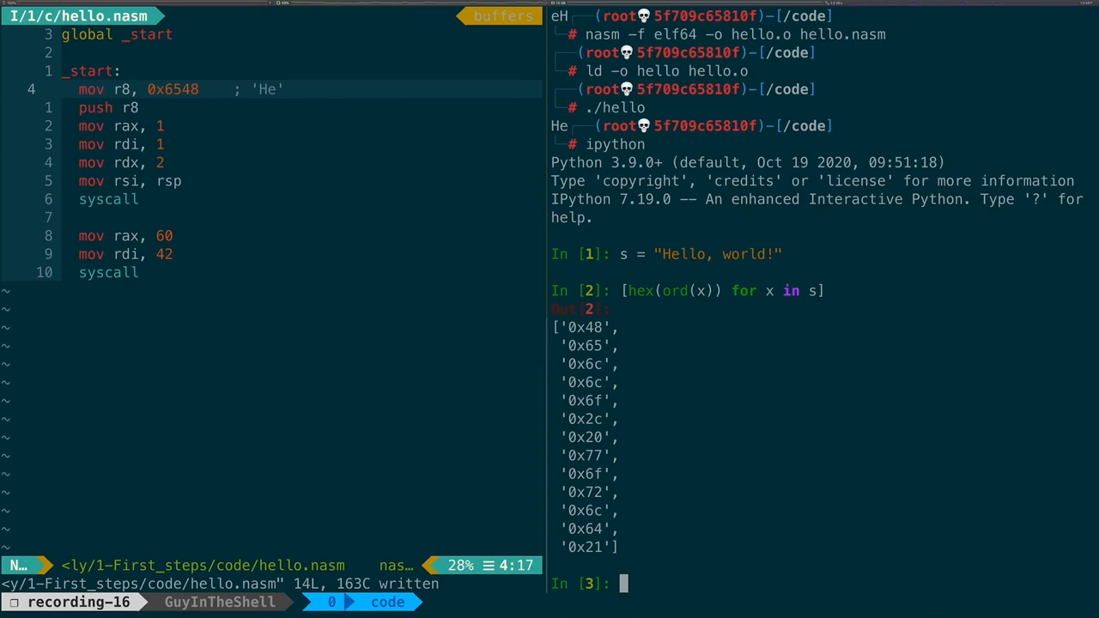
{"action": "type", "text": "hex(o"}
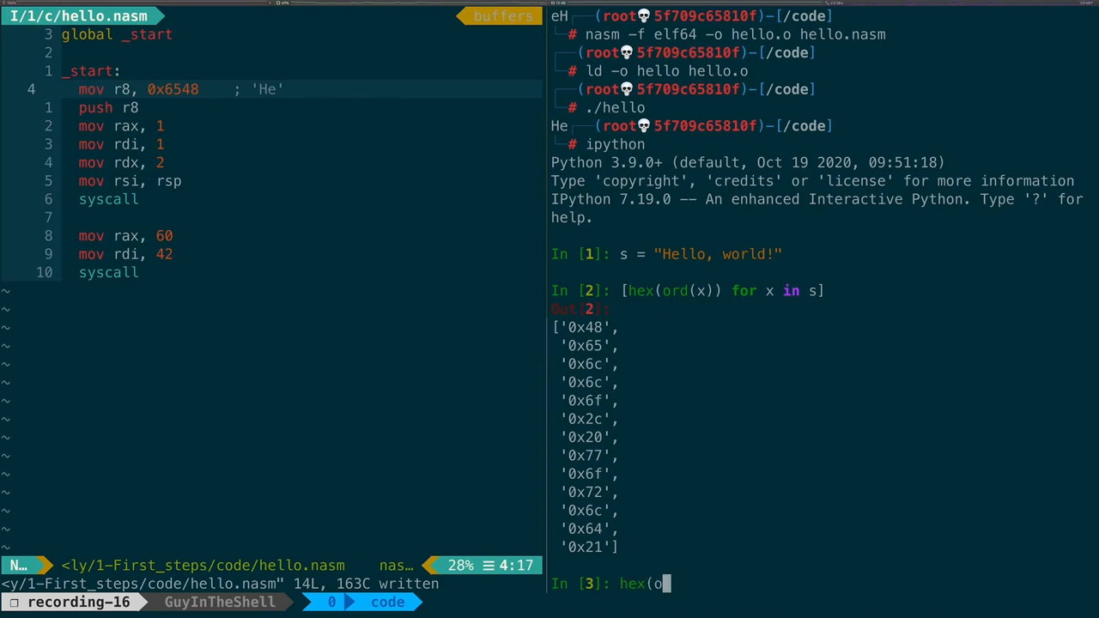
{"action": "type", "text": "rd('"}
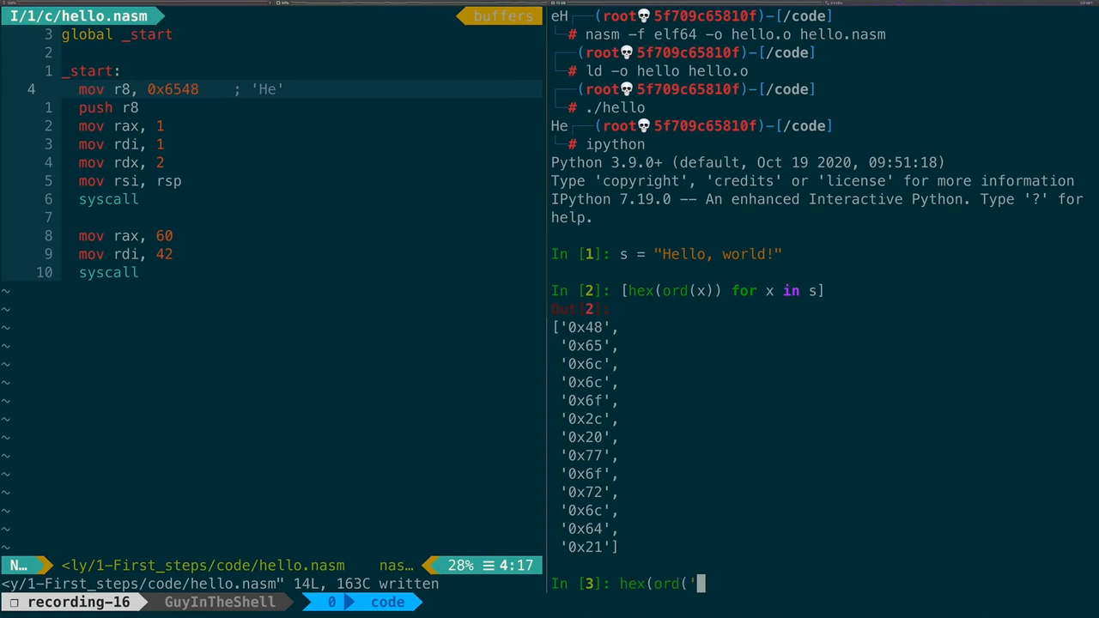
{"action": "key", "text": "Return"}
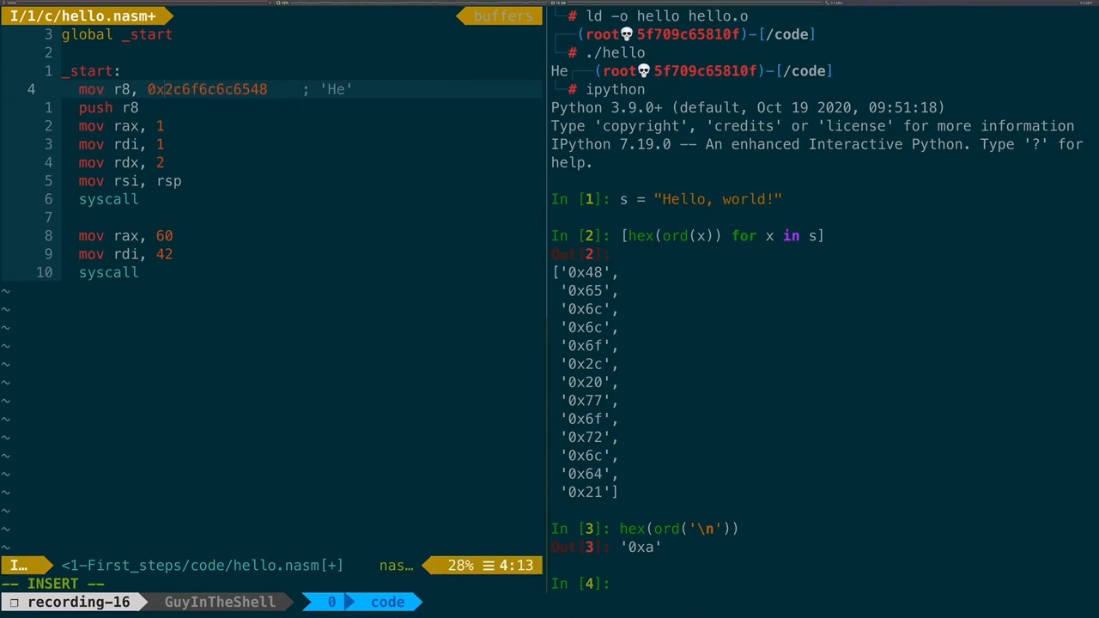
Step: Extend the r8 constant to 0x77202c6f6c6c6548 with comment 'Hello, w' and save
{"action": "key", "text": "Escape"}
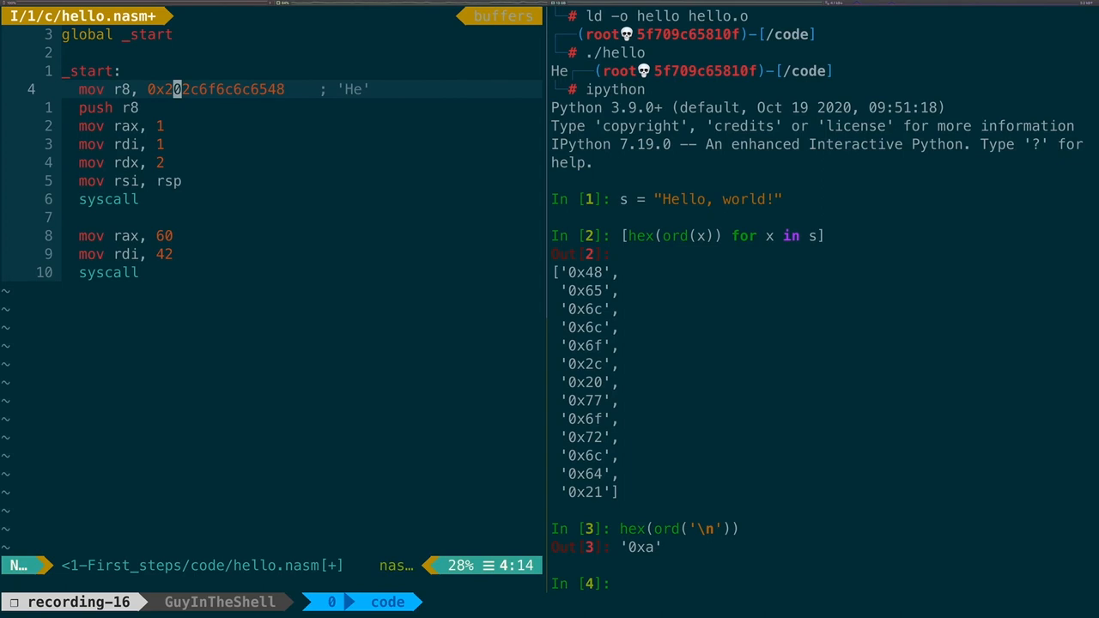
{"action": "type", "text": "77"}
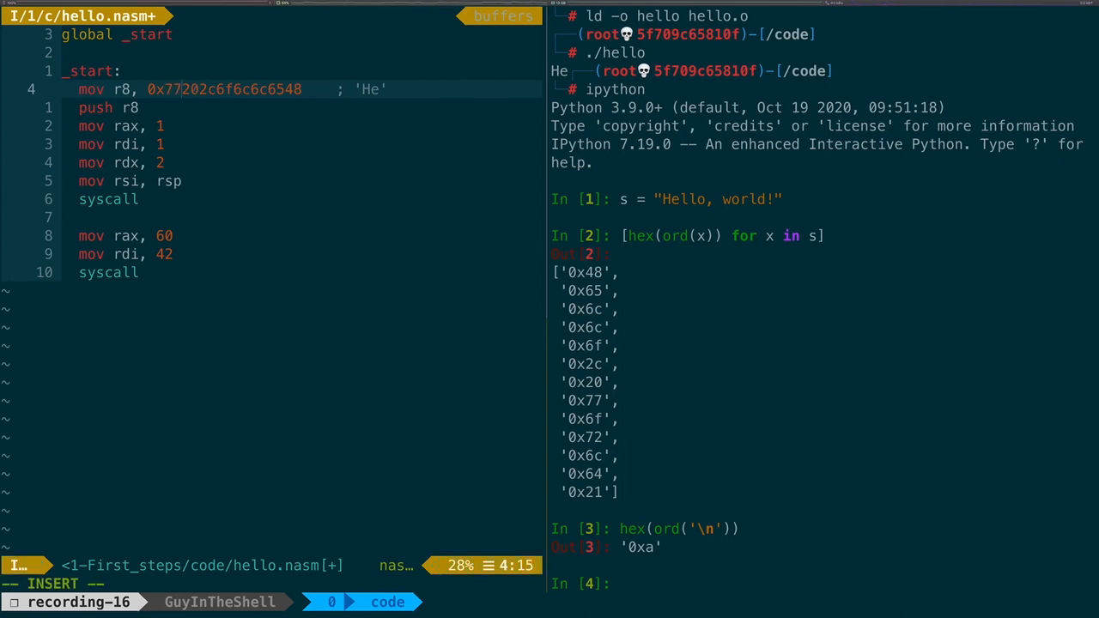
{"action": "key", "text": "Escape"}
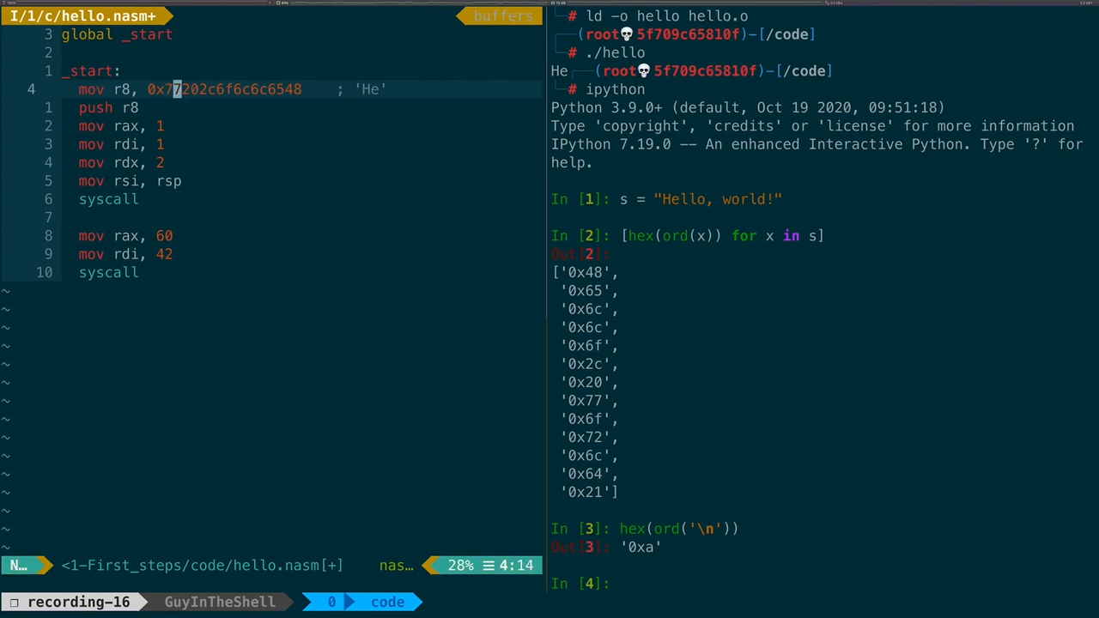
{"action": "key", "text": "i"}
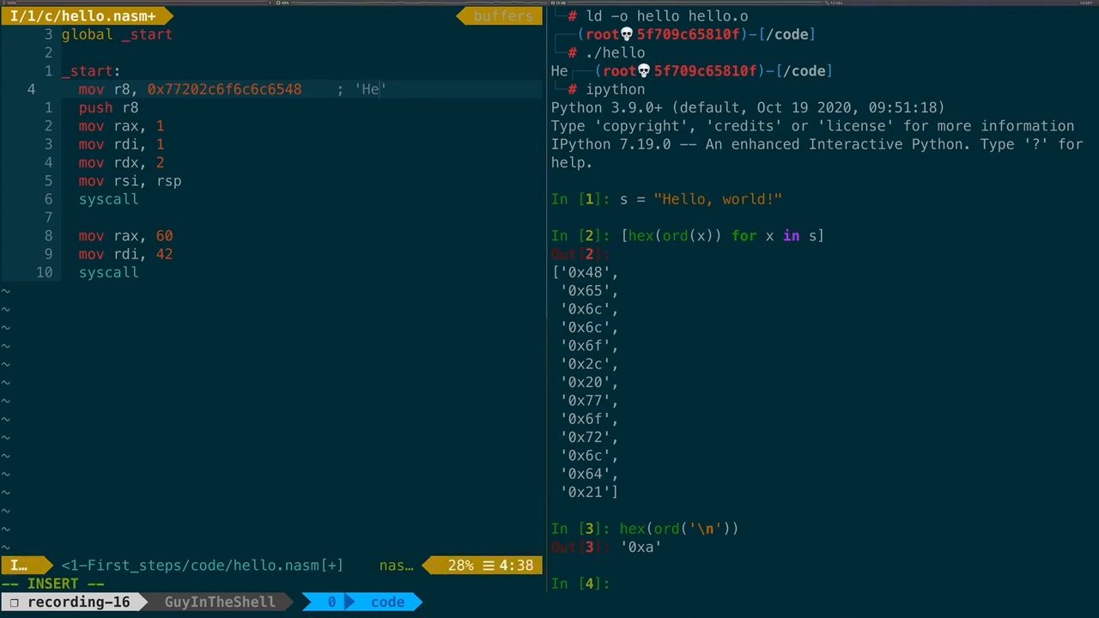
{"action": "type", "text": "llo, w"}
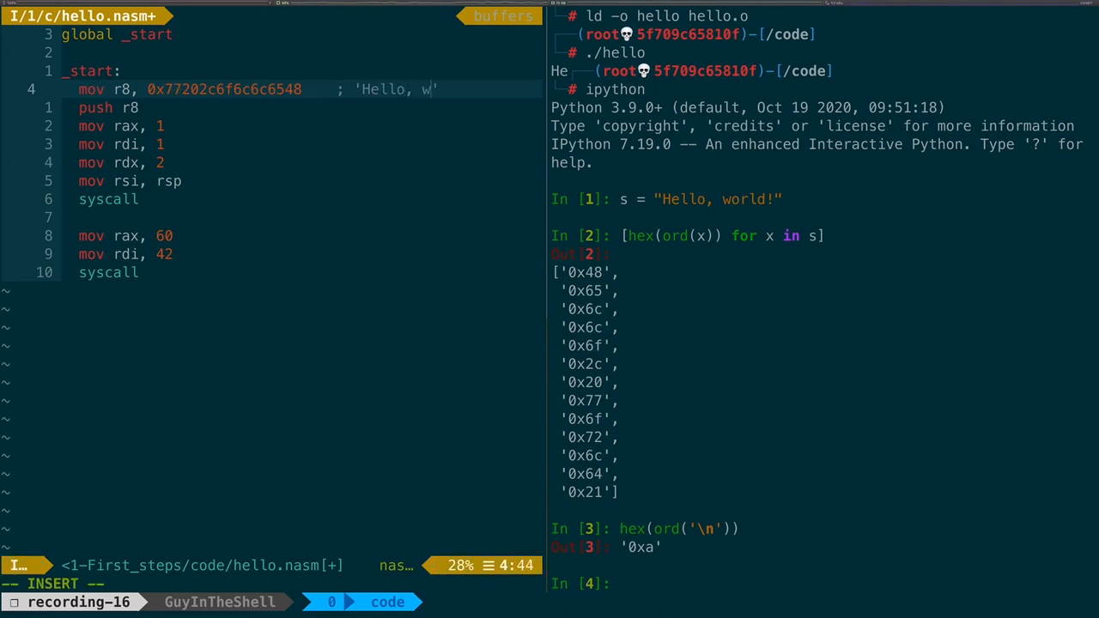
{"action": "key", "text": "Escape"}
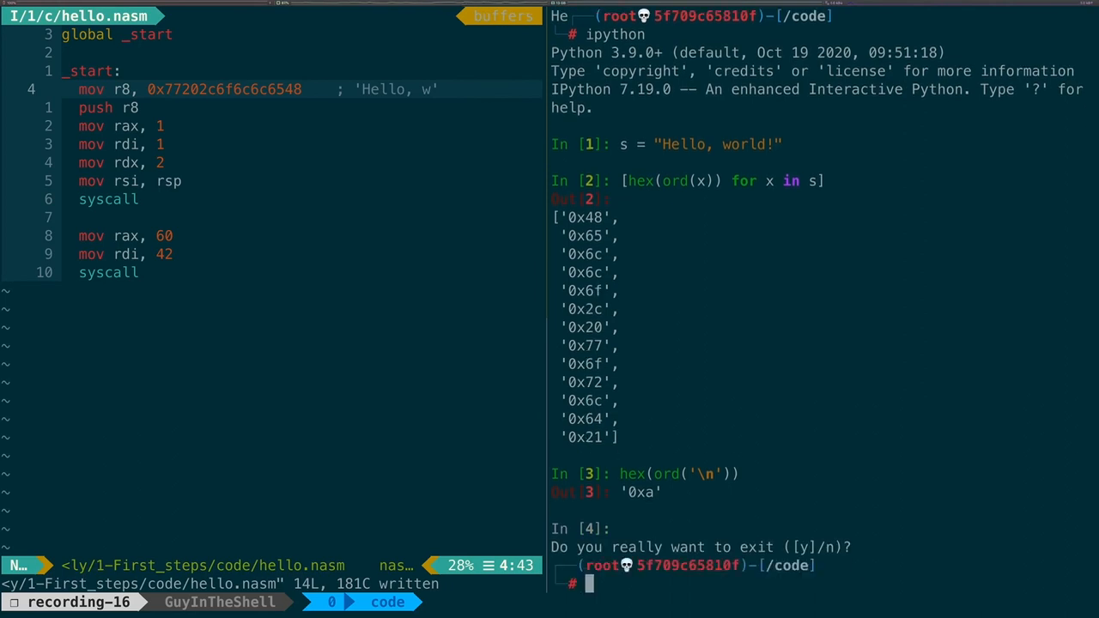
Step: Reassemble with nasm and run ./hello, which now prints 'Hello, w'
{"action": "type", "text": "nasm -f elf64 -o hello.o hello.nasm"}
{"action": "left_click", "coordinate": [301, 162]}
{"action": "type", "text": "8"}
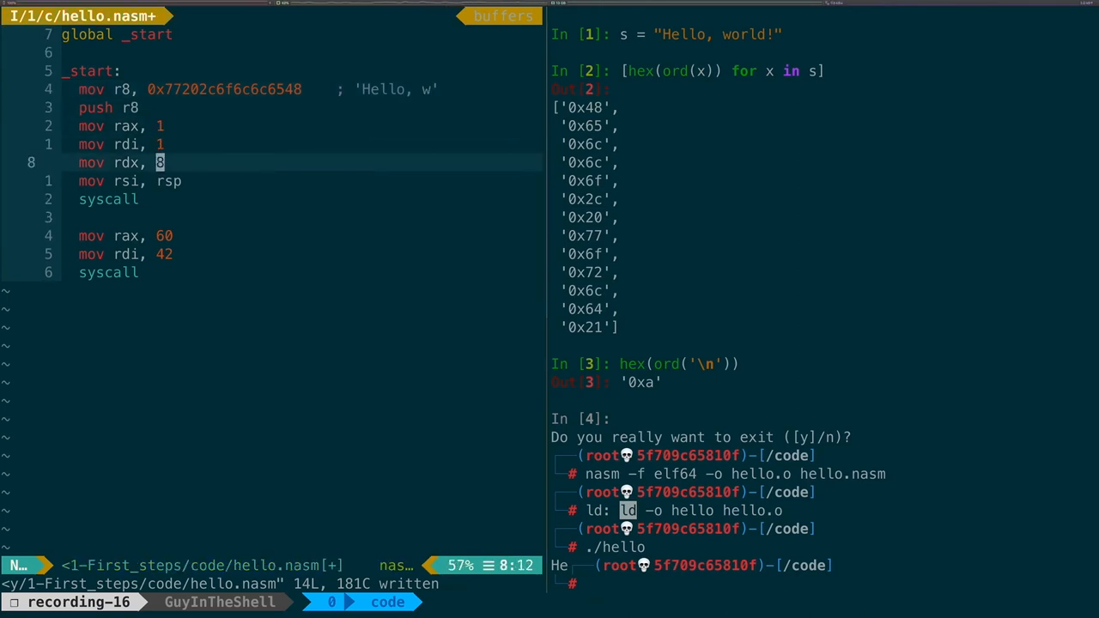
{"action": "type", "text": "./hello"}
{"action": "type", "text": "mov  r8, 0x0a21646c726f  ; 'orld!\\n"}
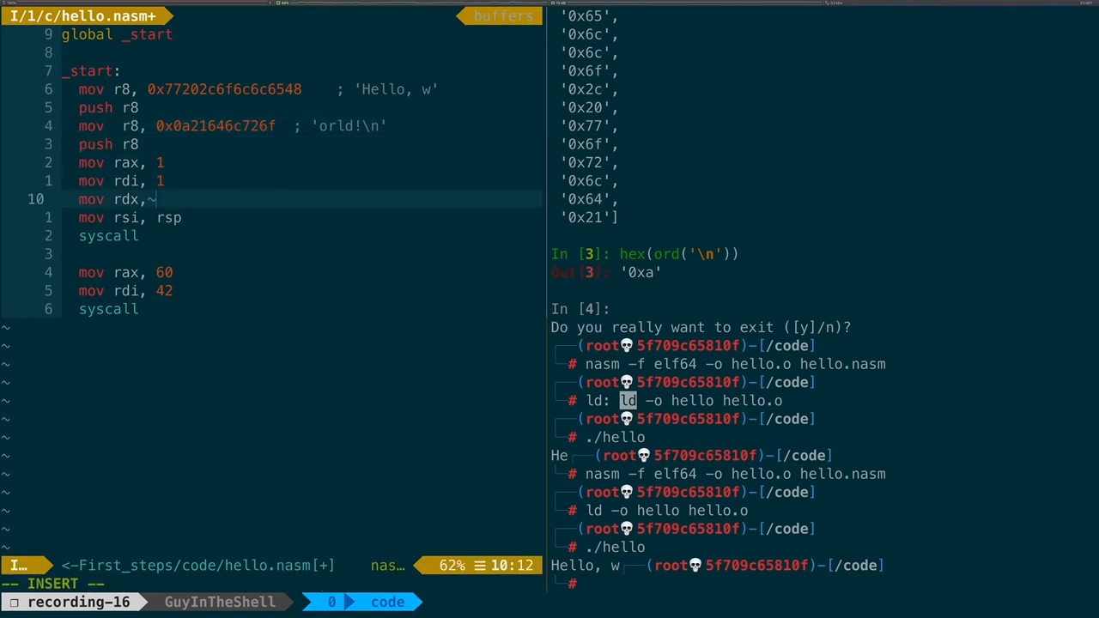
Step: Push the 'orld!\n' chunk, set rdx to 14, save and rebuild; output comes out of order
{"action": "type", "text": "14"}
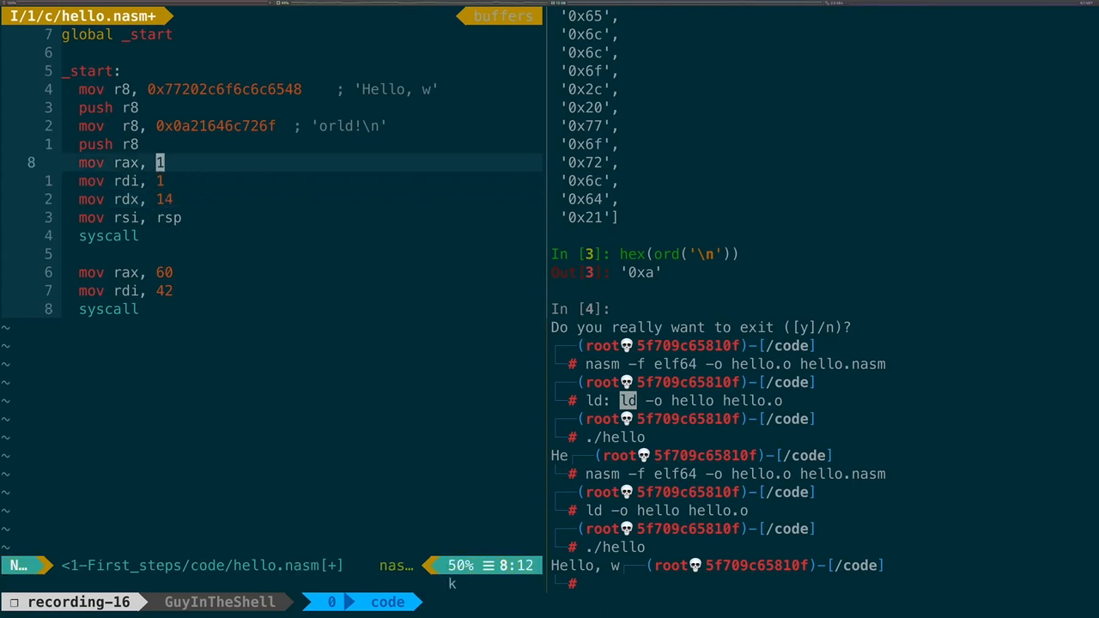
{"action": "key", "text": "k"}
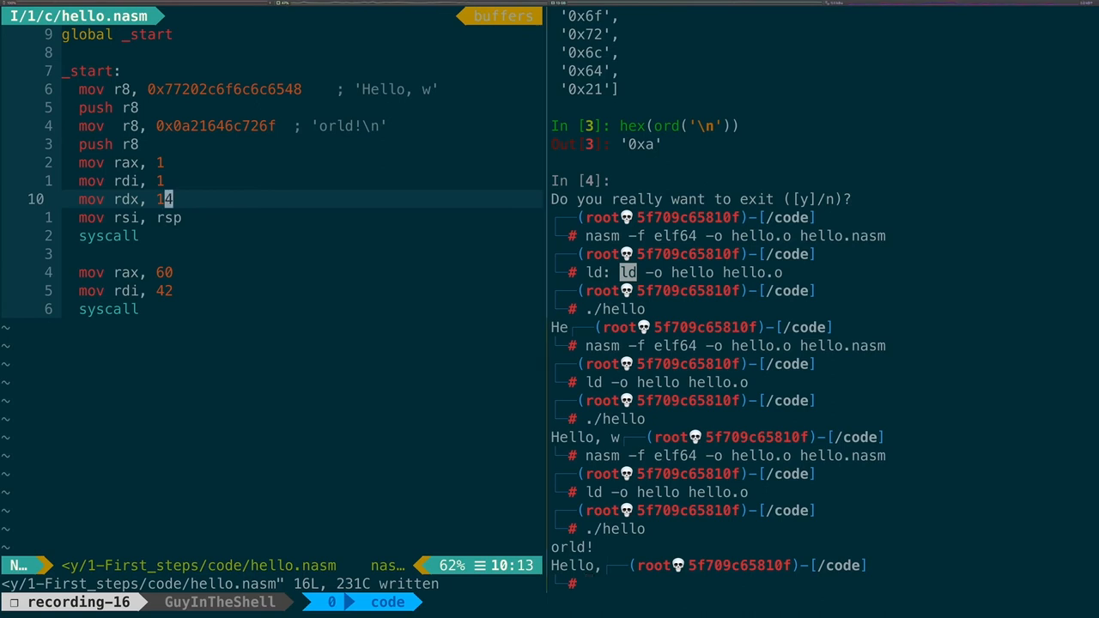
Step: Move the 'orld!\n' mov/push lines above 'Hello, w', save and rebuild to print Hello, world!
{"action": "key", "text": "V"}
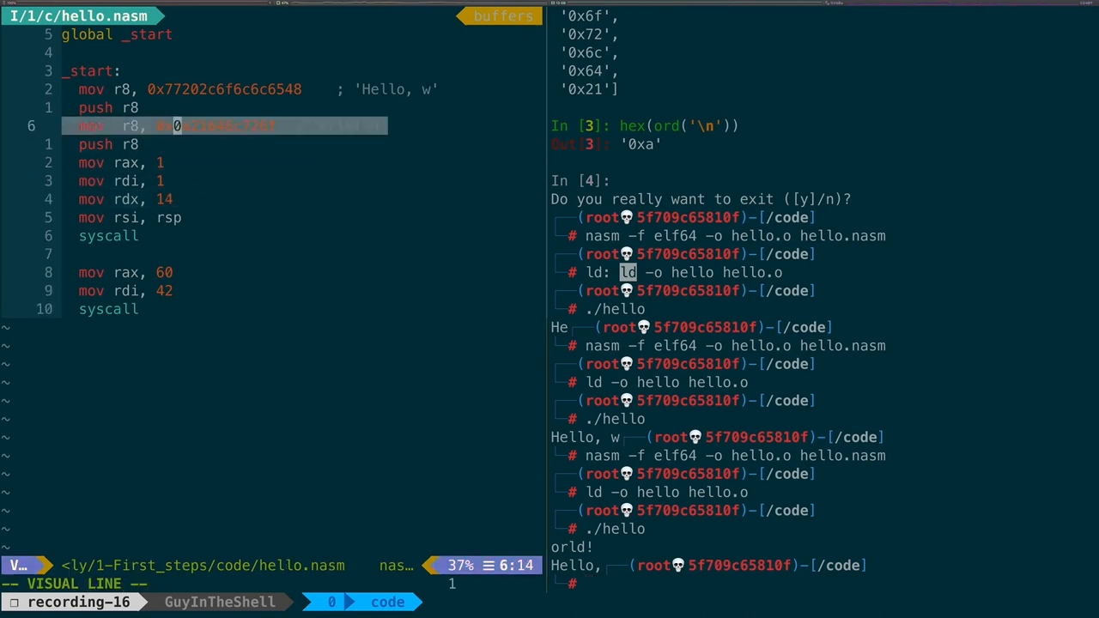
{"action": "key", "text": "d"}
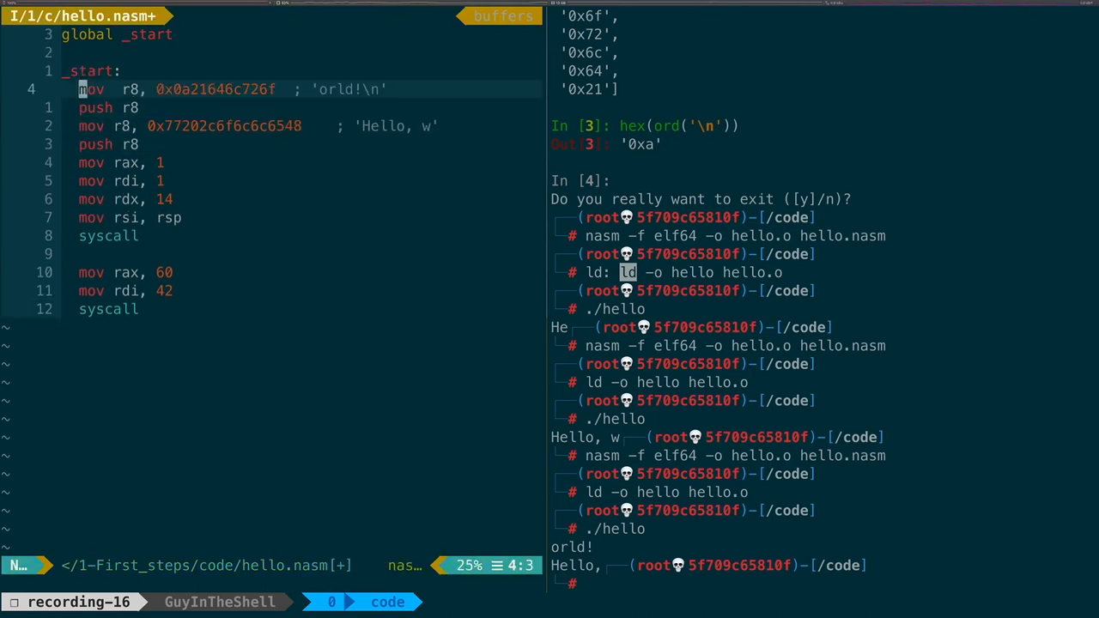
{"action": "key", "text": "j"}
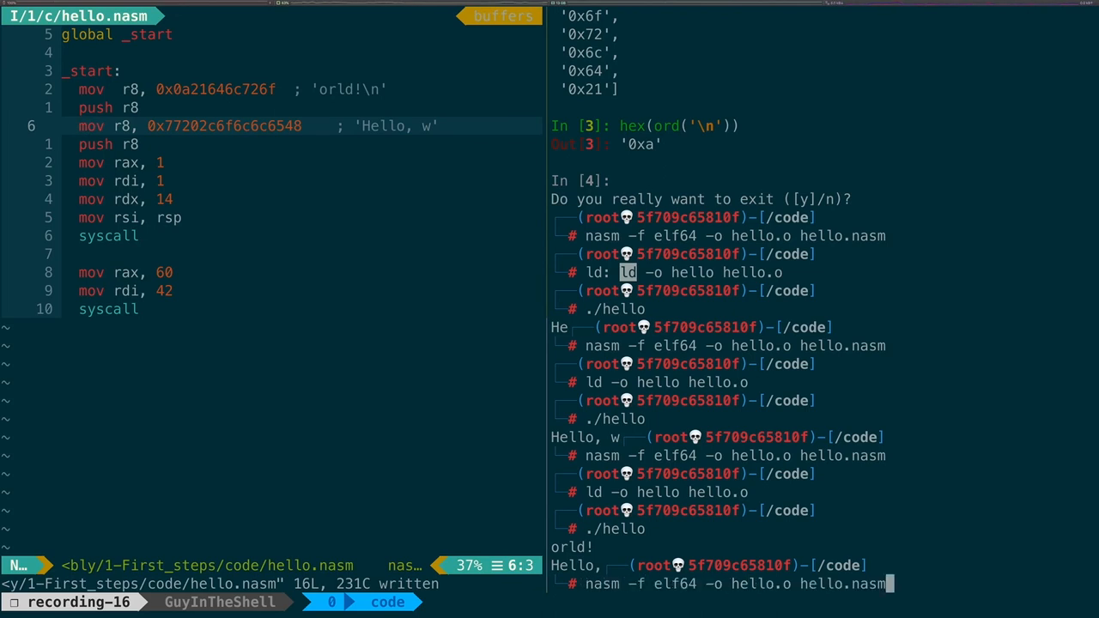
{"action": "scroll", "scroll_direction": "down", "scroll_amount": 3}
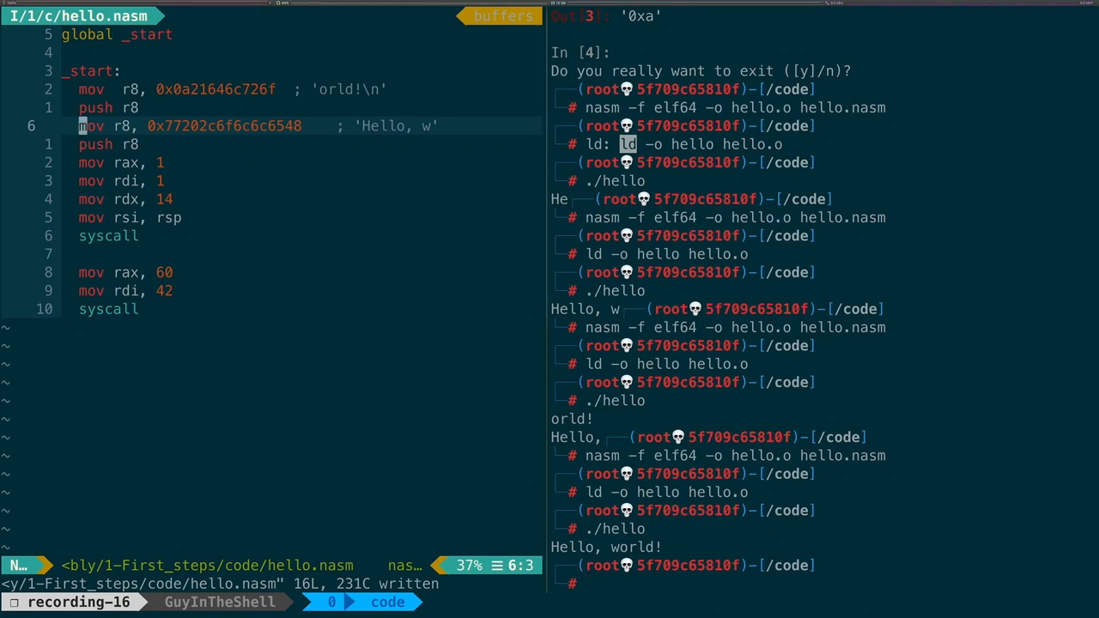
Step: Add section .text above _start and a section .data line above it
{"action": "key", "text": "u"}
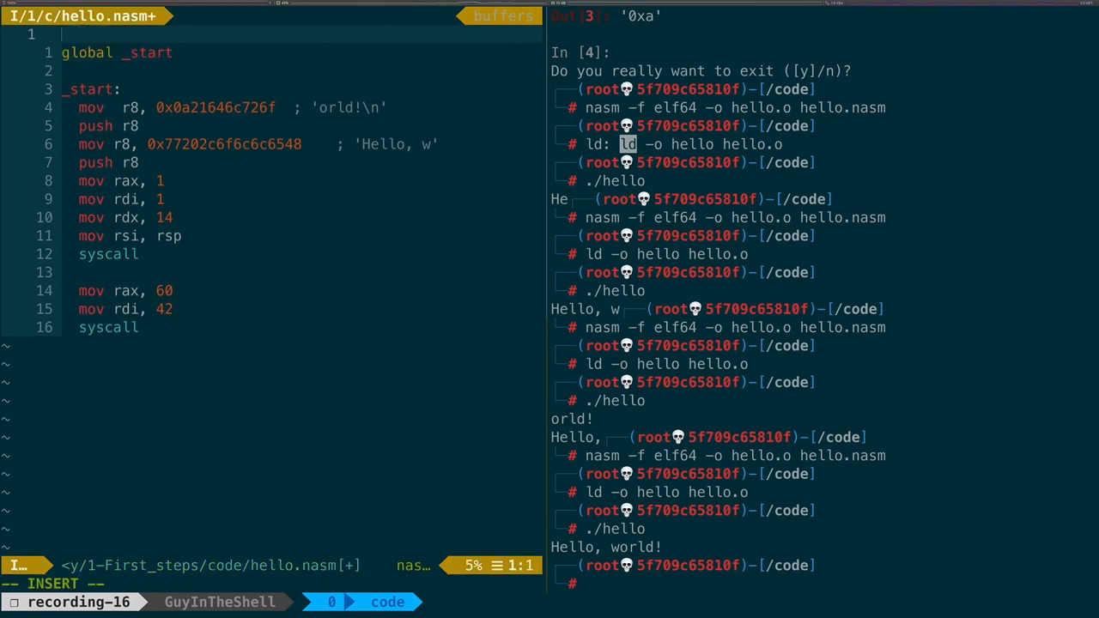
{"action": "type", "text": "section ."}
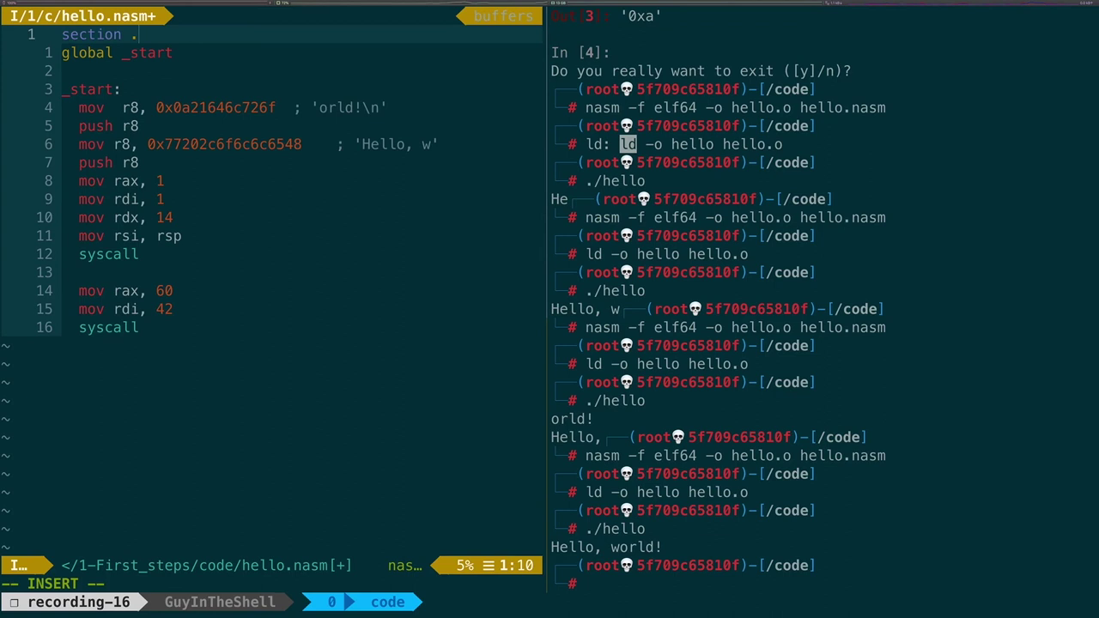
{"action": "type", "text": "te"}
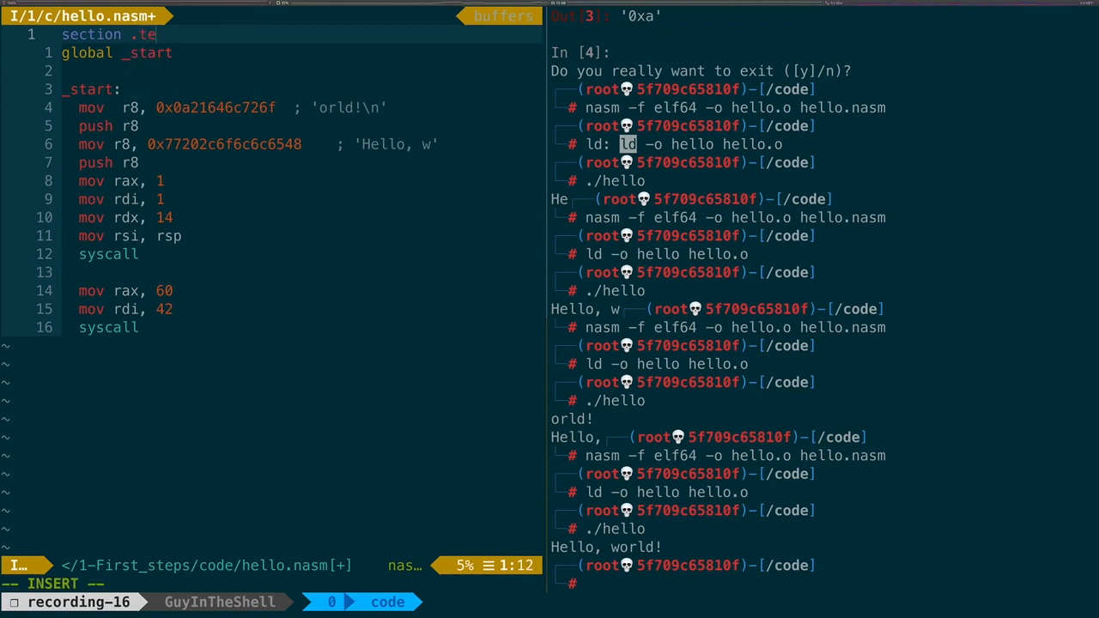
{"action": "type", "text": "xt"}
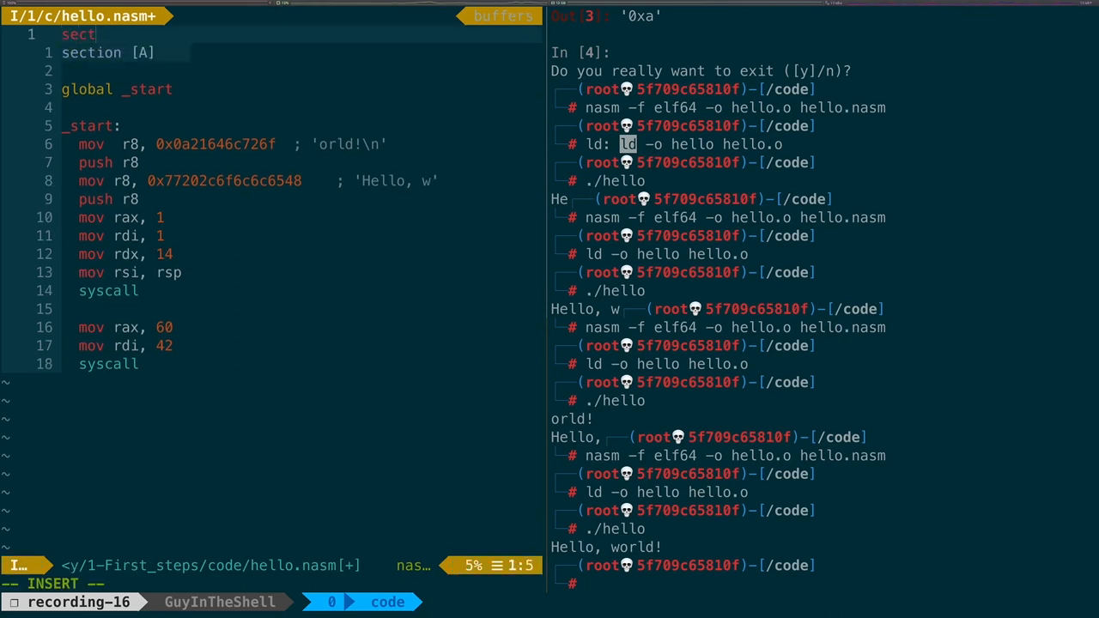
{"action": "type", "text": "ion .data"}
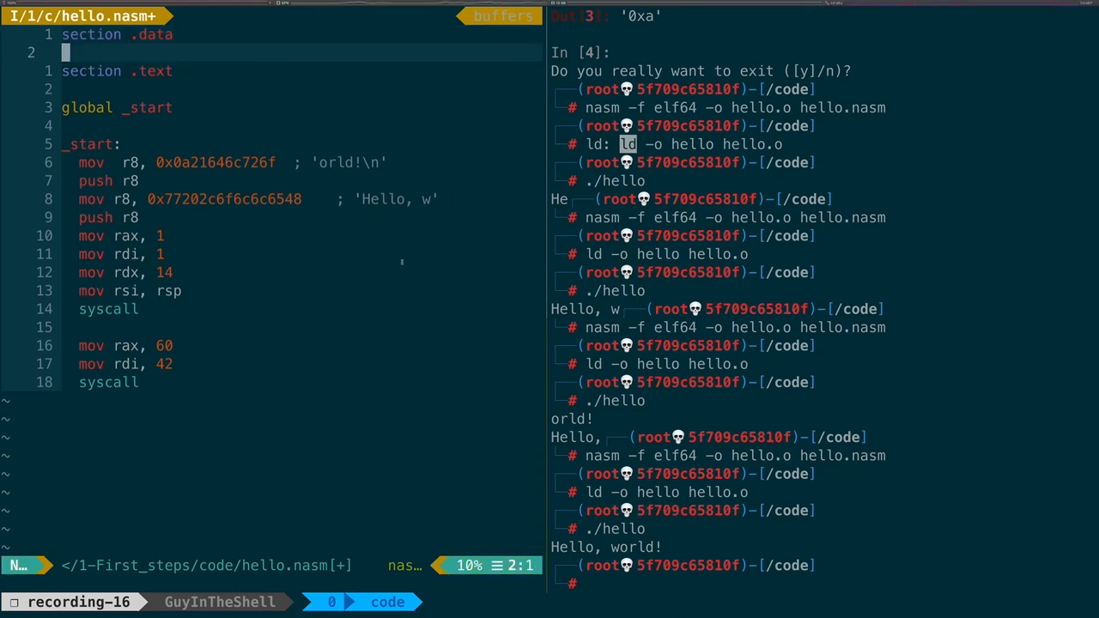
Step: Define str: db "Hello, world!", 0xa in the data section
{"action": "type", "text": "str: db '"}
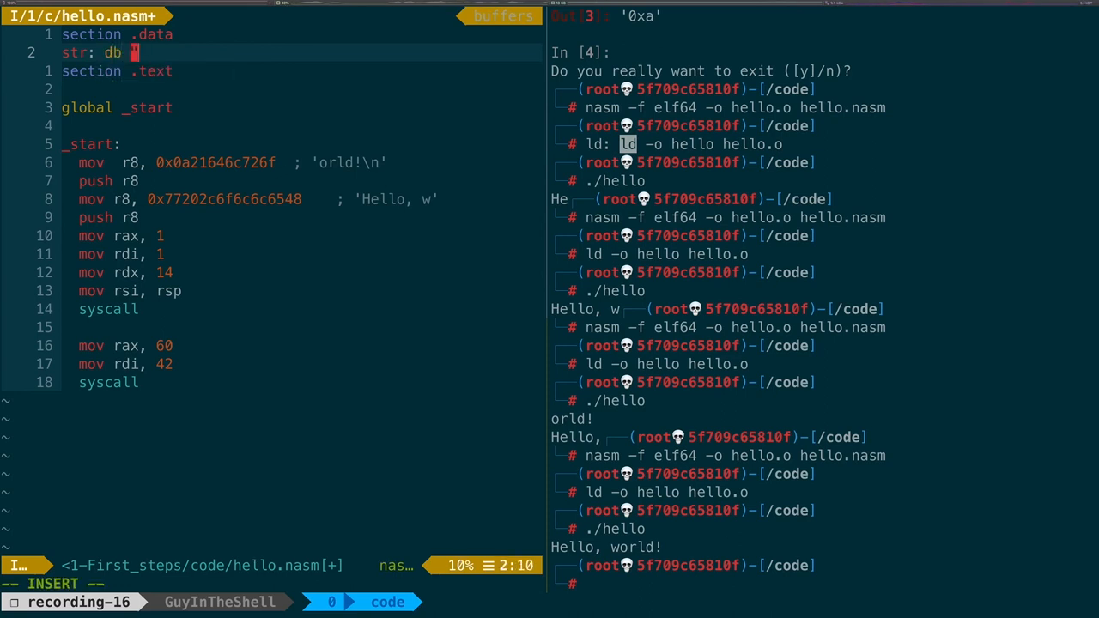
{"action": "type", "text": "H"}
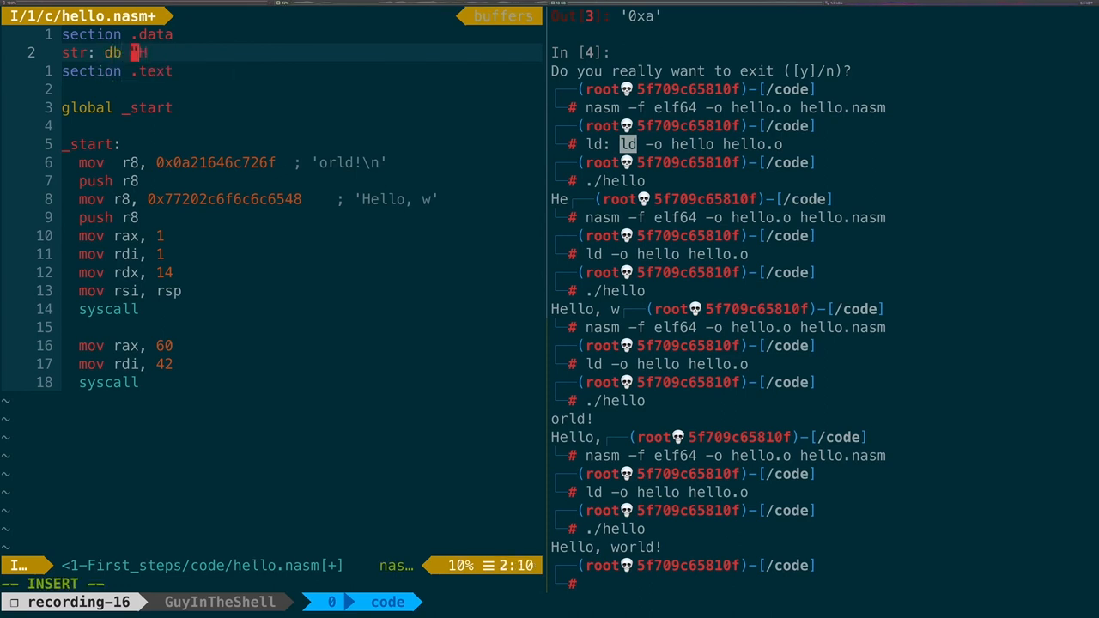
{"action": "type", "text": "Hello, w"}
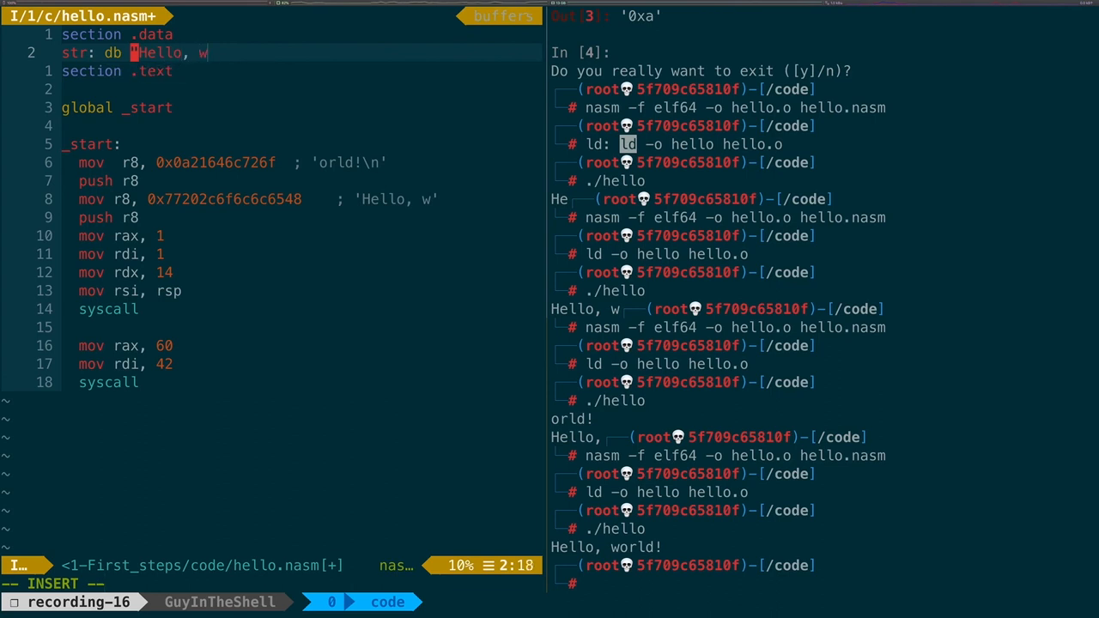
{"action": "type", "text": "orld!\", 0x"}
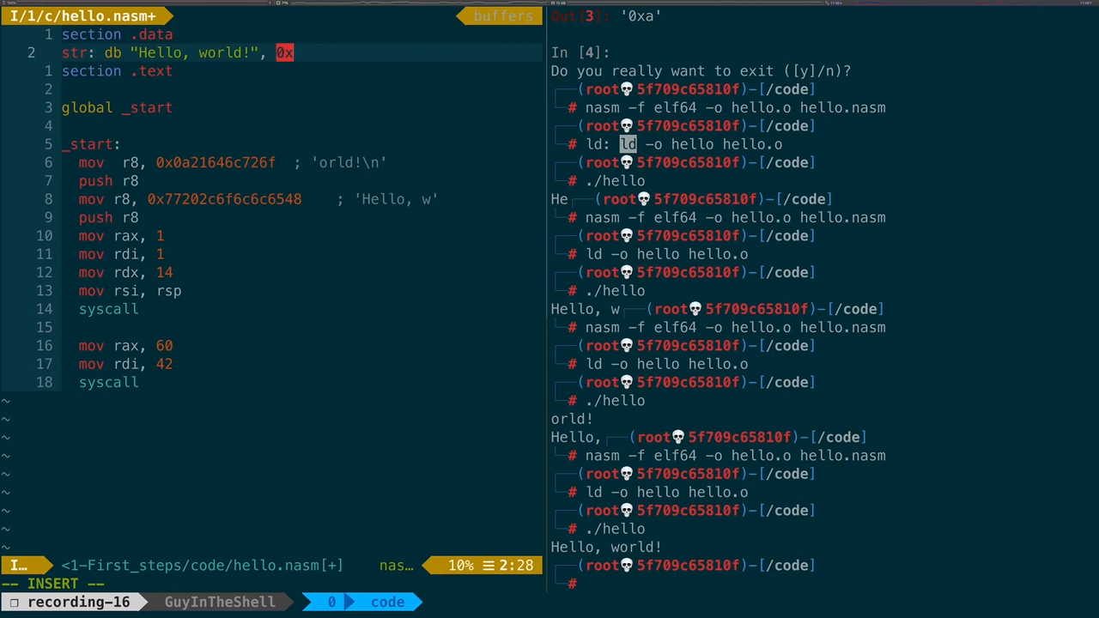
{"action": "type", "text": "a"}
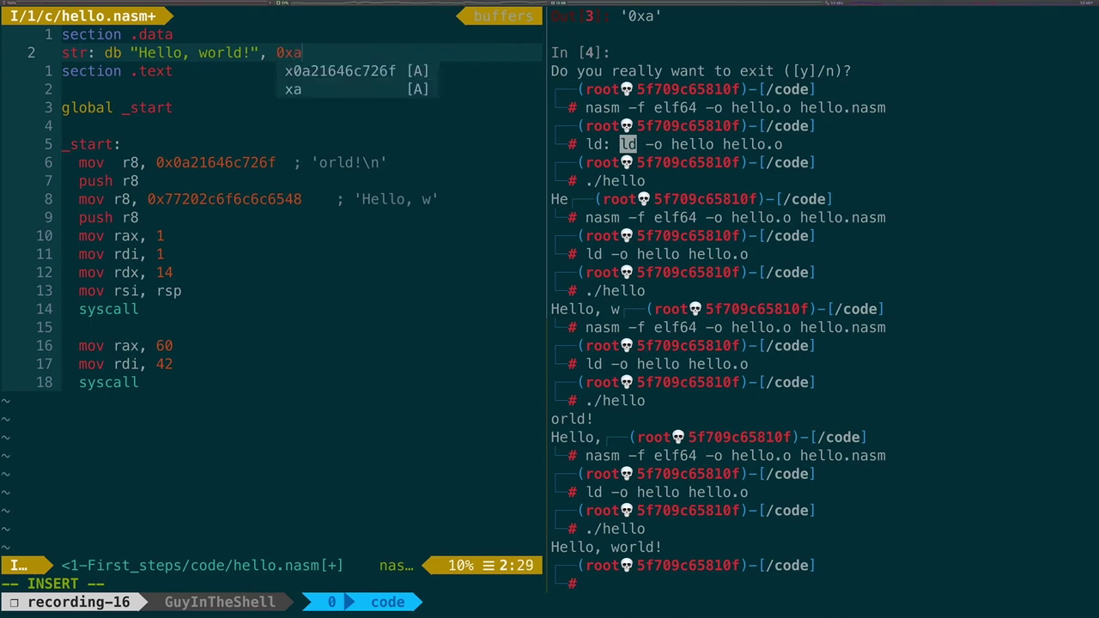
{"action": "key", "text": "Escape"}
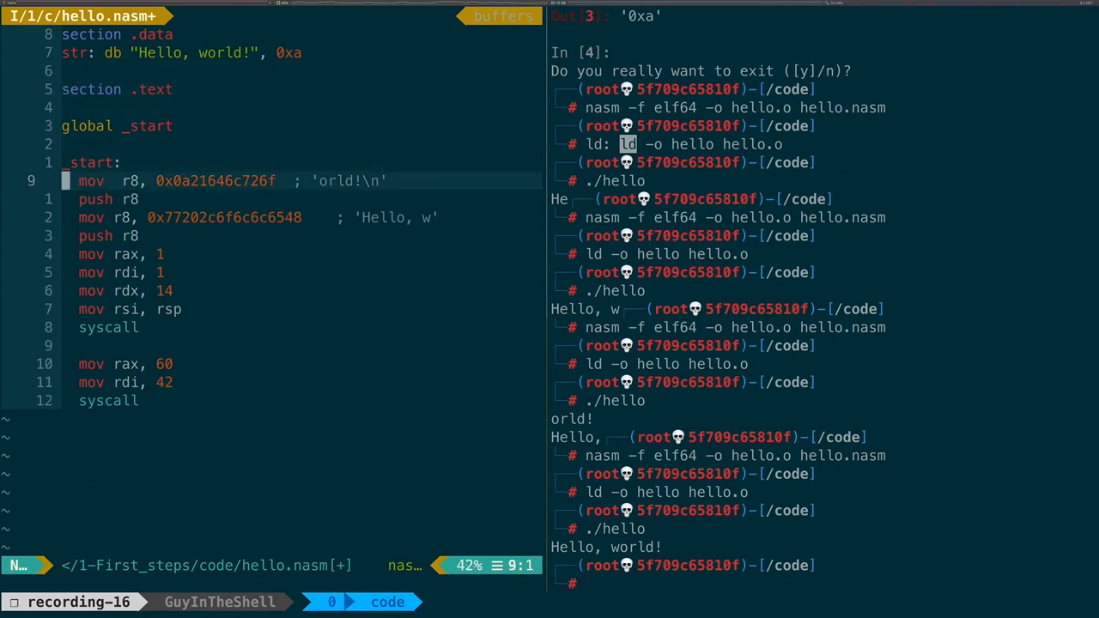
Step: Delete the four mov/push r8 lines, change mov rsi, rsp to mov rsi, str and save
{"action": "key", "text": "V"}
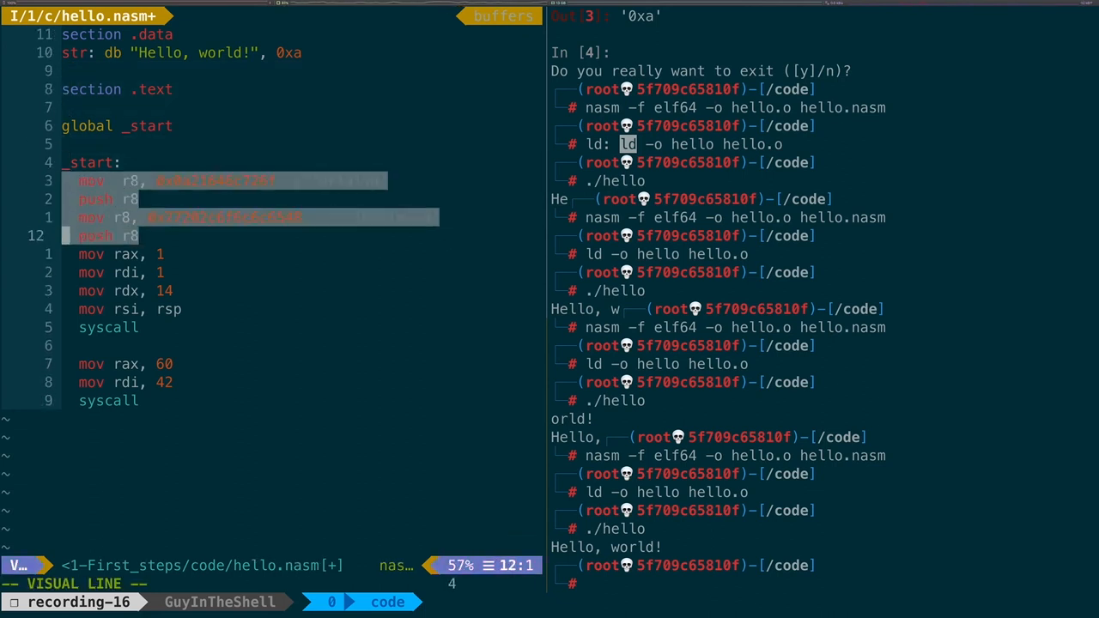
{"action": "key", "text": "d"}
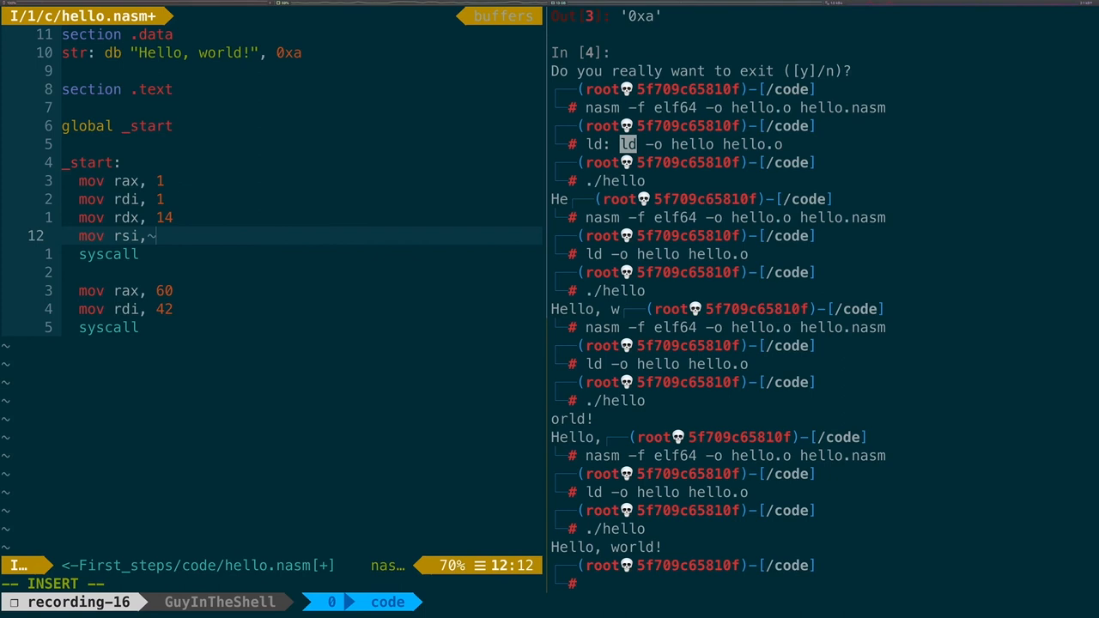
{"action": "type", "text": "str"}
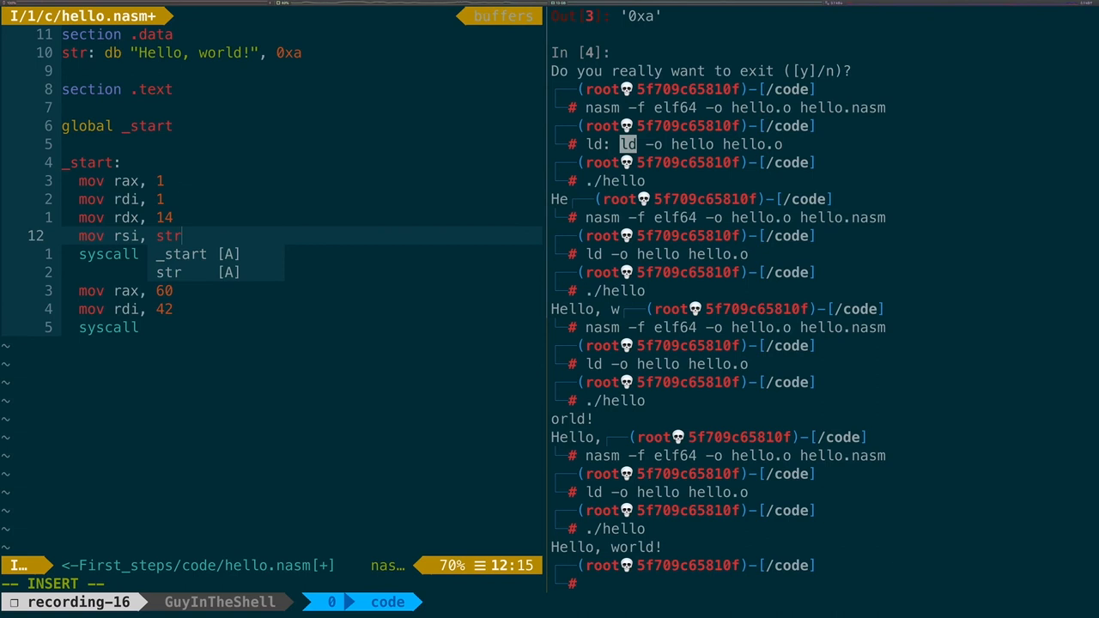
{"action": "key", "text": "Escape"}
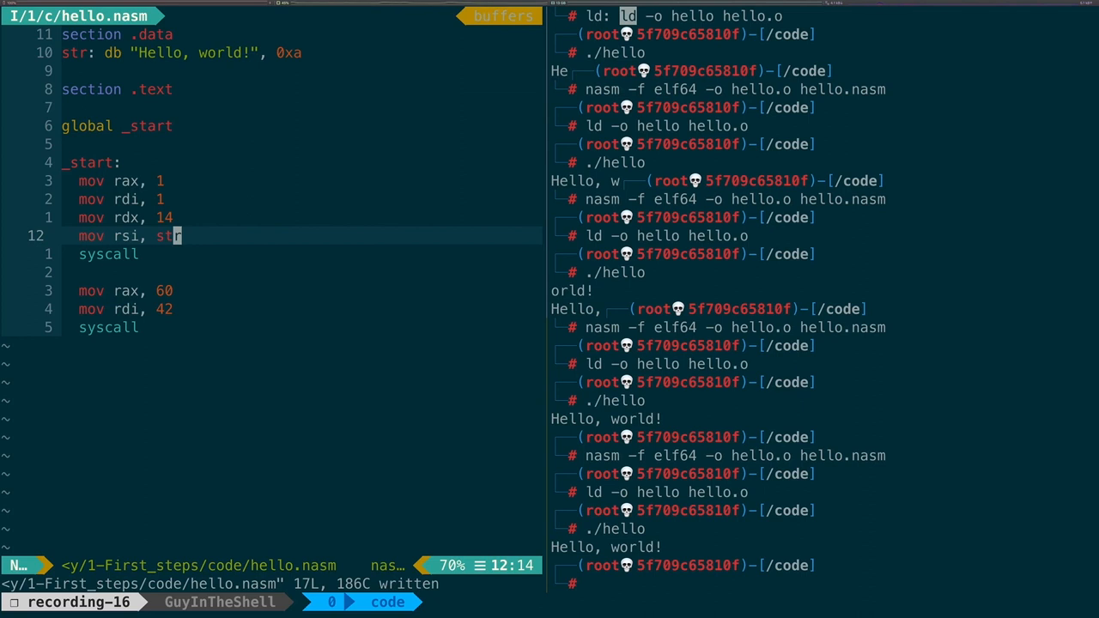
{"action": "type", "text": "gg"}
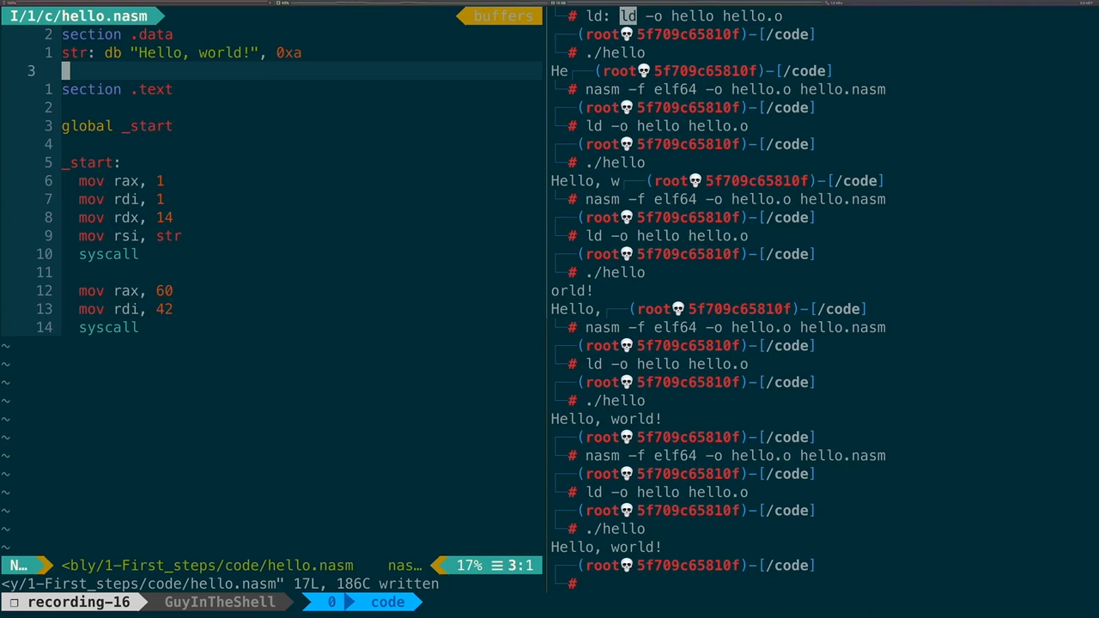
Step: Add str_len: equ $ - str under the str definition
{"action": "type", "text": "str_l"}
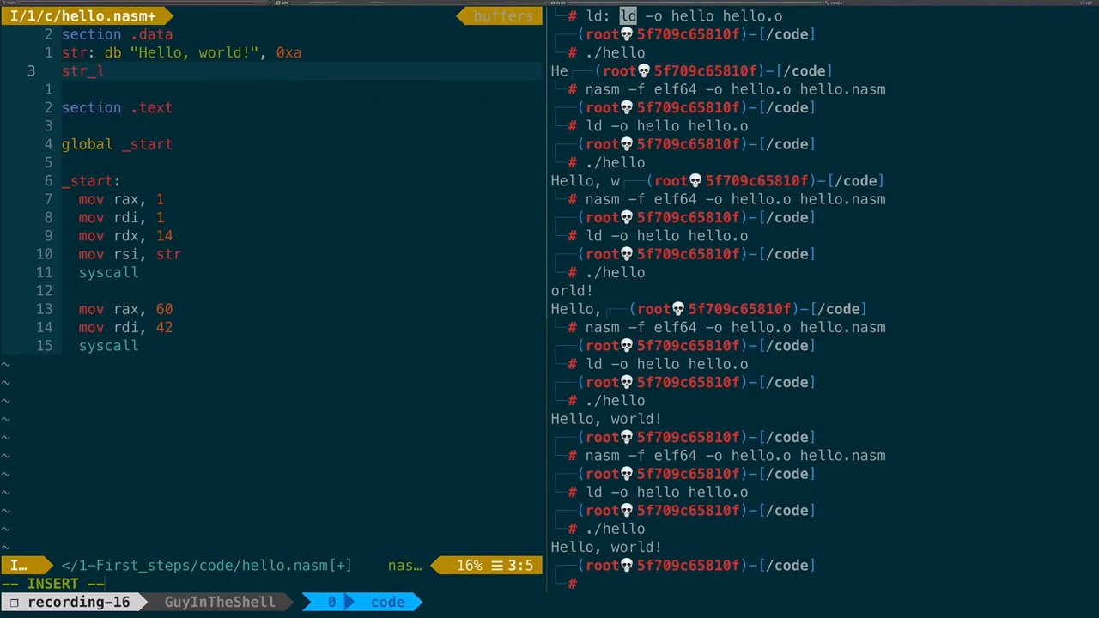
{"action": "type", "text": "en:"}
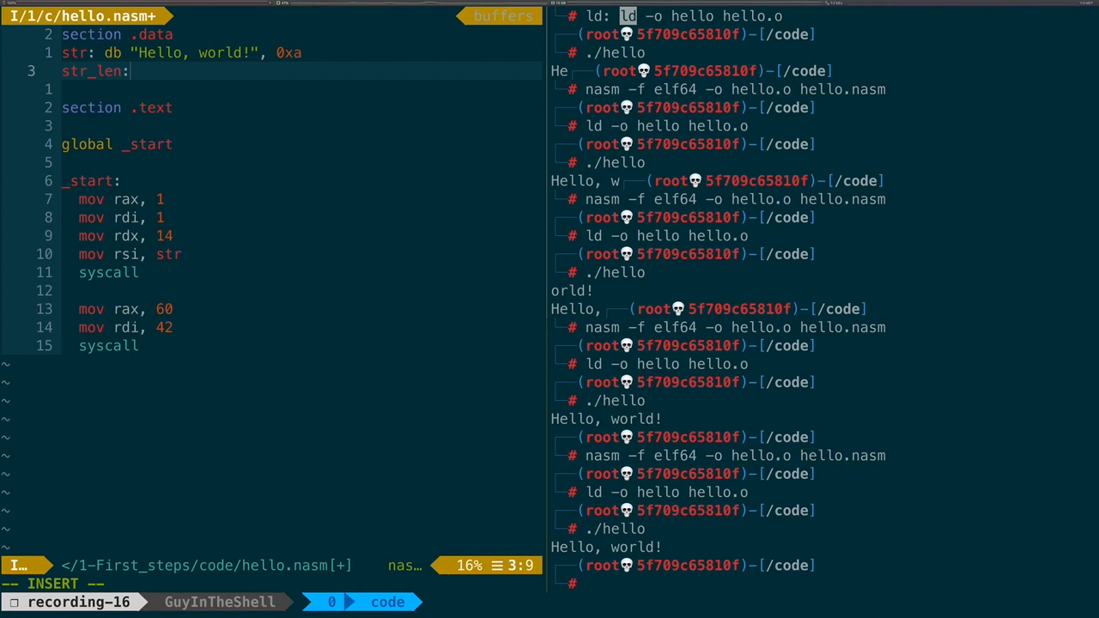
{"action": "type", "text": "~"}
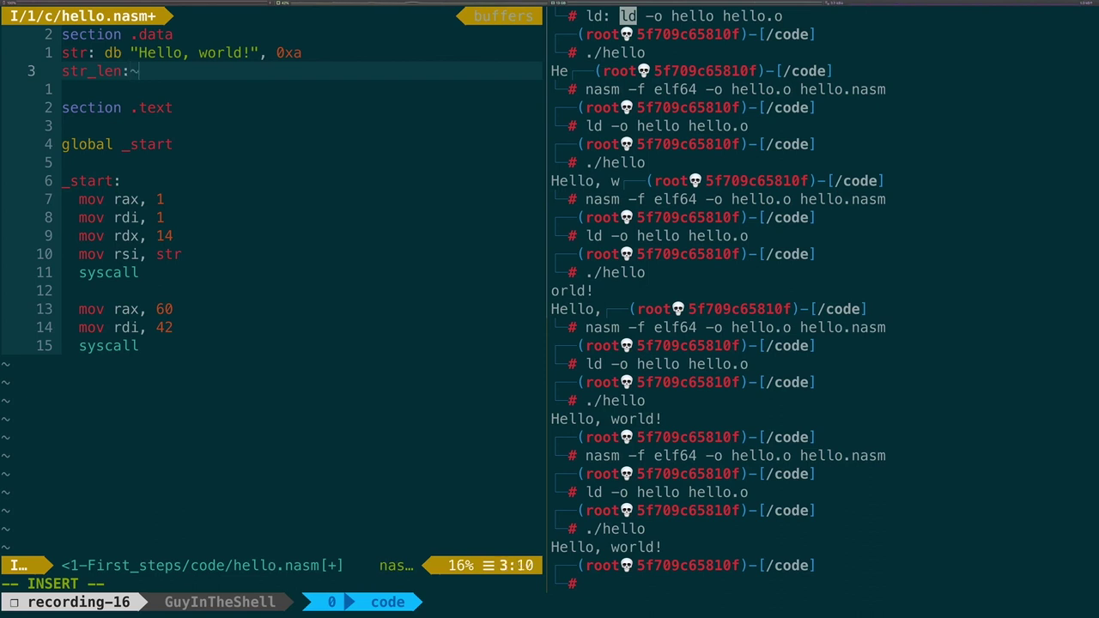
{"action": "type", "text": "equ"}
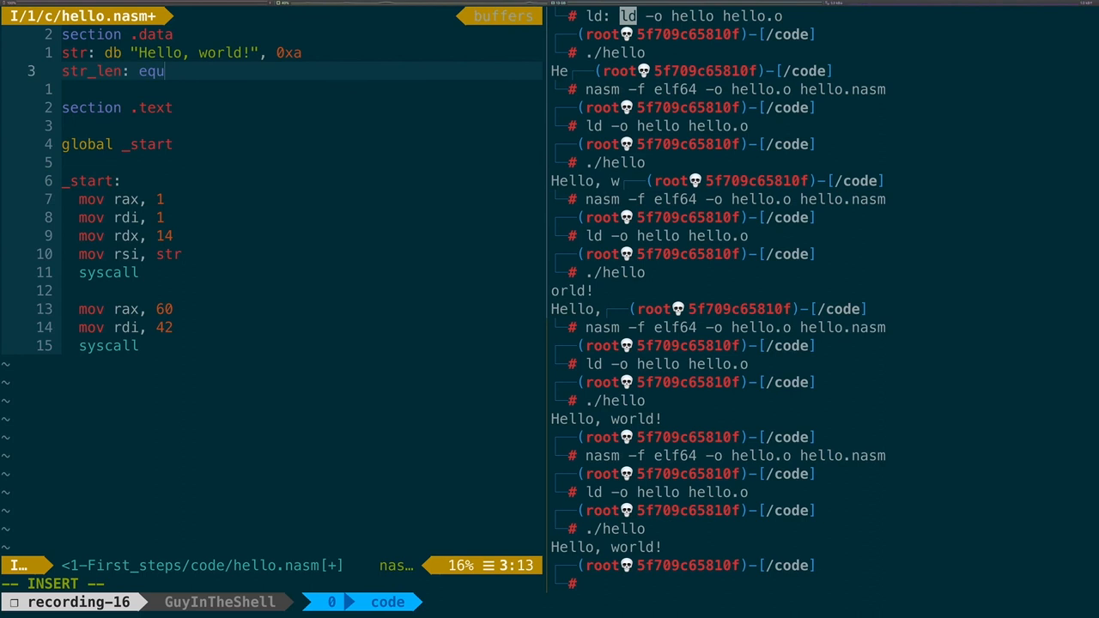
{"action": "type", "text": "~"}
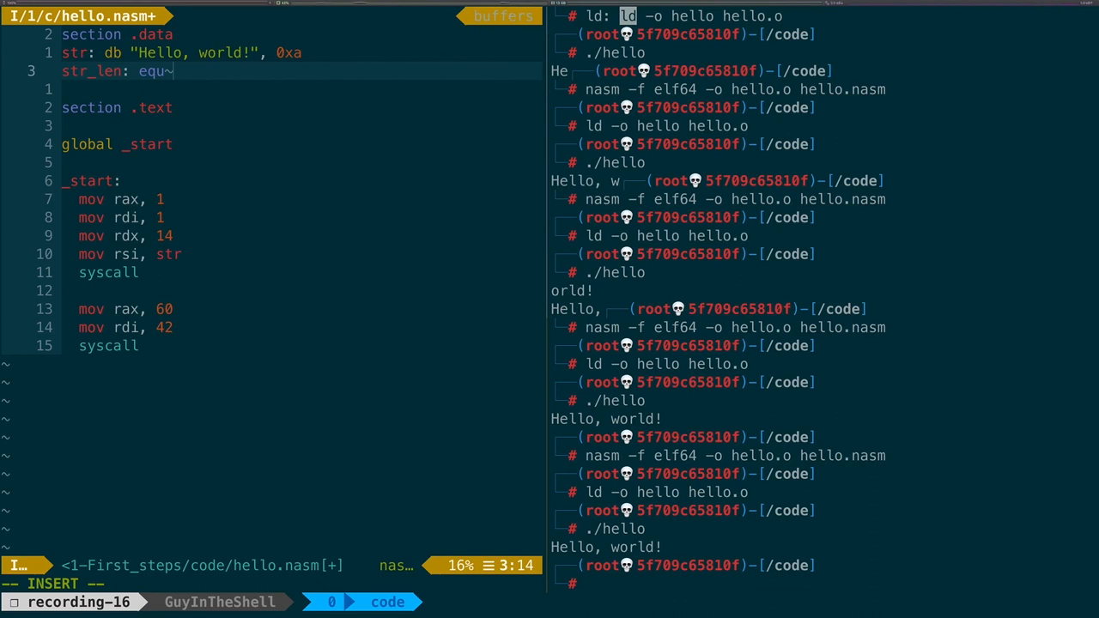
{"action": "type", "text": "$ -"}
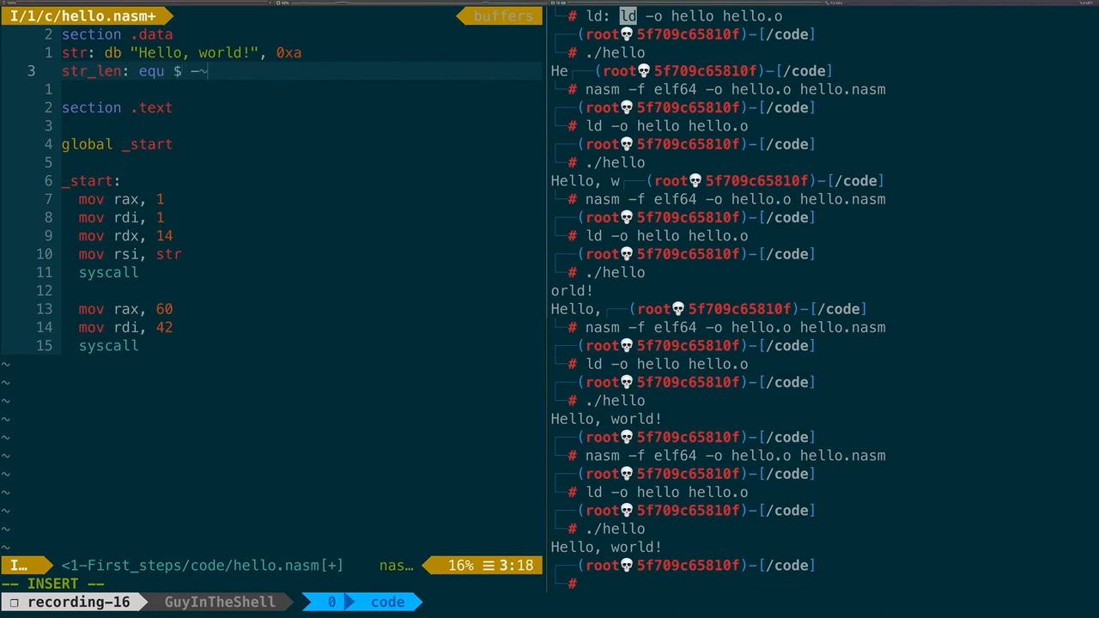
{"action": "type", "text": "str"}
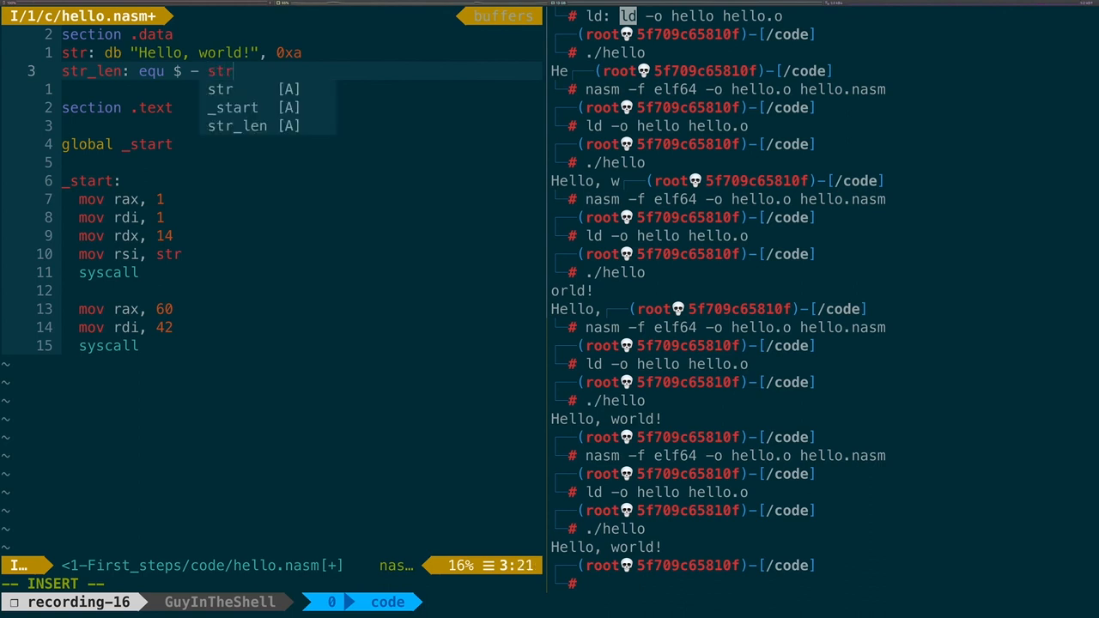
{"action": "key", "text": "Escape"}
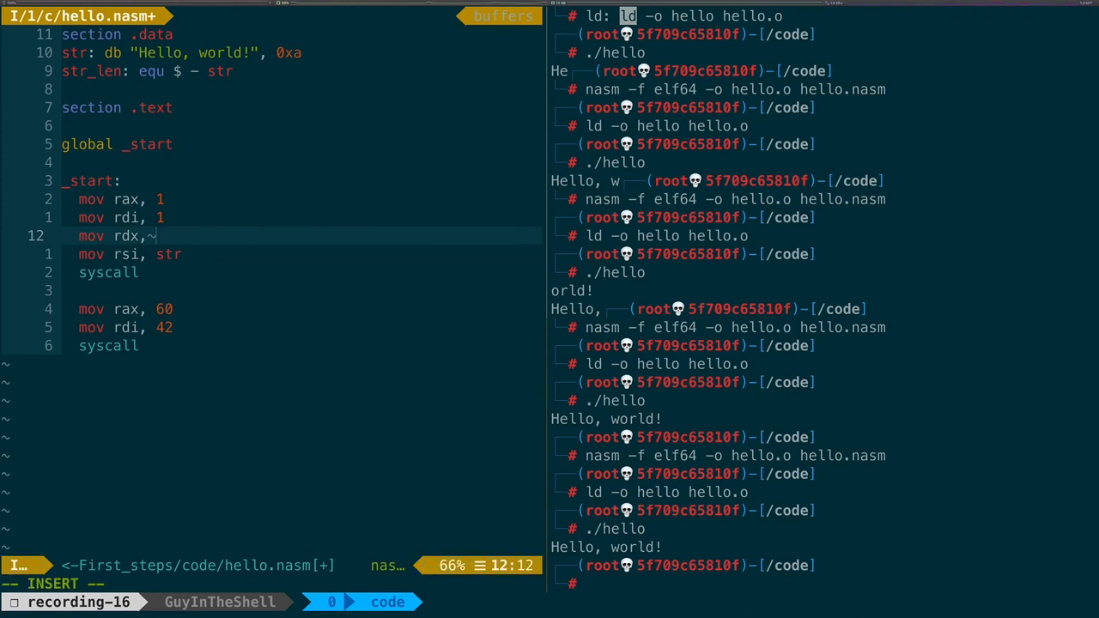
Step: Replace 14 in mov rdx with str_len and save the file
{"action": "type", "text": "str_len"}
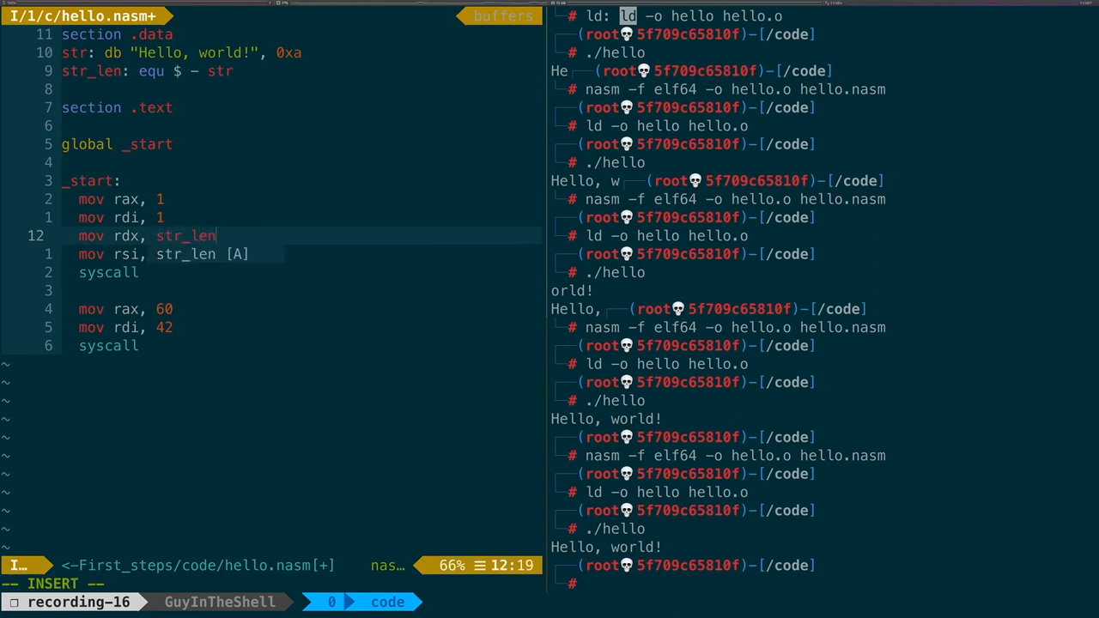
{"action": "key", "text": "Escape"}
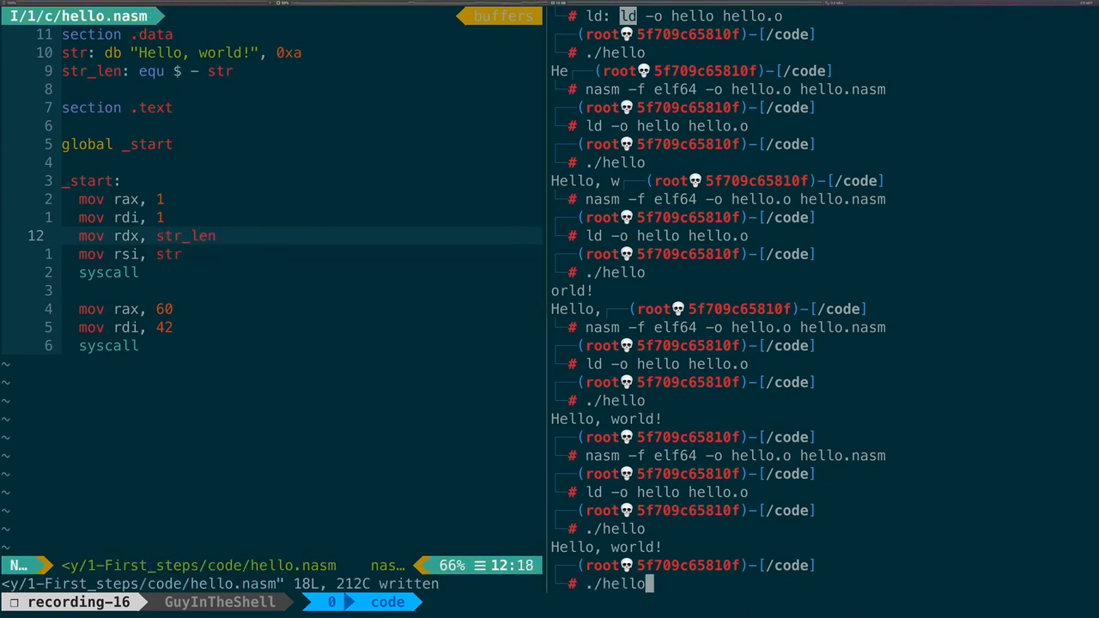